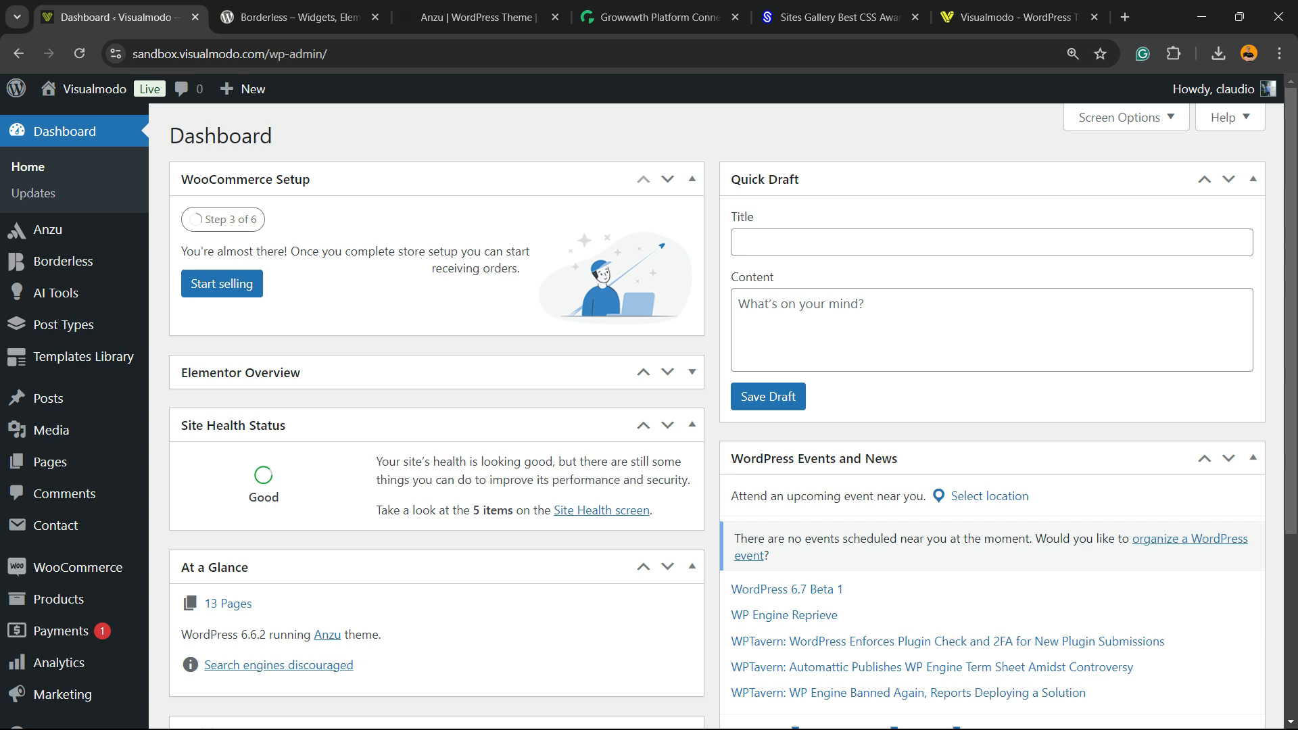
pyautogui.moveTo(63, 324)
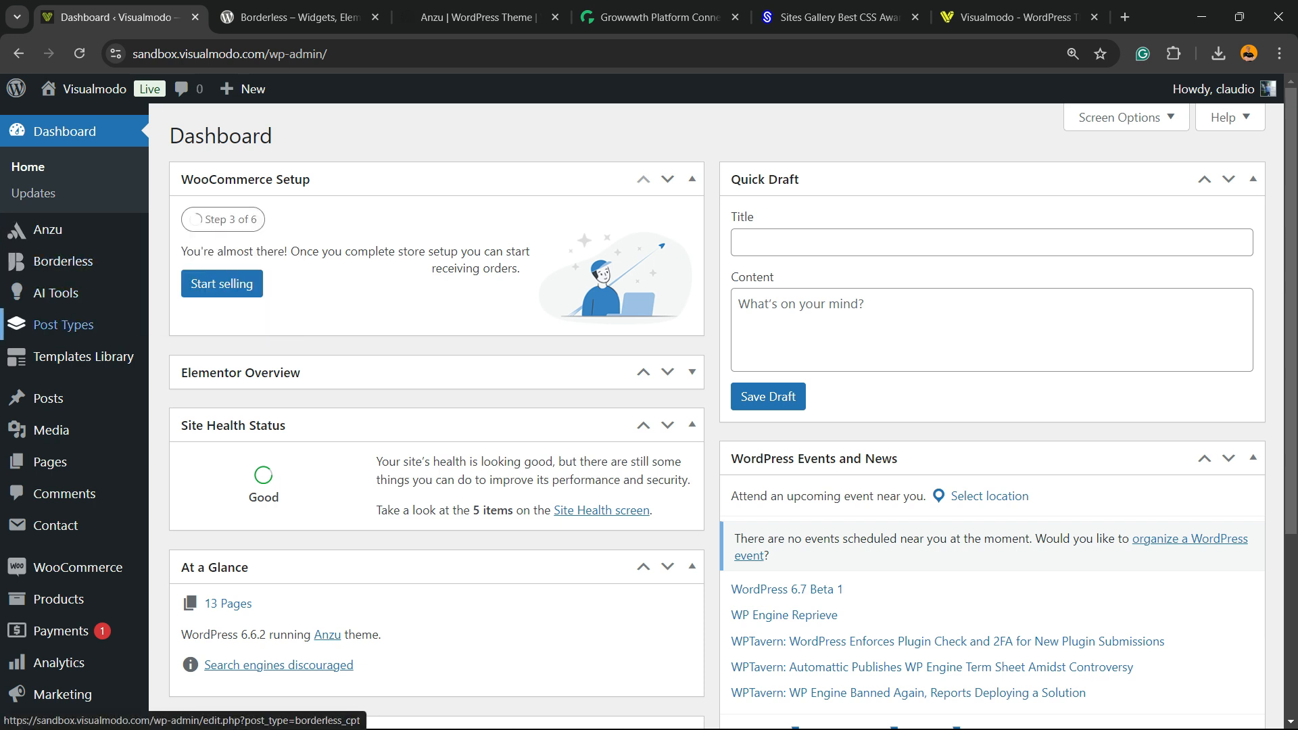
# Step: Open Upload New Media and highlight the 'Maximum upload file size: 2 MB' note
pyautogui.click(63, 325)
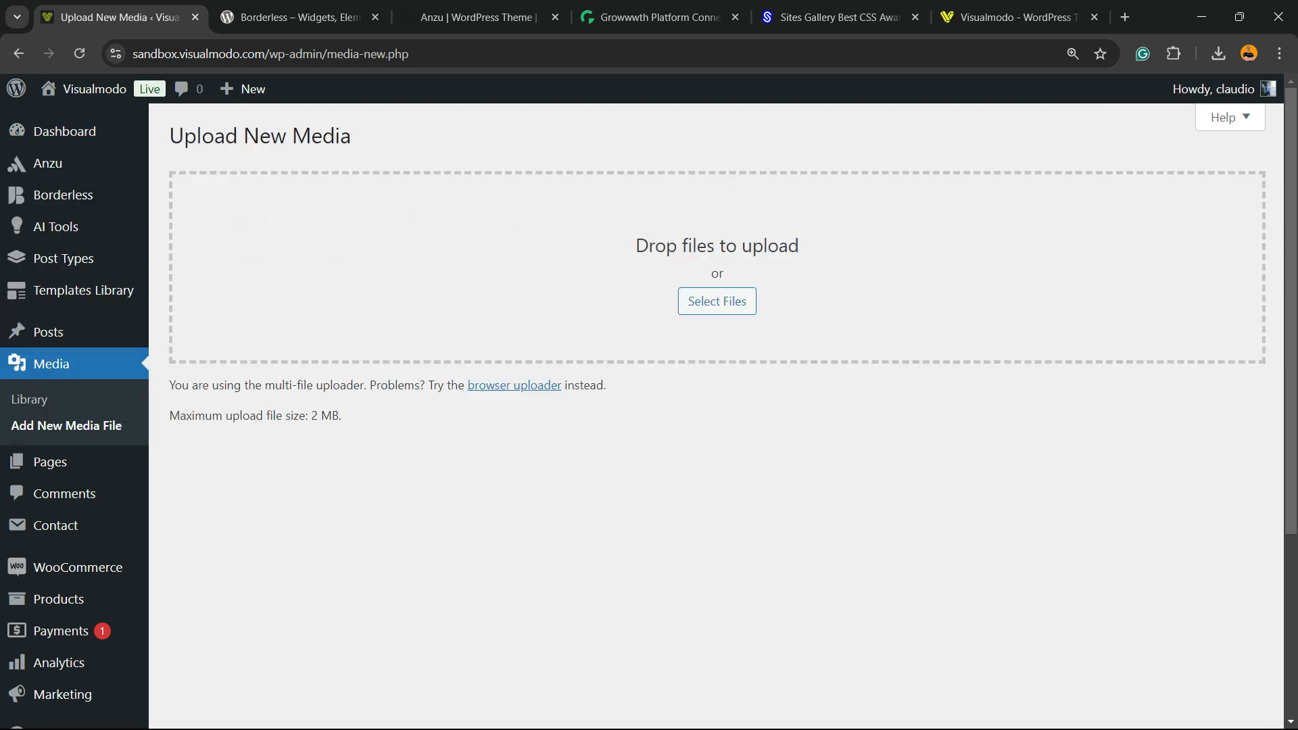
pyautogui.doubleClick(193, 416)
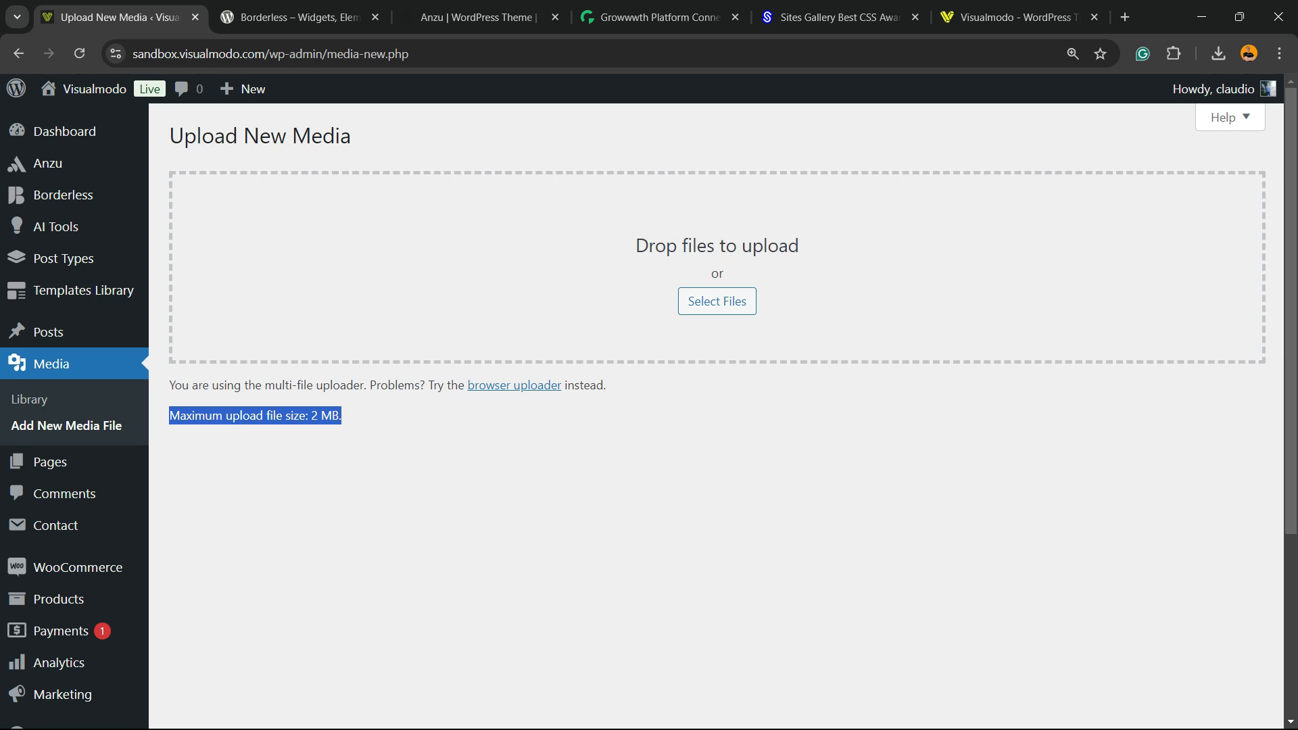
# Step: Search Add New Plugin for 'Custom PHP settings'
pyautogui.scroll(-3)
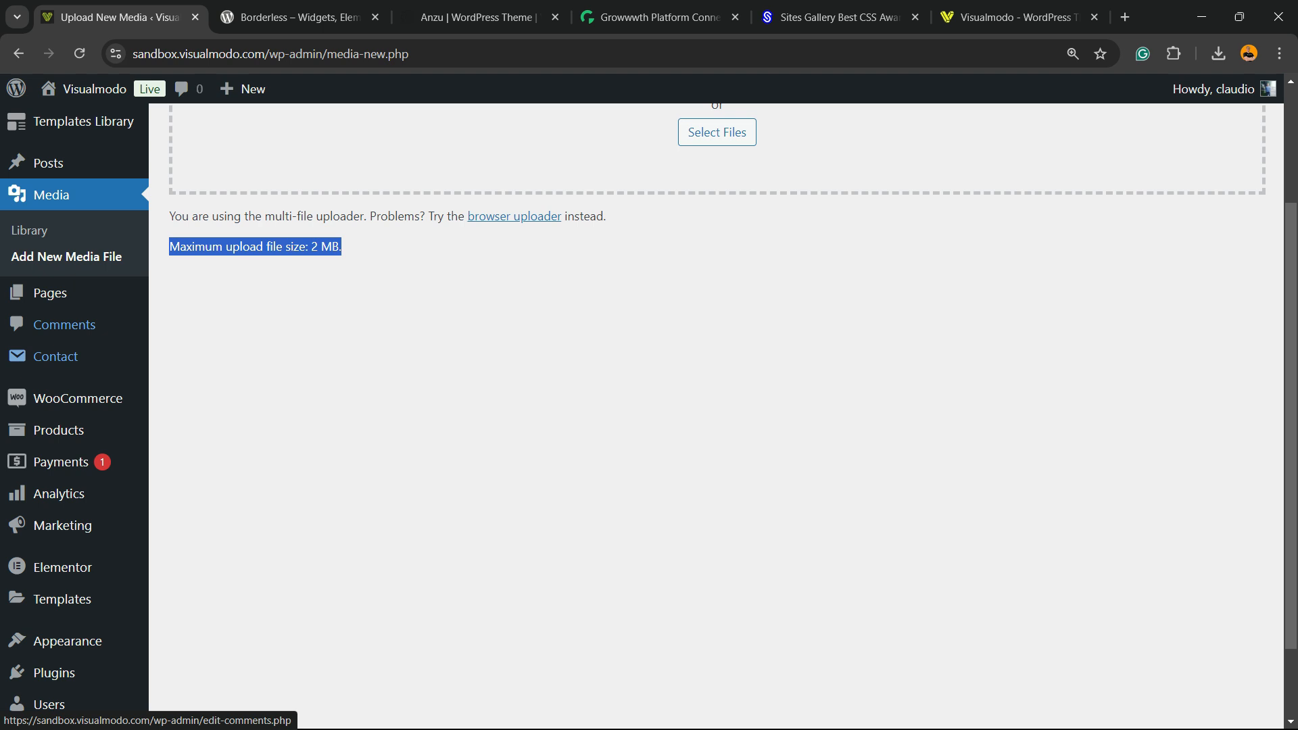
pyautogui.moveTo(53, 575)
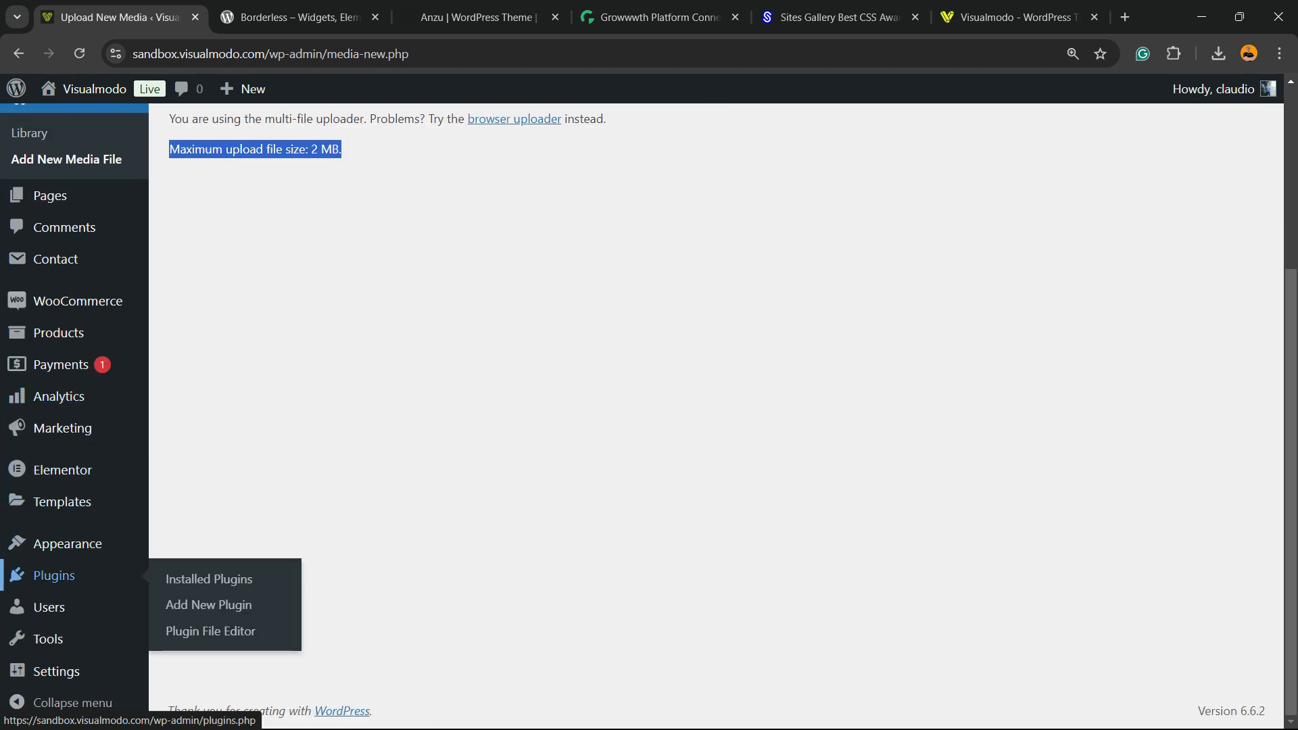
pyautogui.moveTo(208, 605)
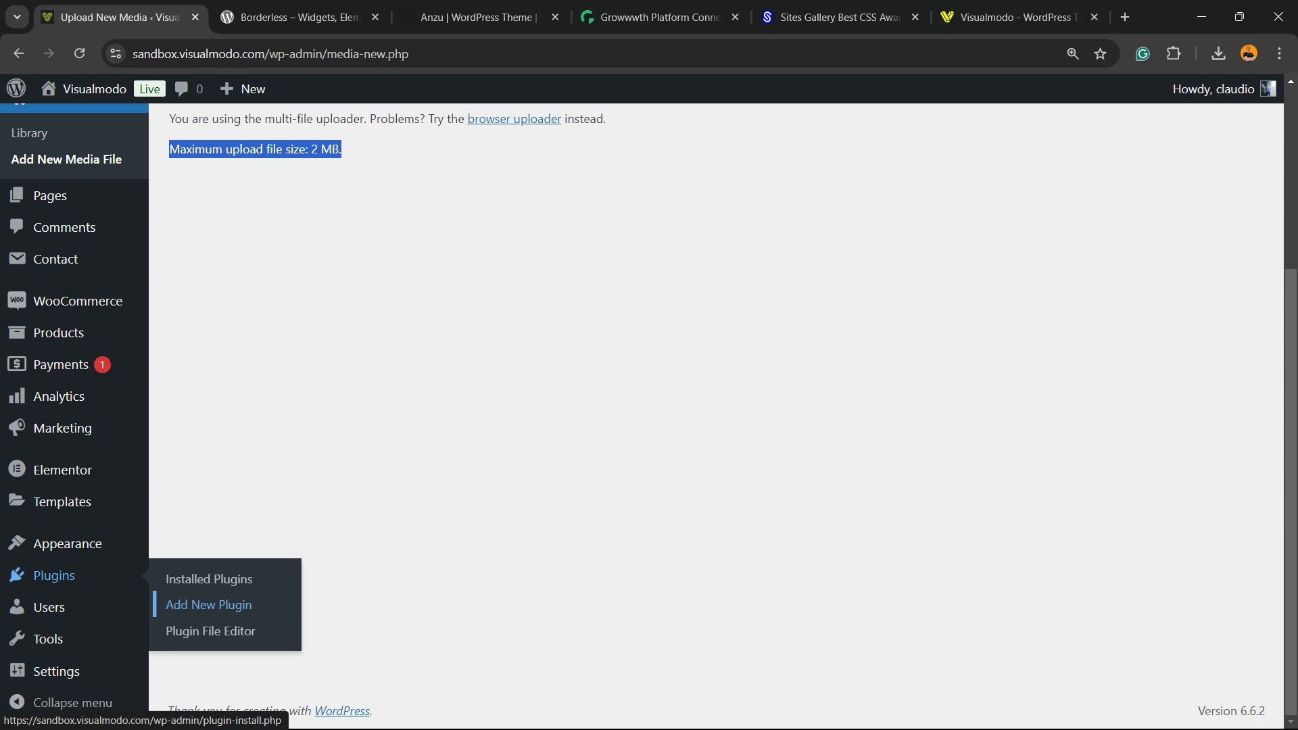
pyautogui.click(208, 604)
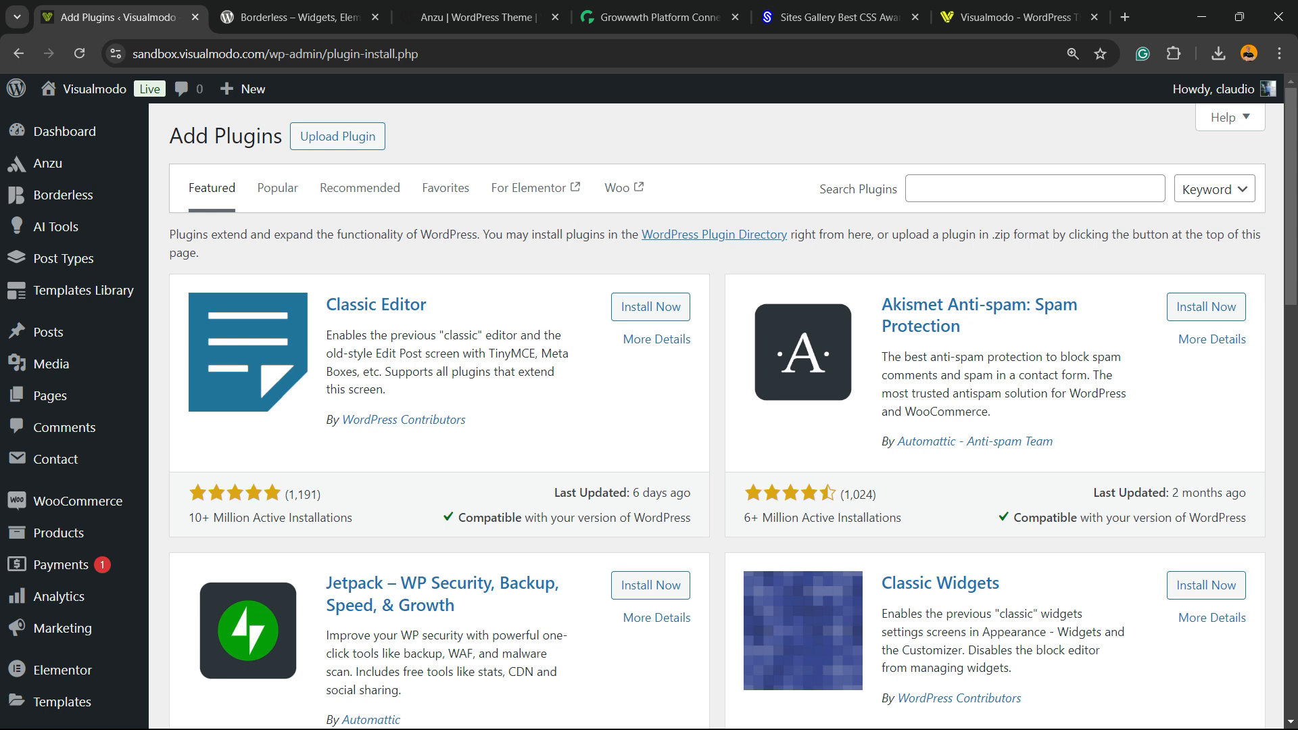
pyautogui.write('Custom PHP settings')
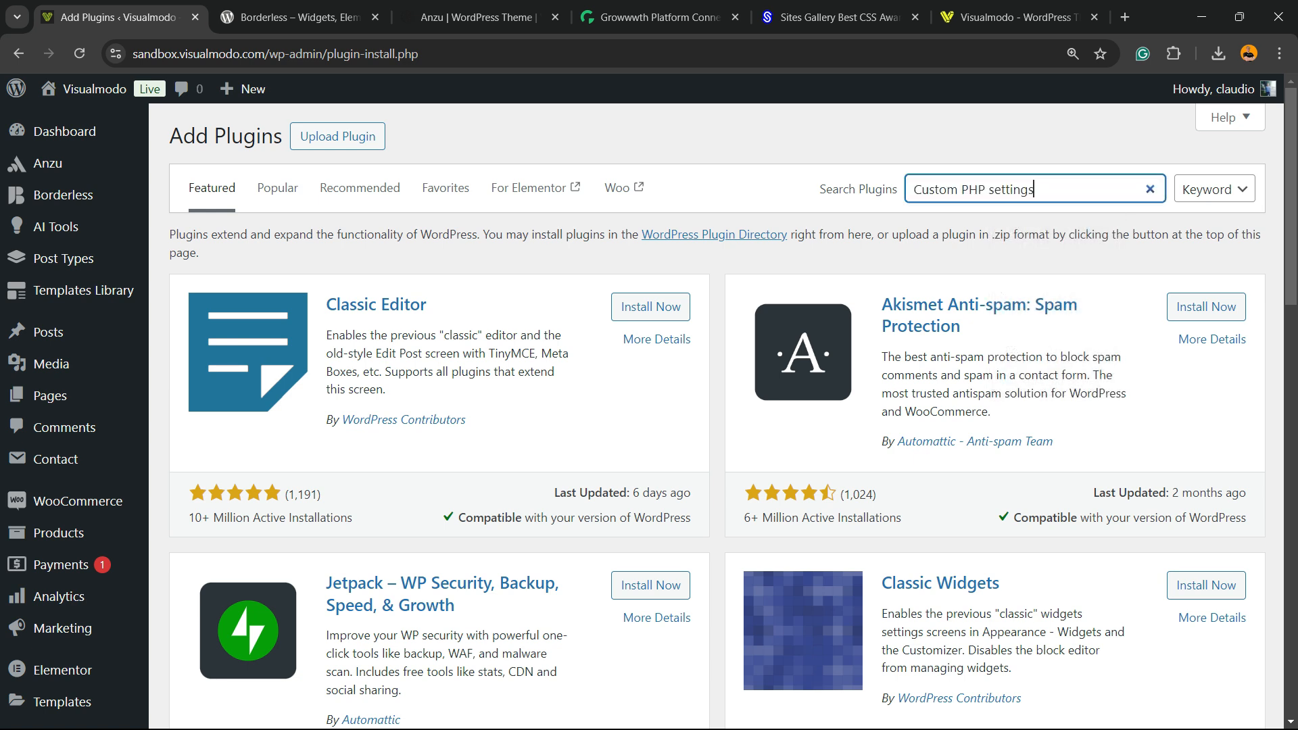
pyautogui.press('Enter')
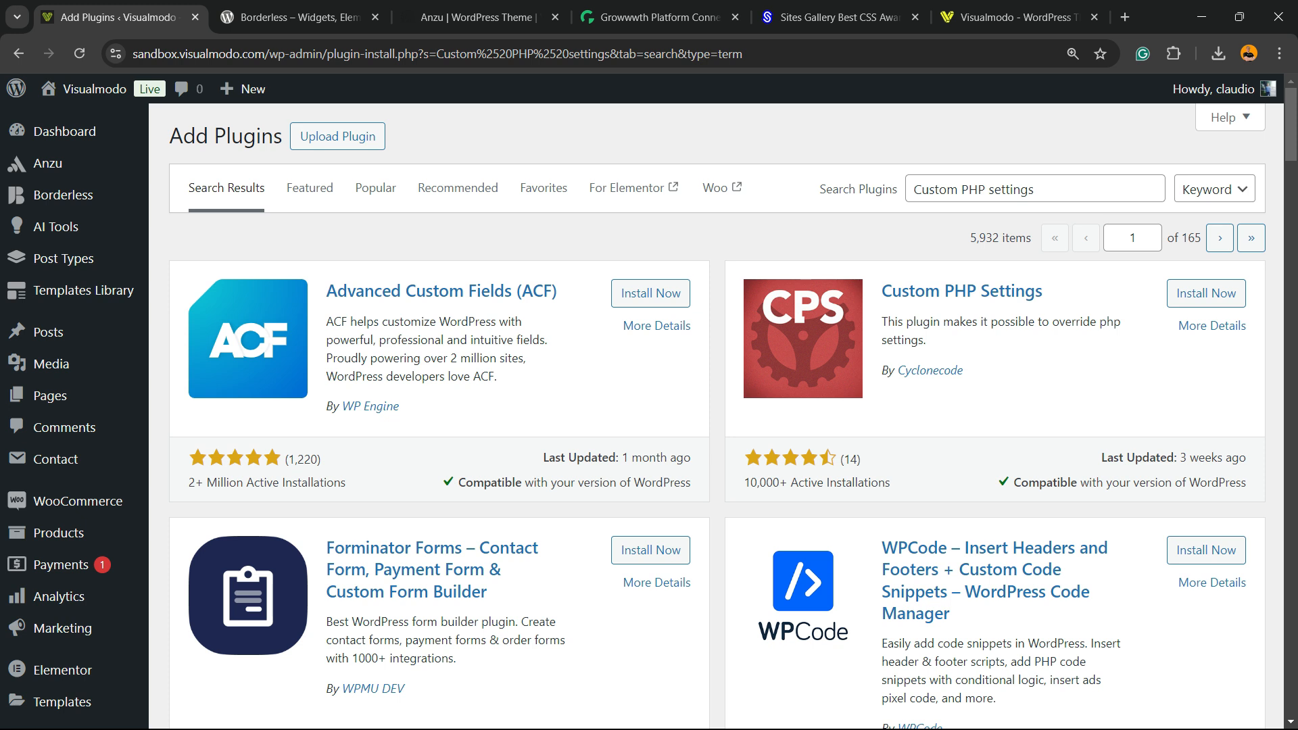
# Step: Install and activate Custom PHP Settings, skip the opt-in prompt, and scroll its Editor page
pyautogui.click(1206, 293)
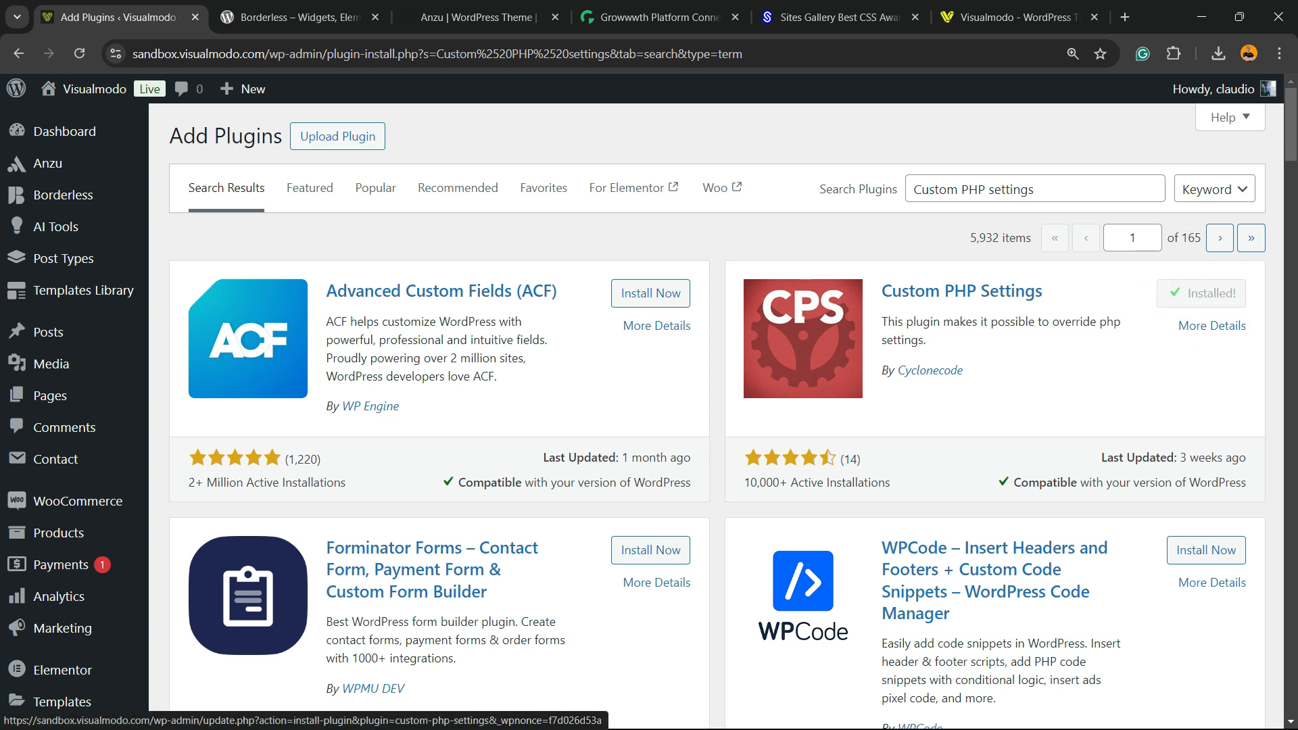
pyautogui.click(1201, 293)
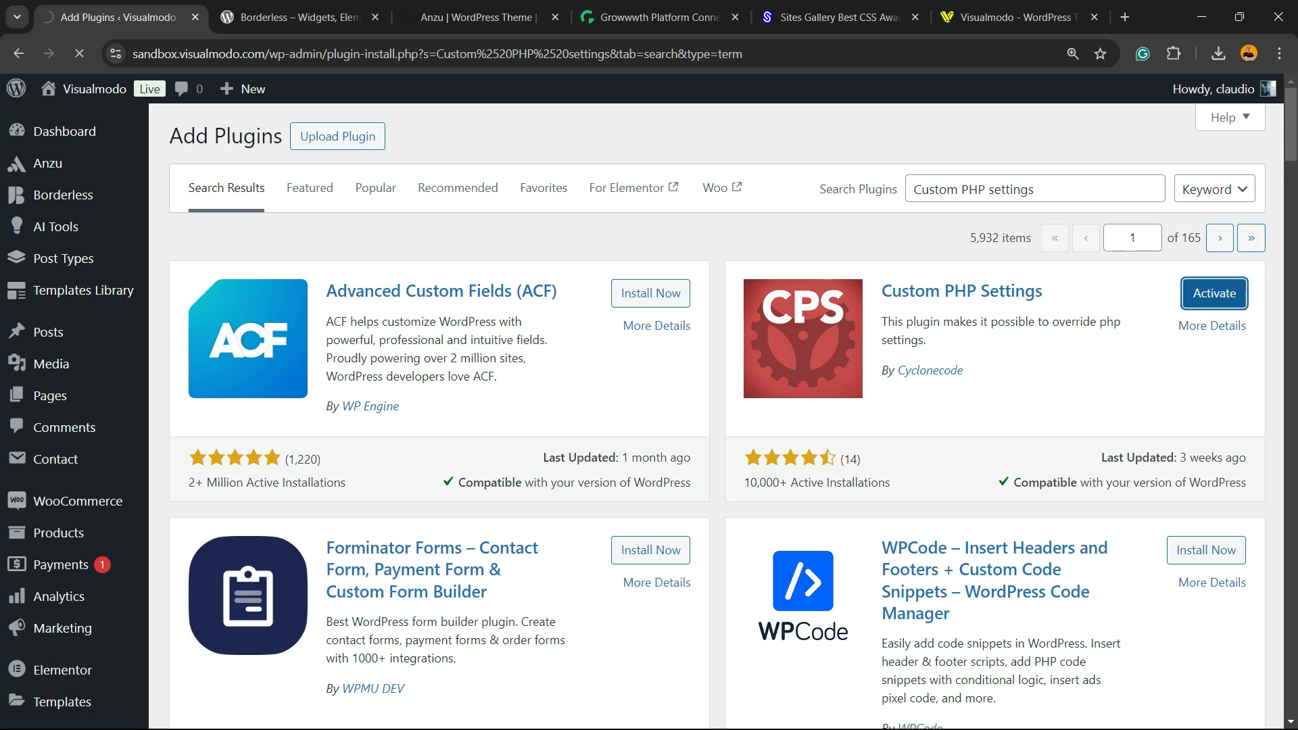
pyautogui.click(1213, 293)
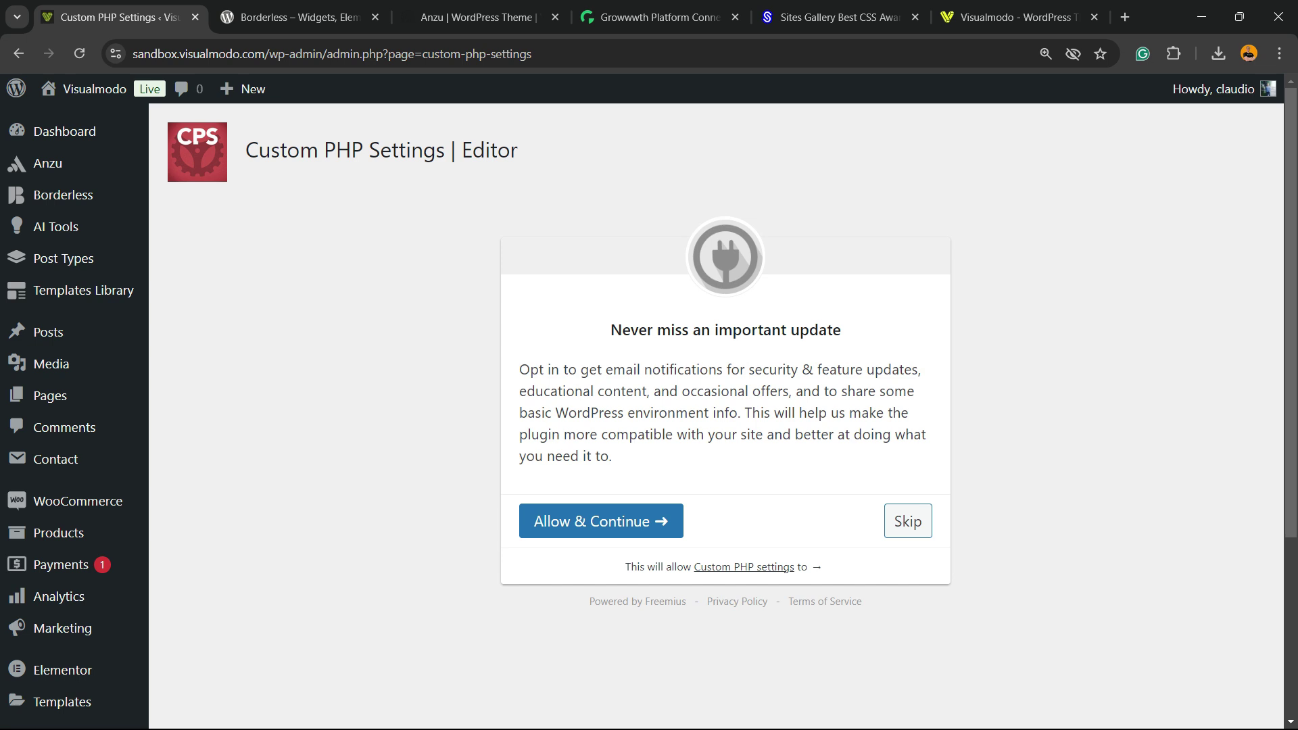
pyautogui.click(907, 521)
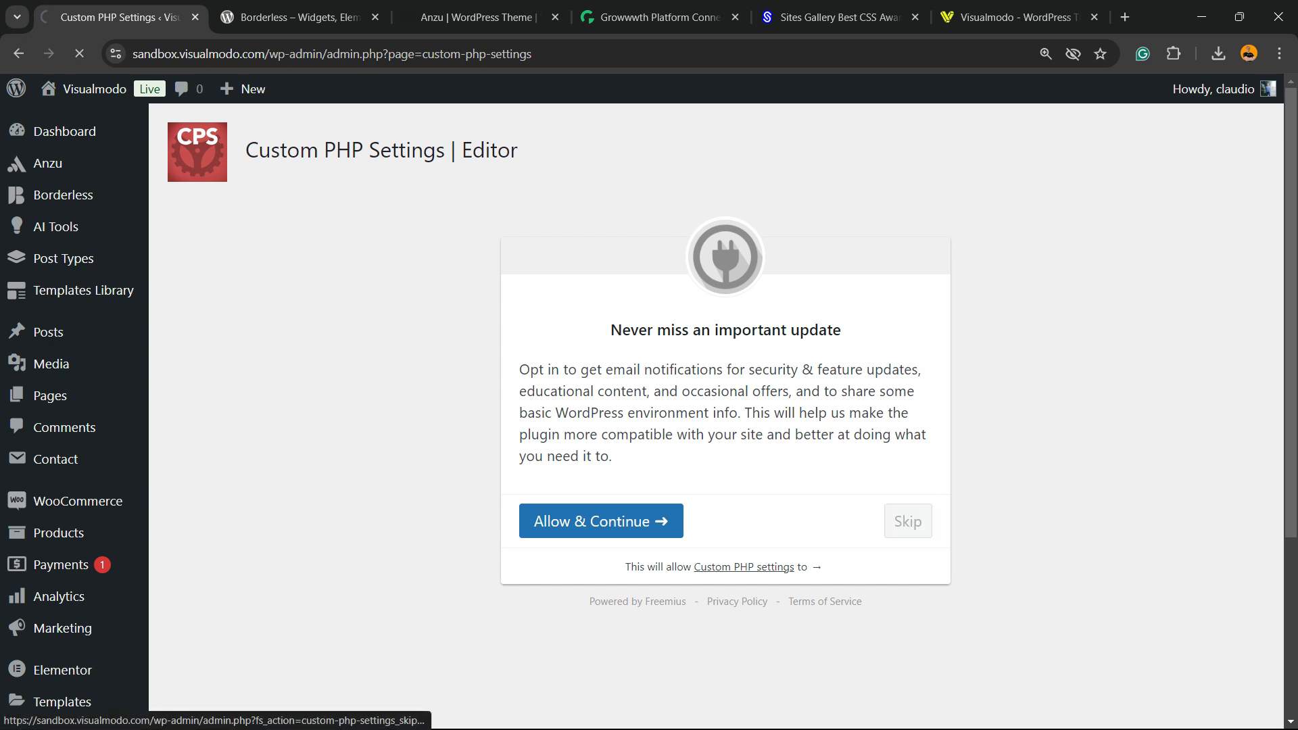
pyautogui.click(908, 520)
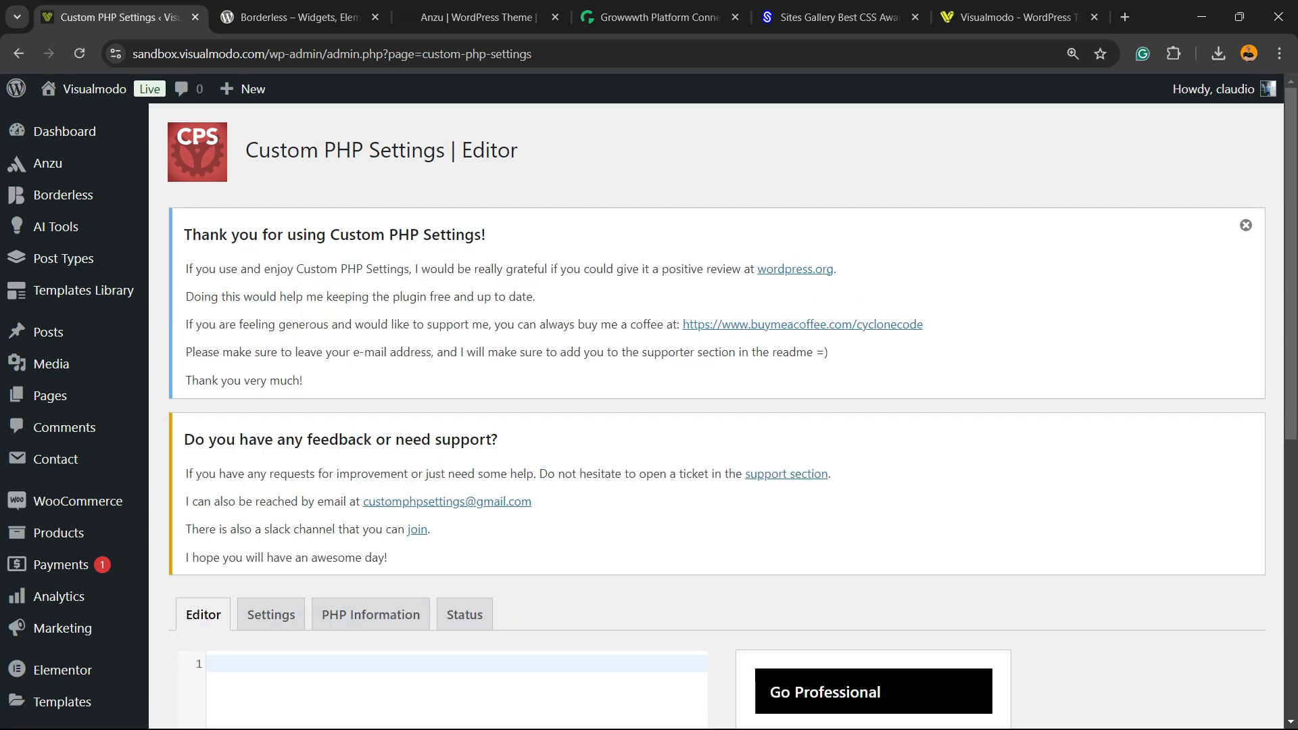
pyautogui.scroll(-3)
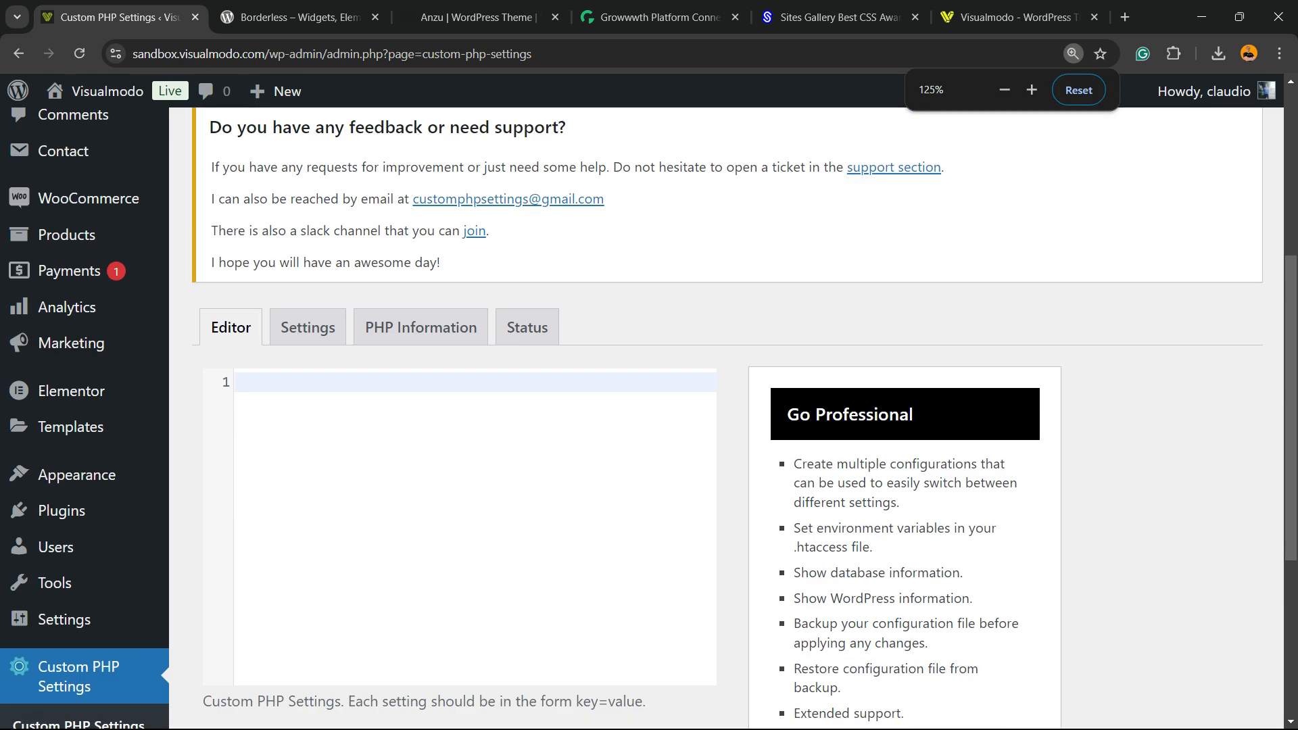
pyautogui.moveTo(307, 327)
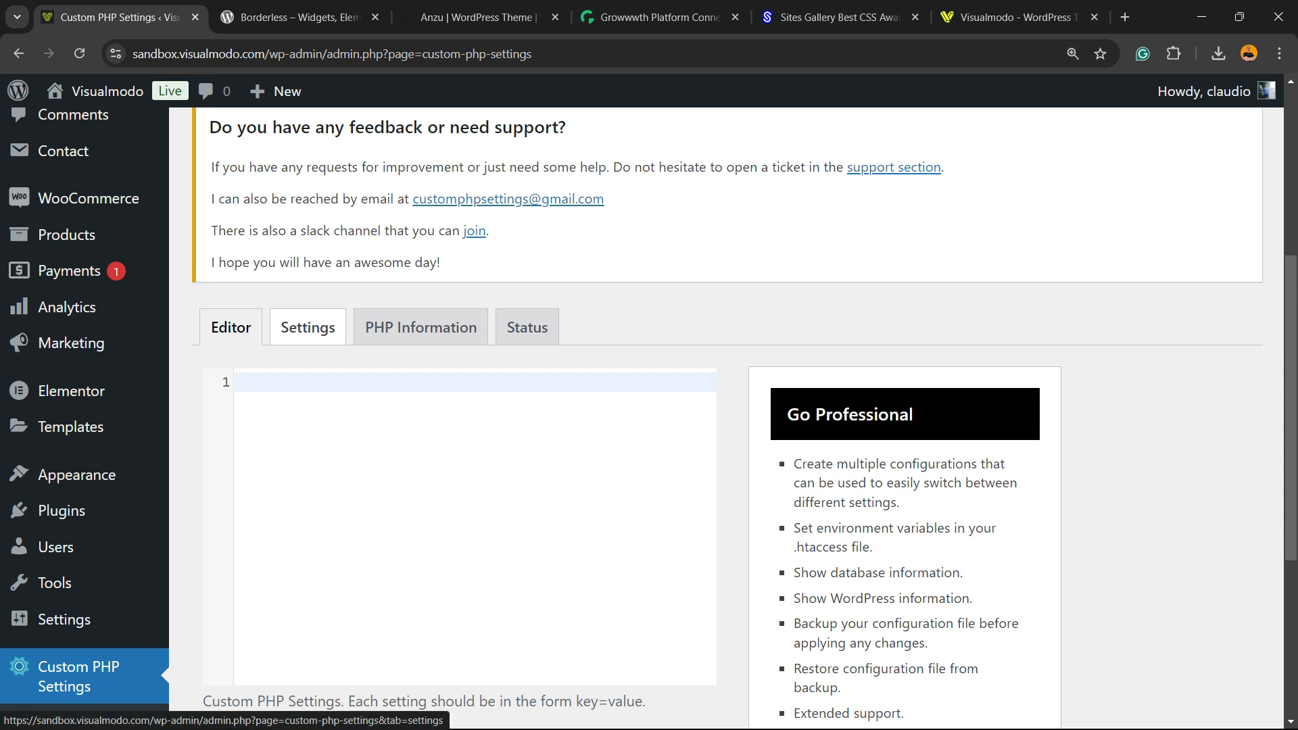
# Step: Open the plugin's current PHP settings list and open the media upload page in a new tab
pyautogui.click(308, 327)
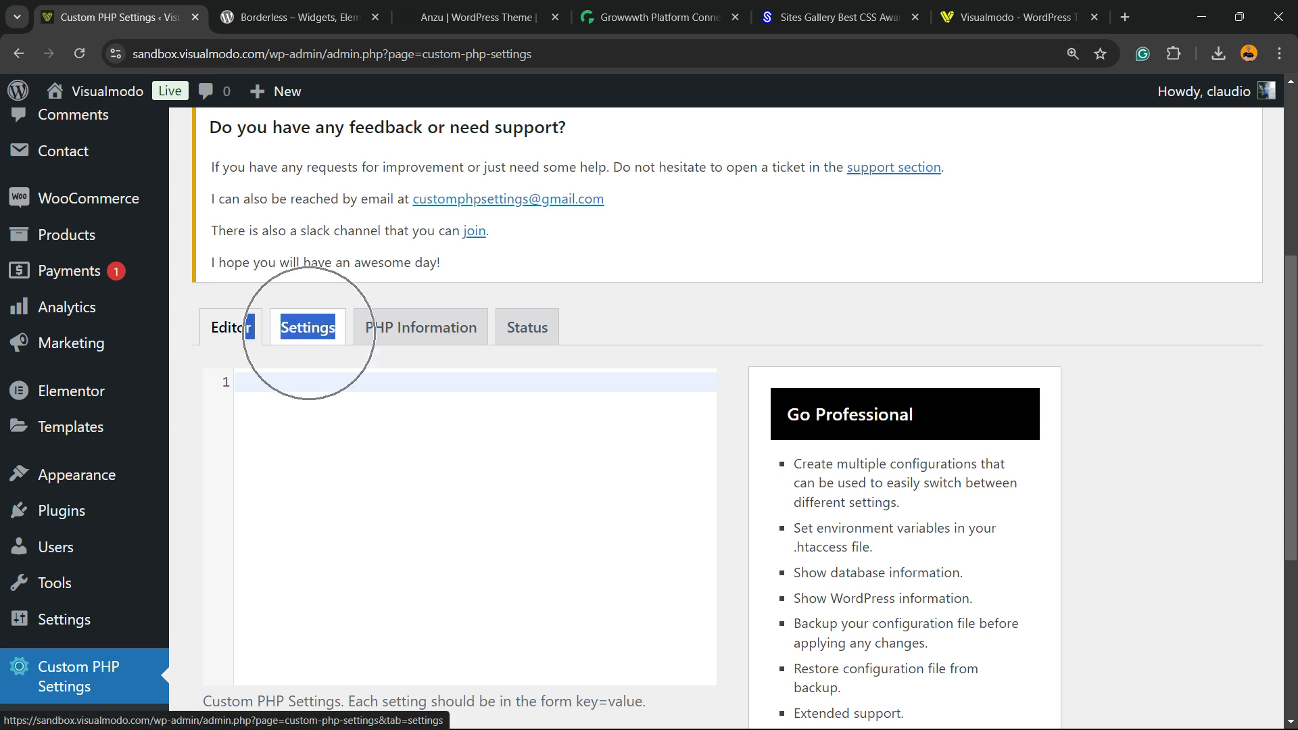
pyautogui.click(307, 327)
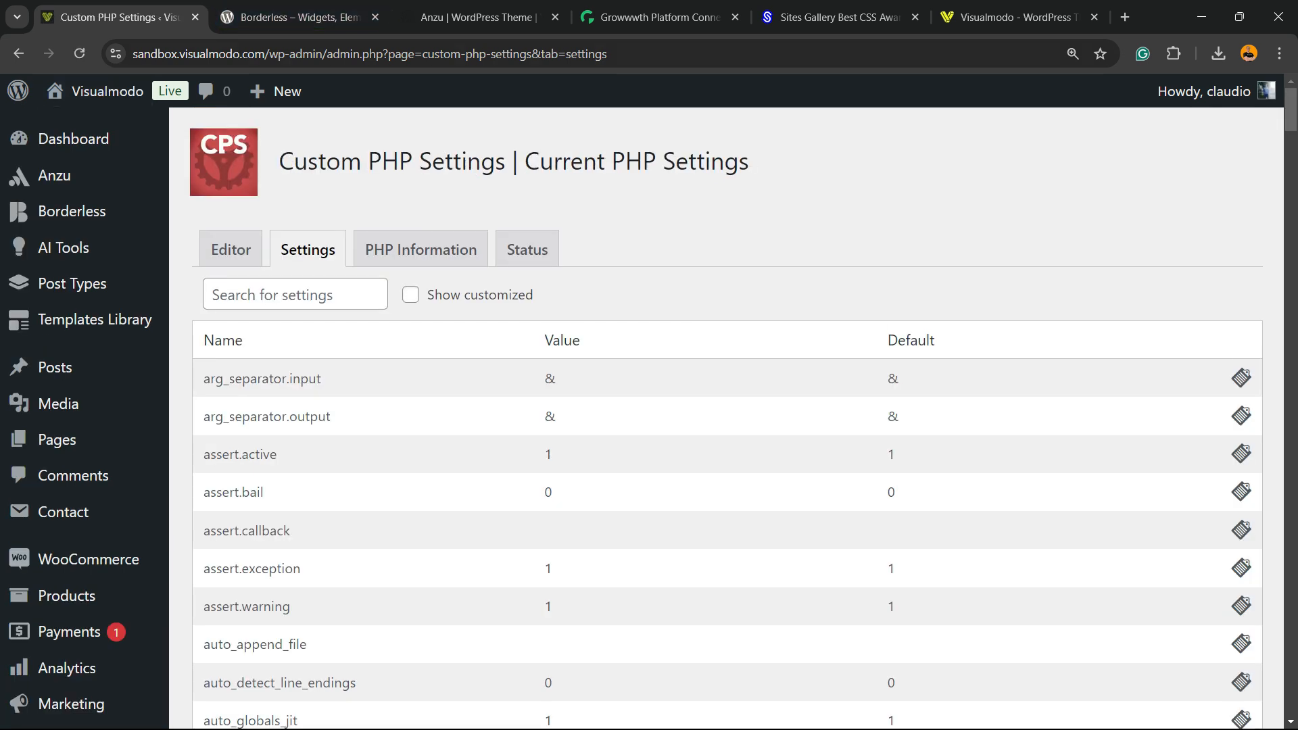
pyautogui.rightClick(58, 404)
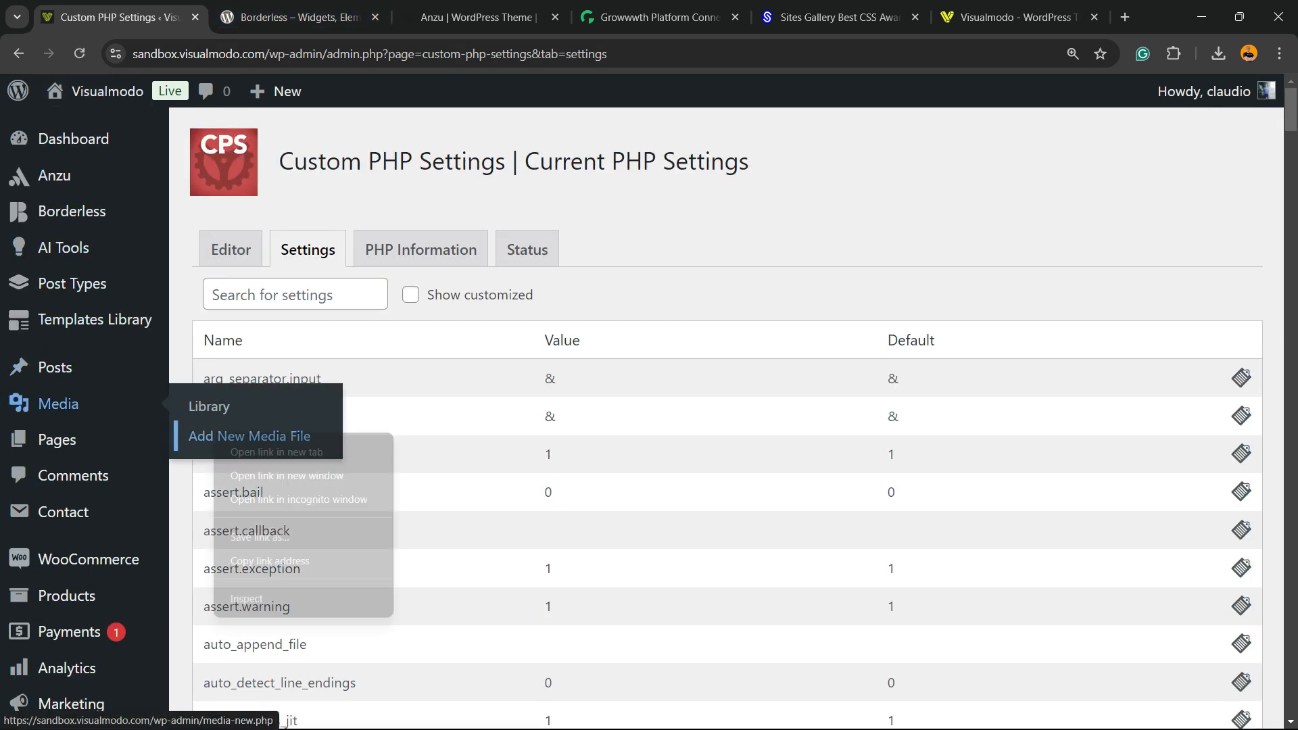
pyautogui.click(248, 436)
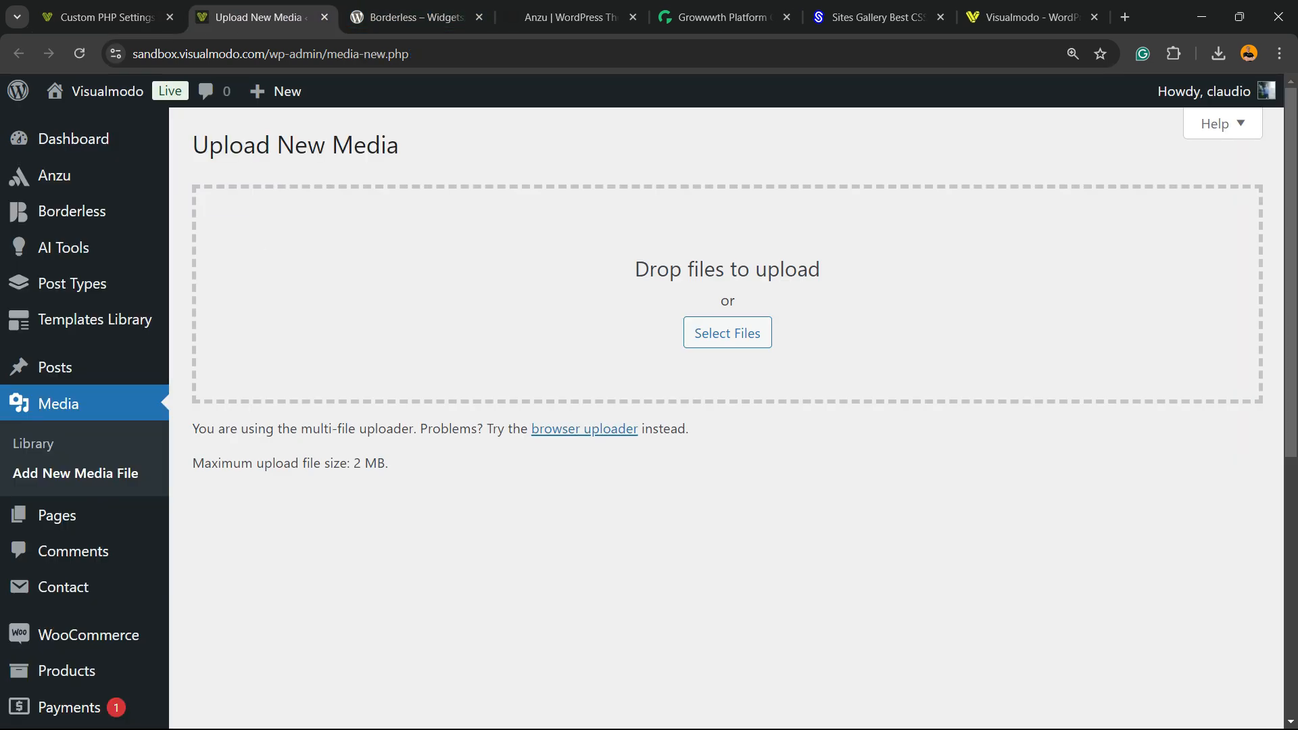
pyautogui.doubleClick(278, 464)
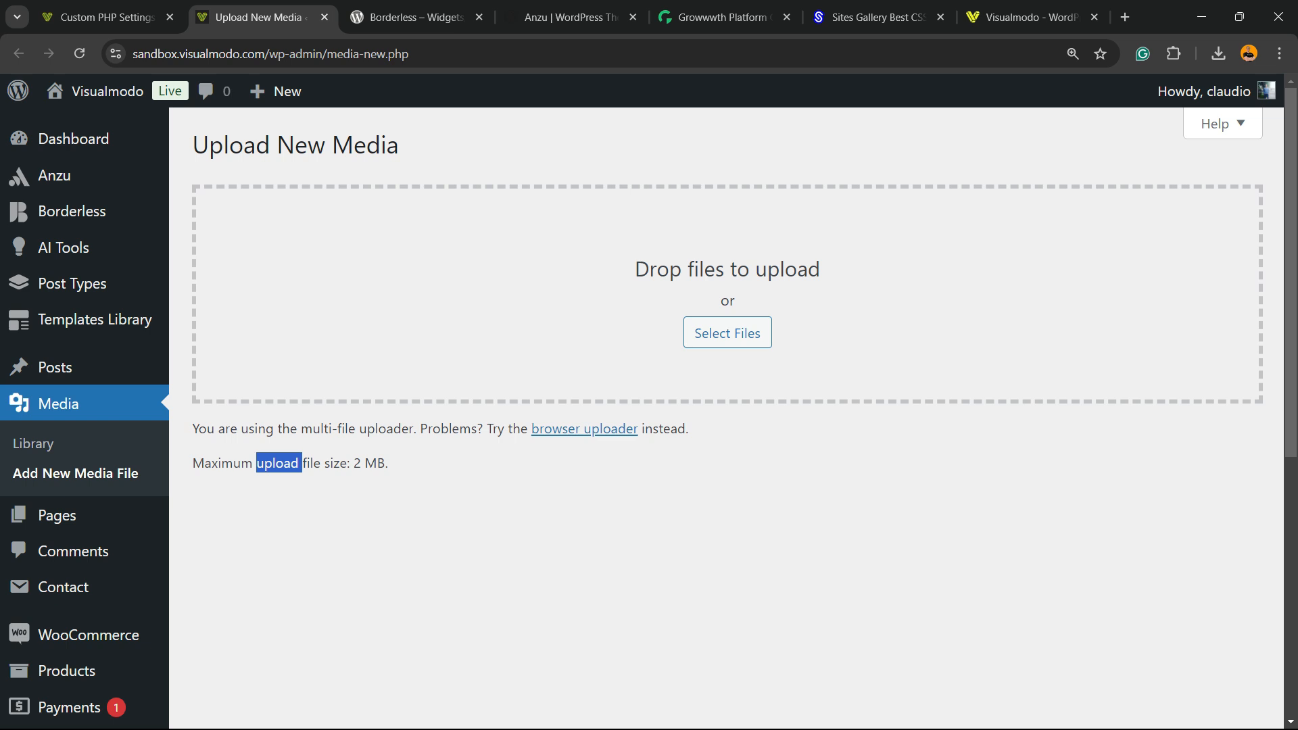
pyautogui.click(101, 18)
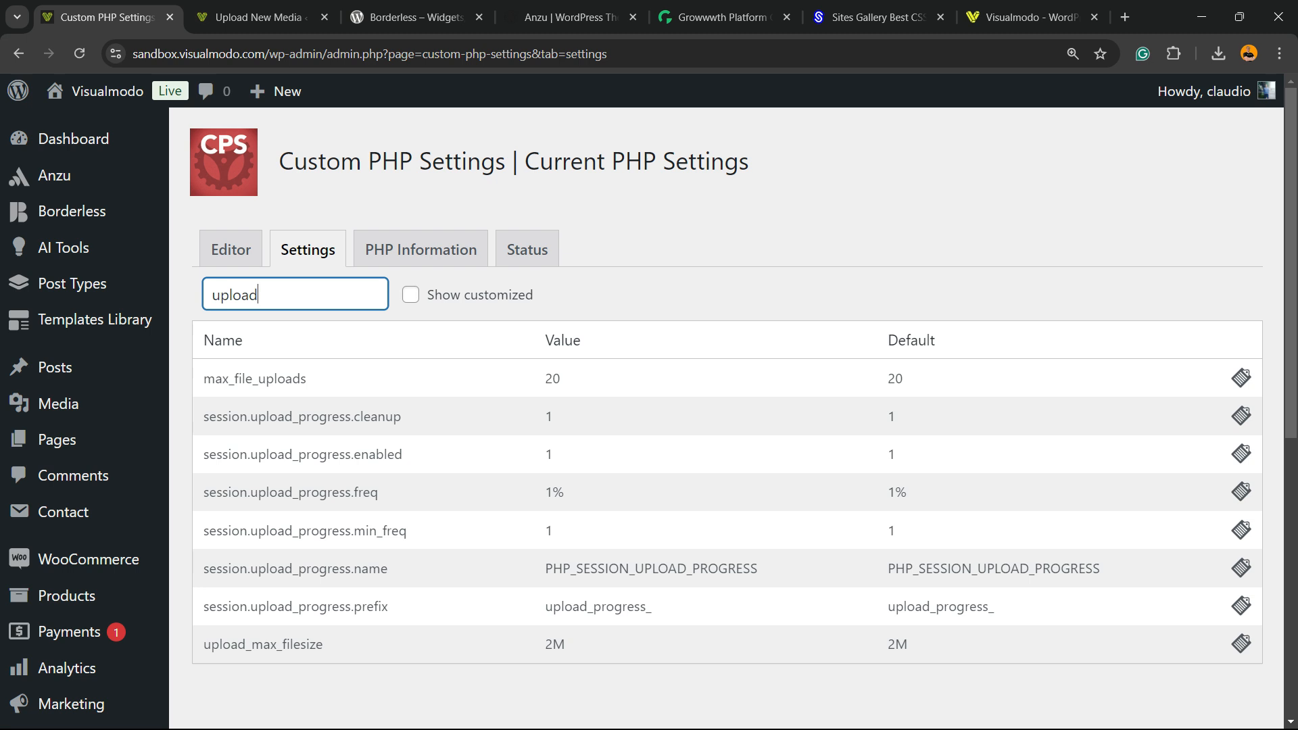
# Step: Filter settings by 'upload' and compare upload_max_filesize 2M with the media page's limit
pyautogui.doubleClick(260, 644)
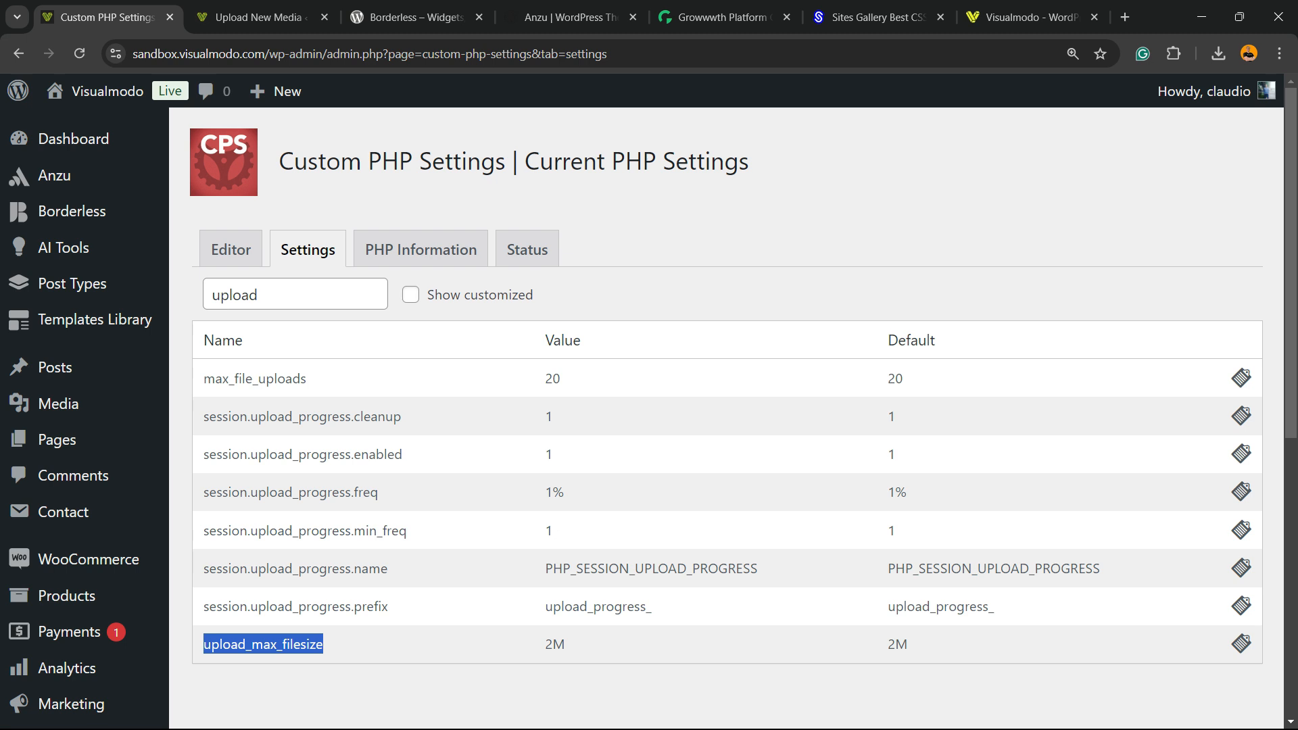
pyautogui.click(295, 294)
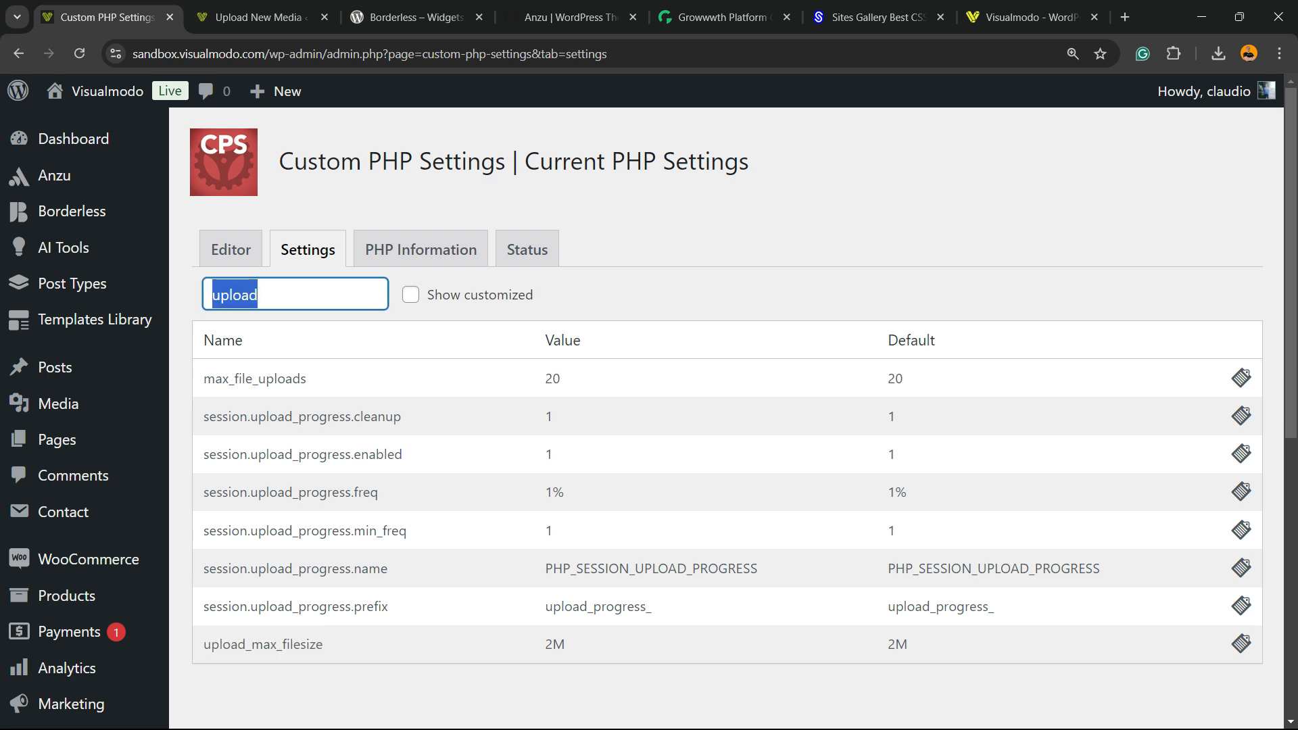
pyautogui.doubleClick(262, 644)
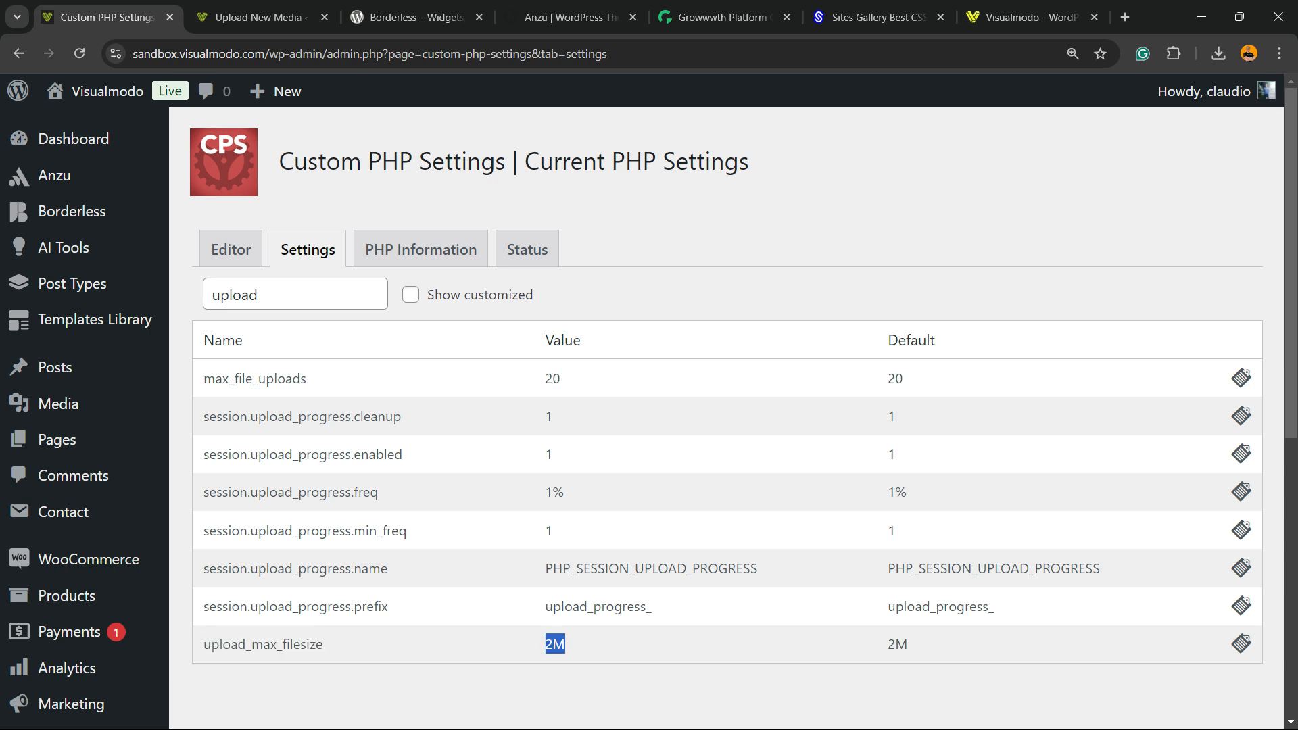
pyautogui.click(259, 18)
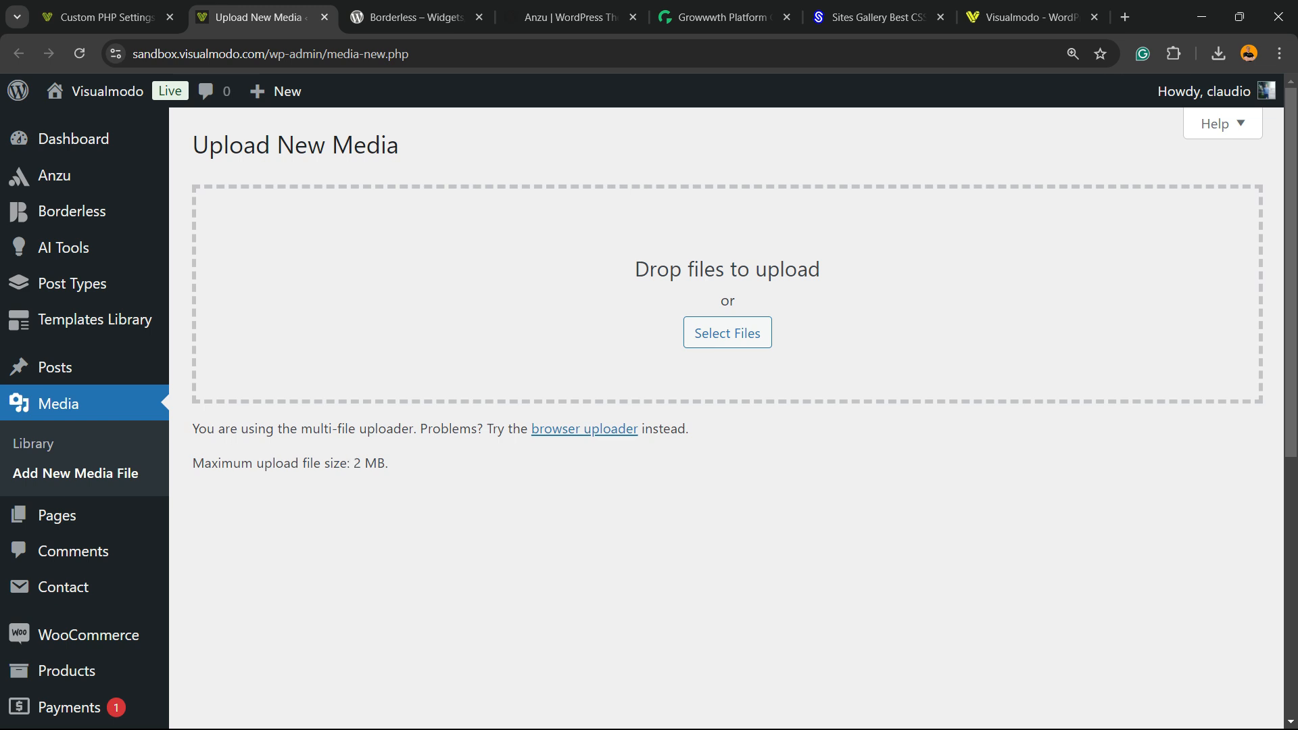
pyautogui.click(101, 17)
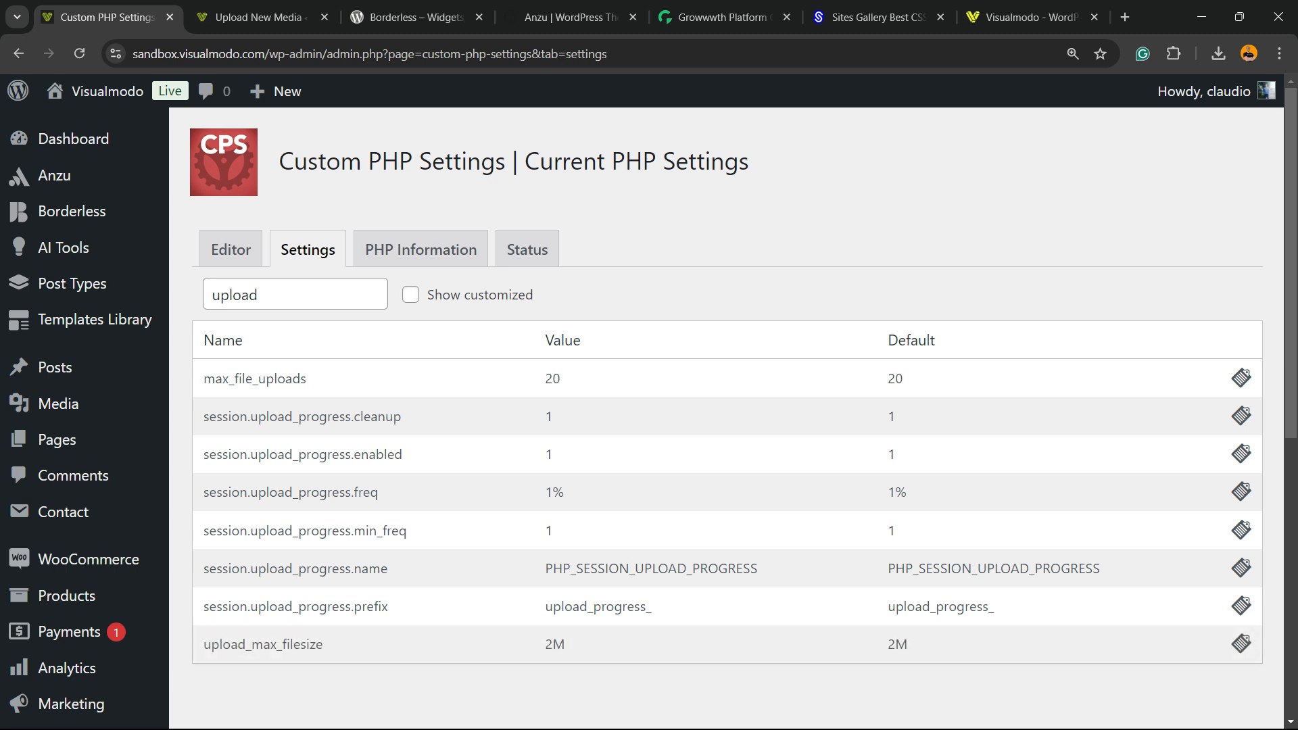
pyautogui.click(230, 249)
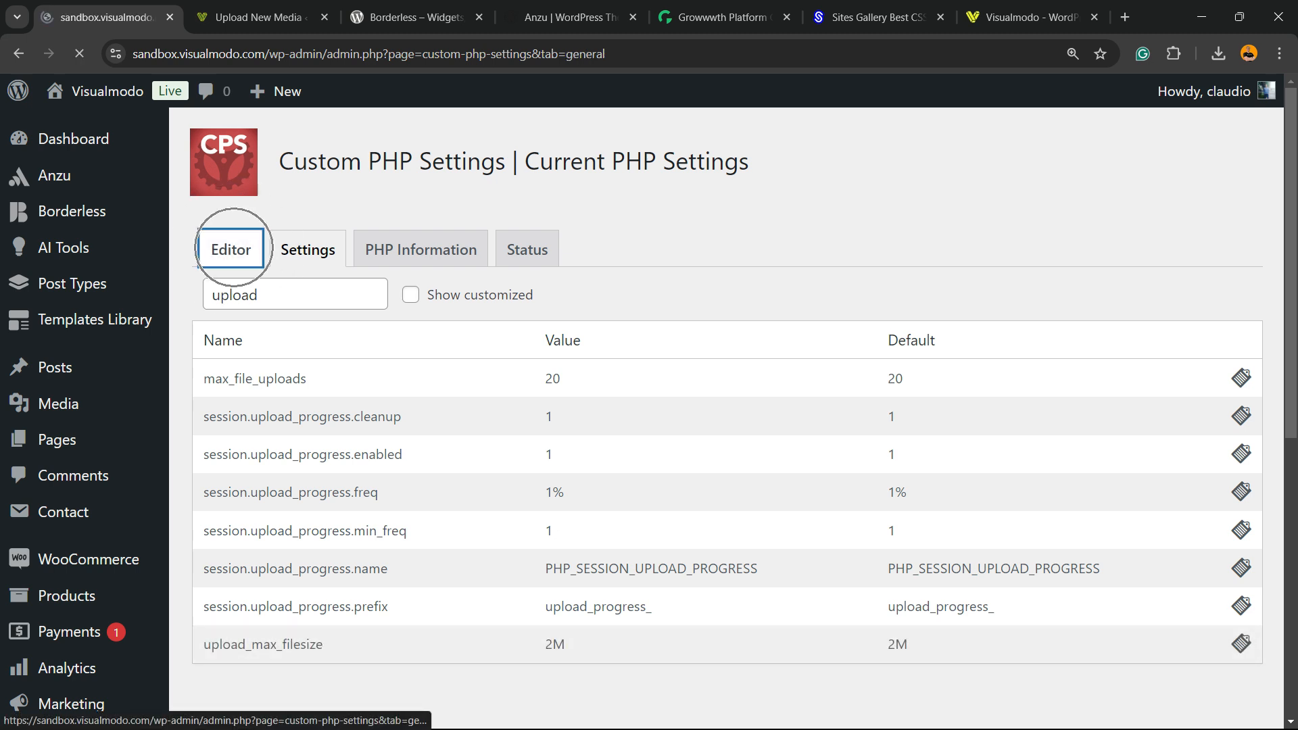
# Step: Enter upload_max_filesize=11M in the plugin editor and scroll down toward Save settings
pyautogui.click(231, 249)
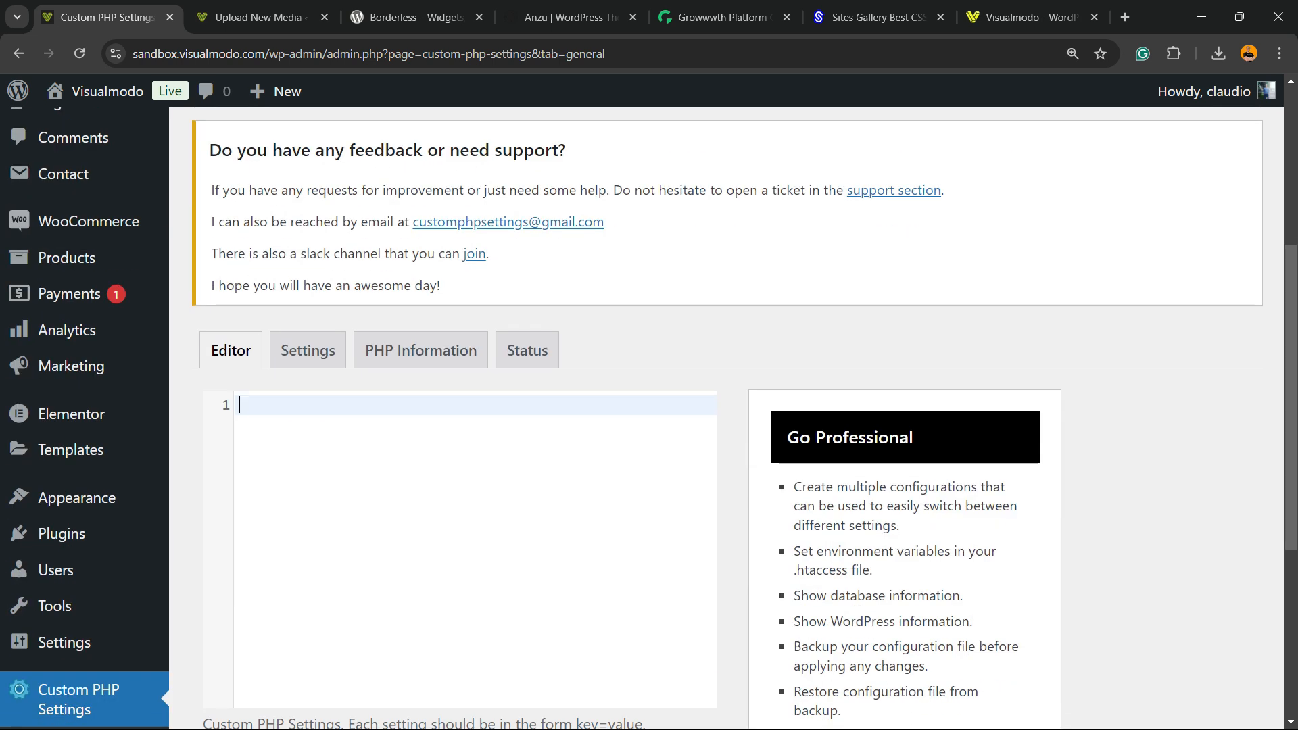
pyautogui.write('upload_max_filesize=2M')
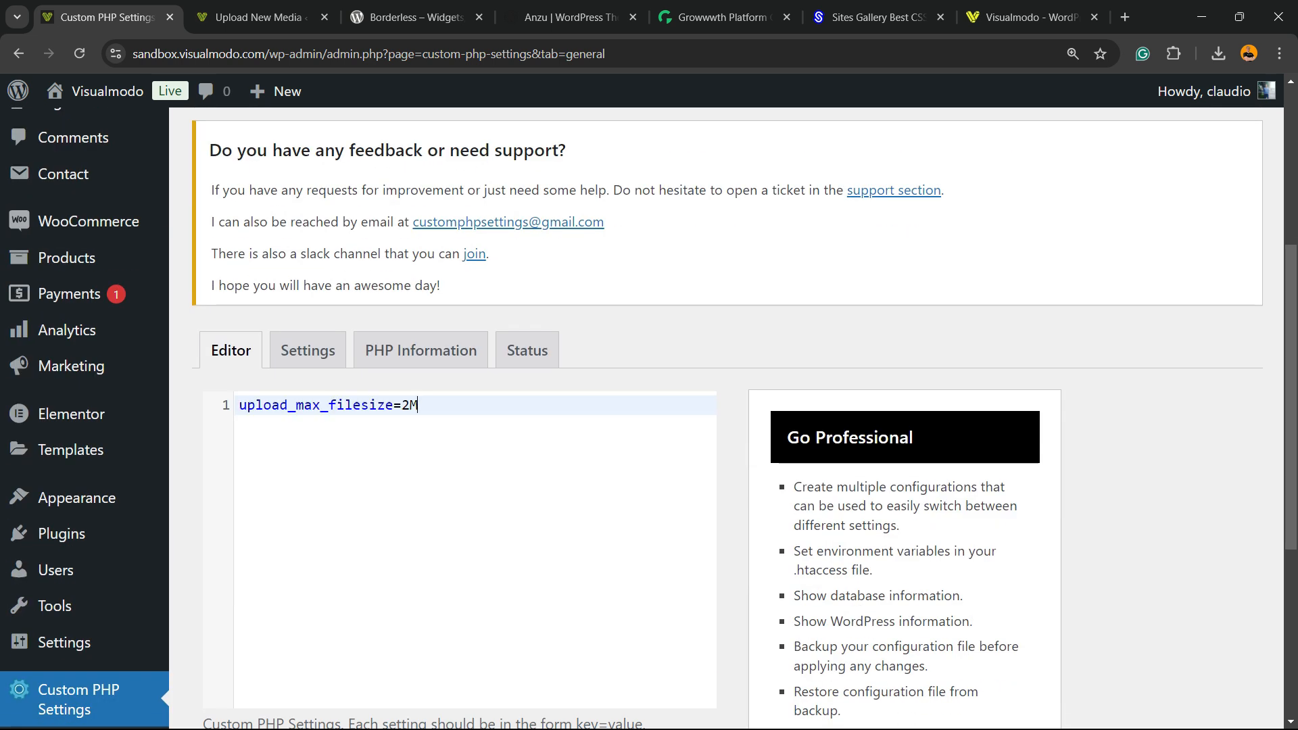
pyautogui.write('11')
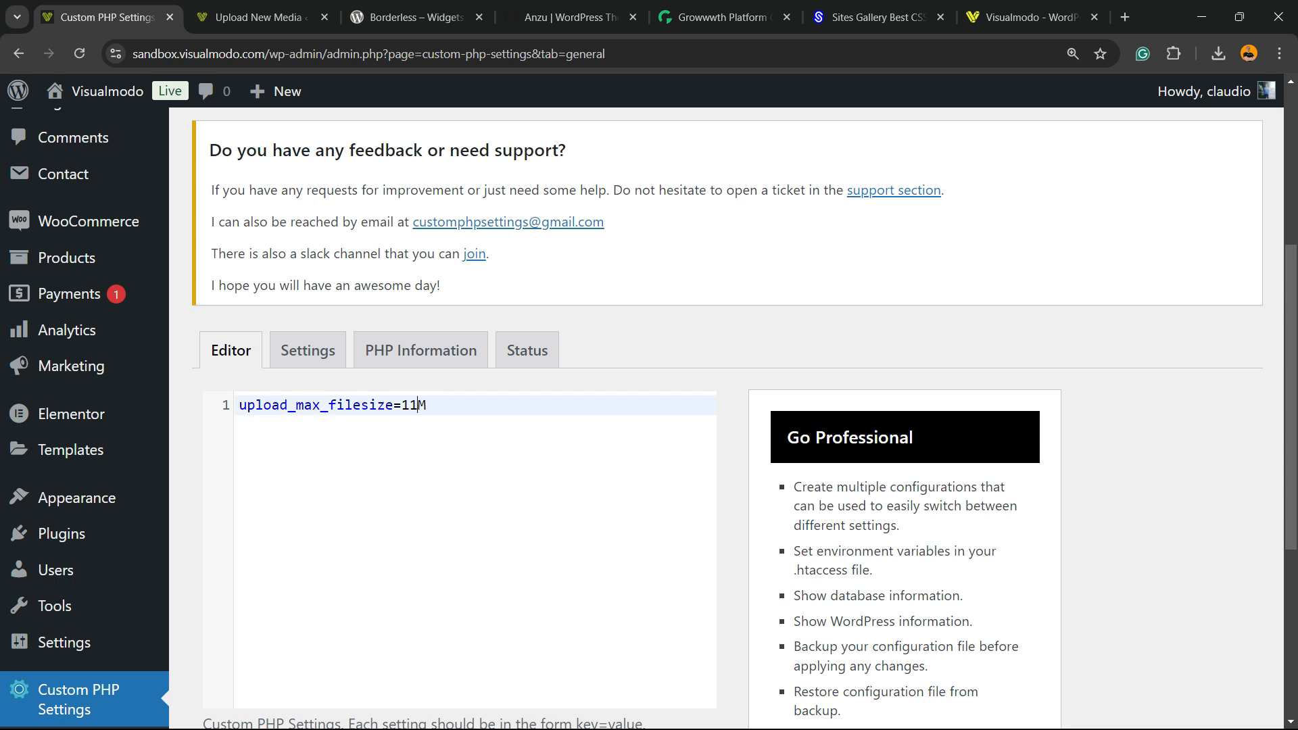
pyautogui.scroll(-3)
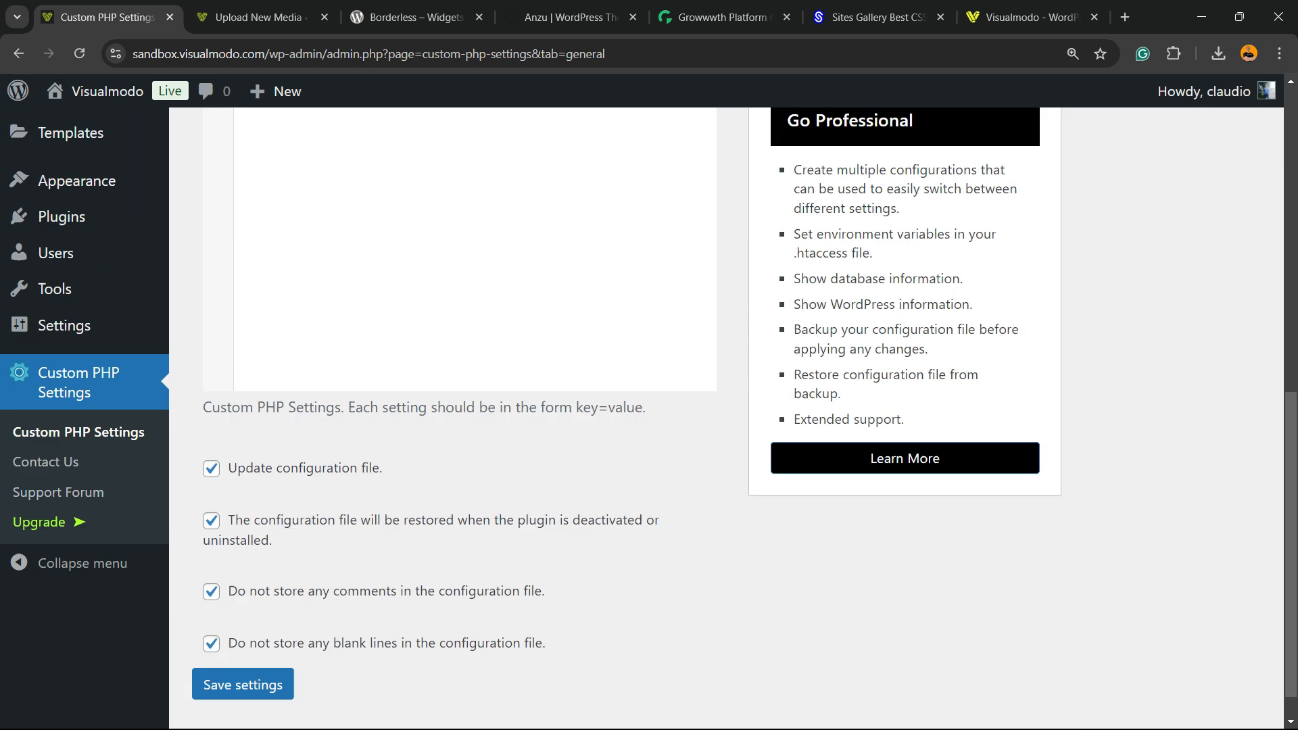
pyautogui.scroll(-3)
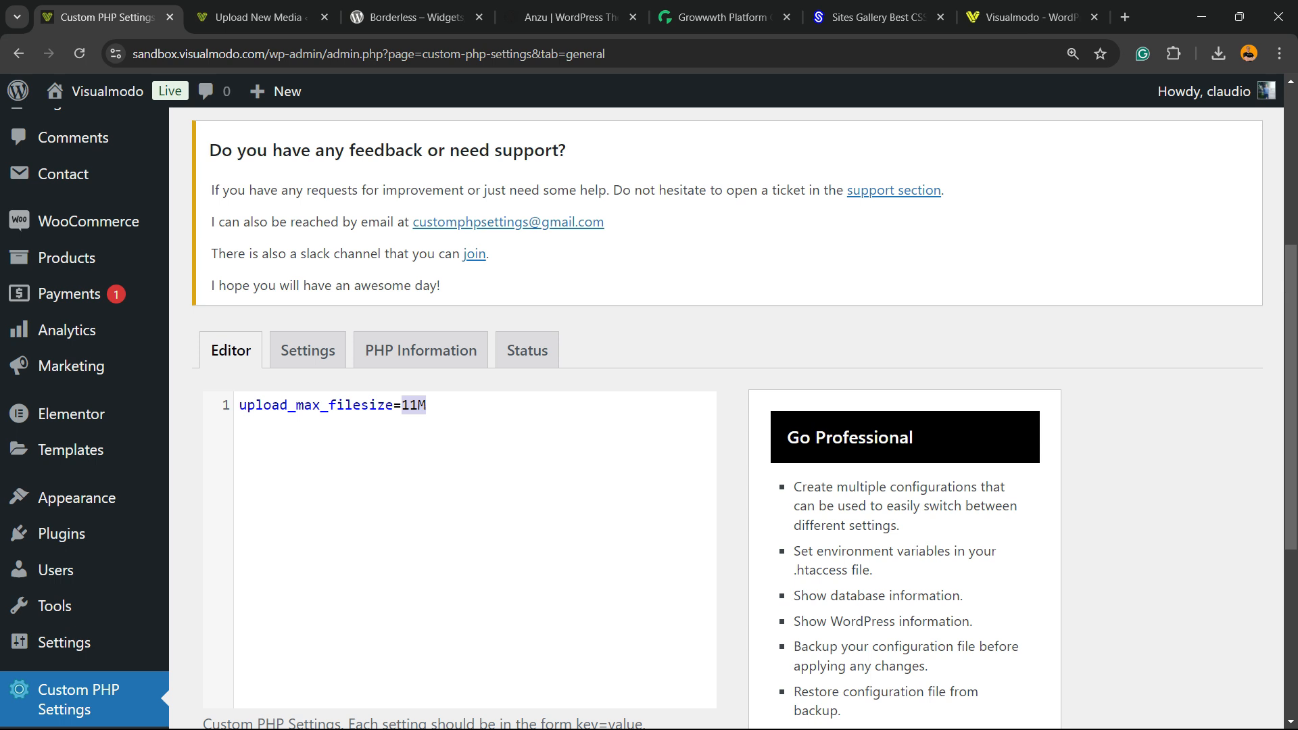
pyautogui.scroll(-3)
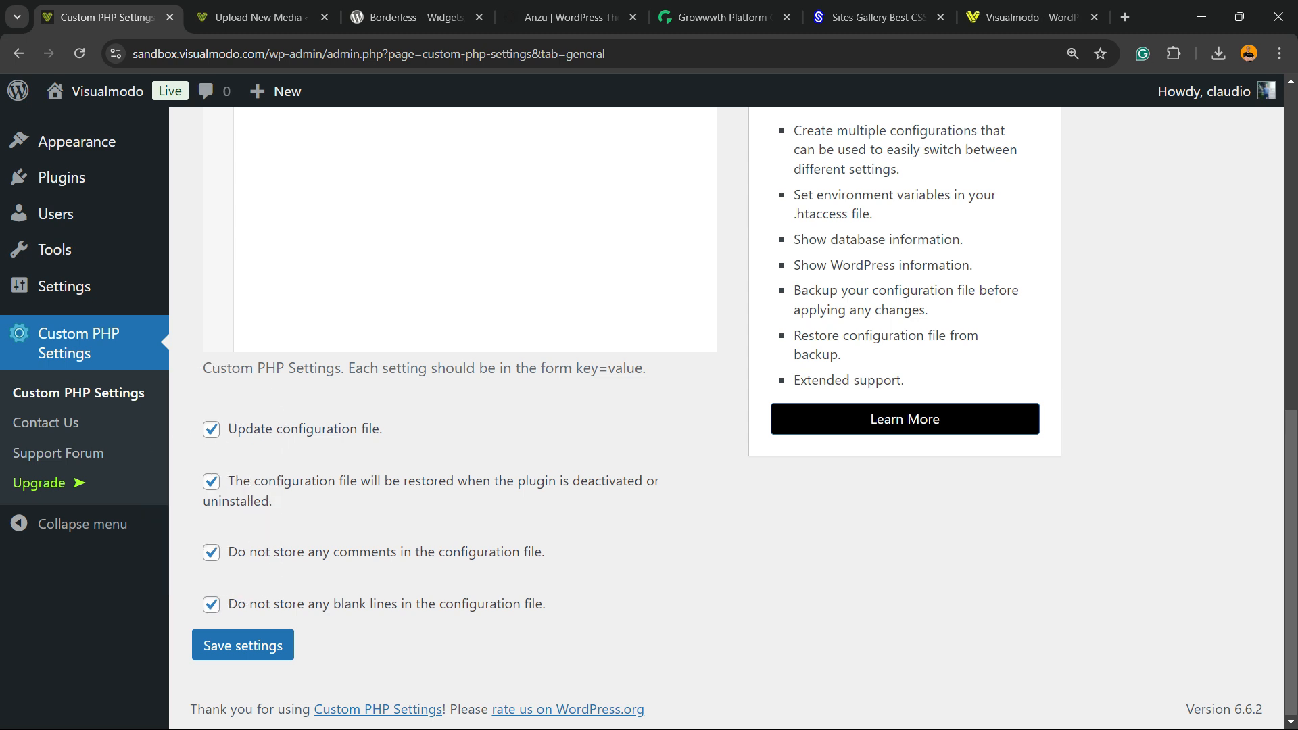
# Step: Save the setting and refresh Upload New Media to highlight the 8 MB limit
pyautogui.click(242, 644)
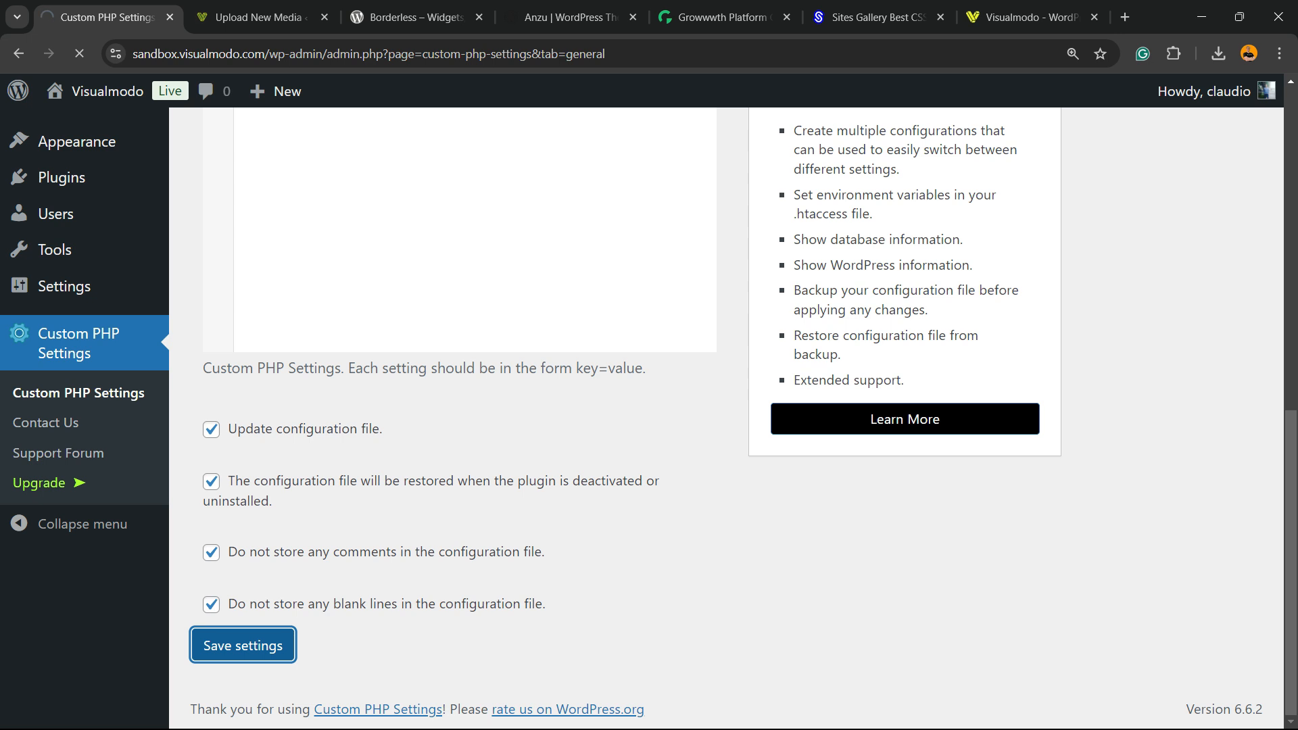
pyautogui.click(242, 644)
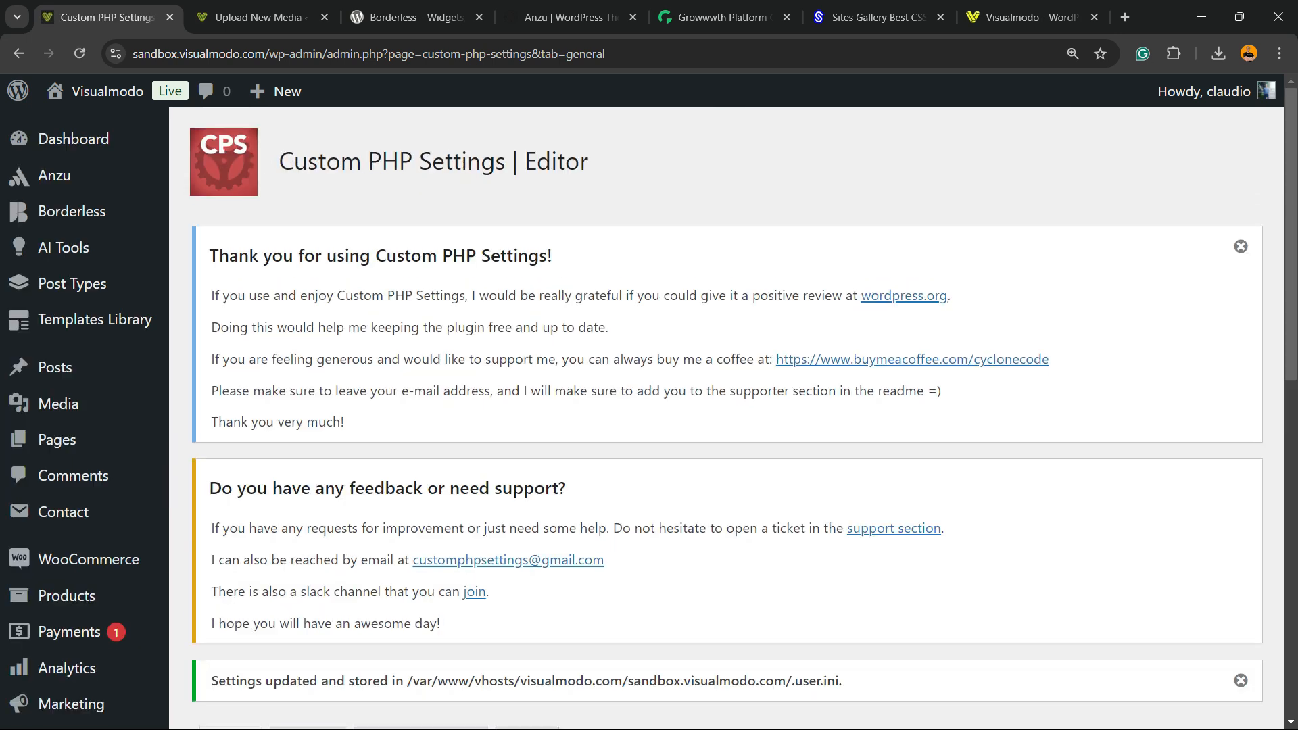
pyautogui.click(259, 17)
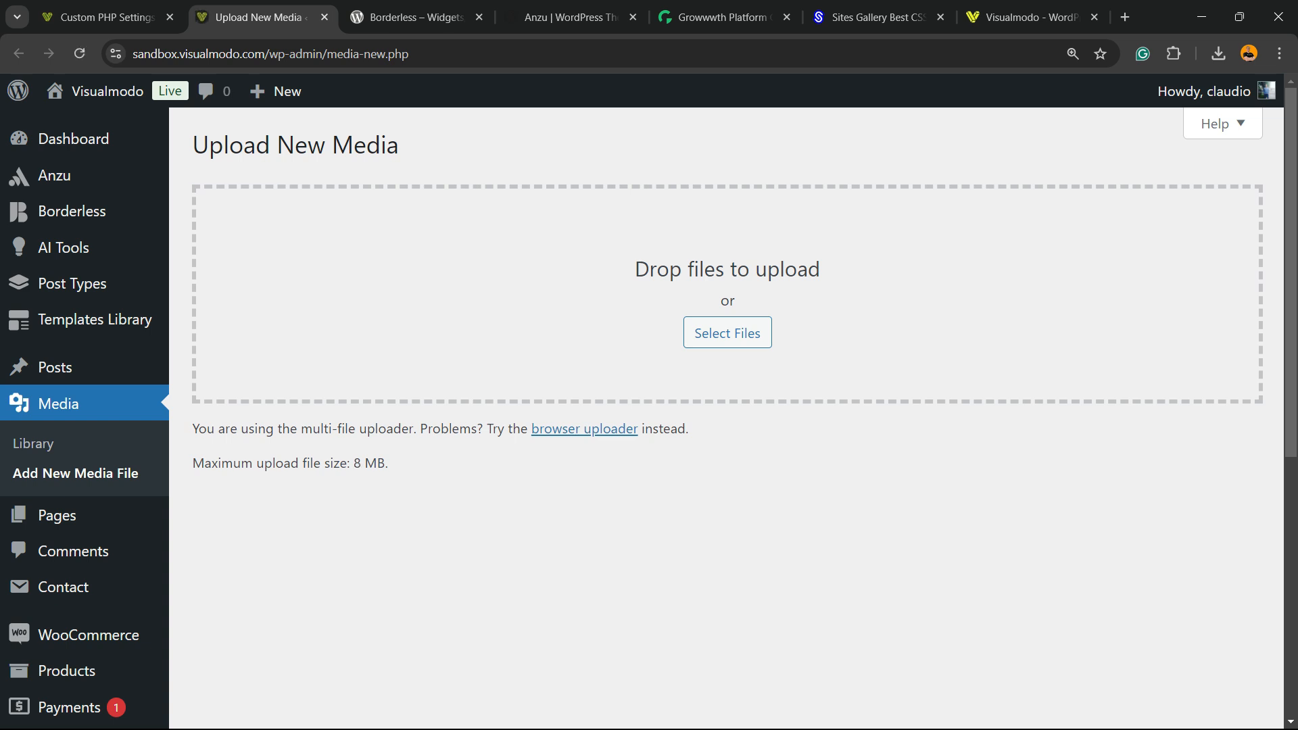
pyautogui.doubleClick(369, 463)
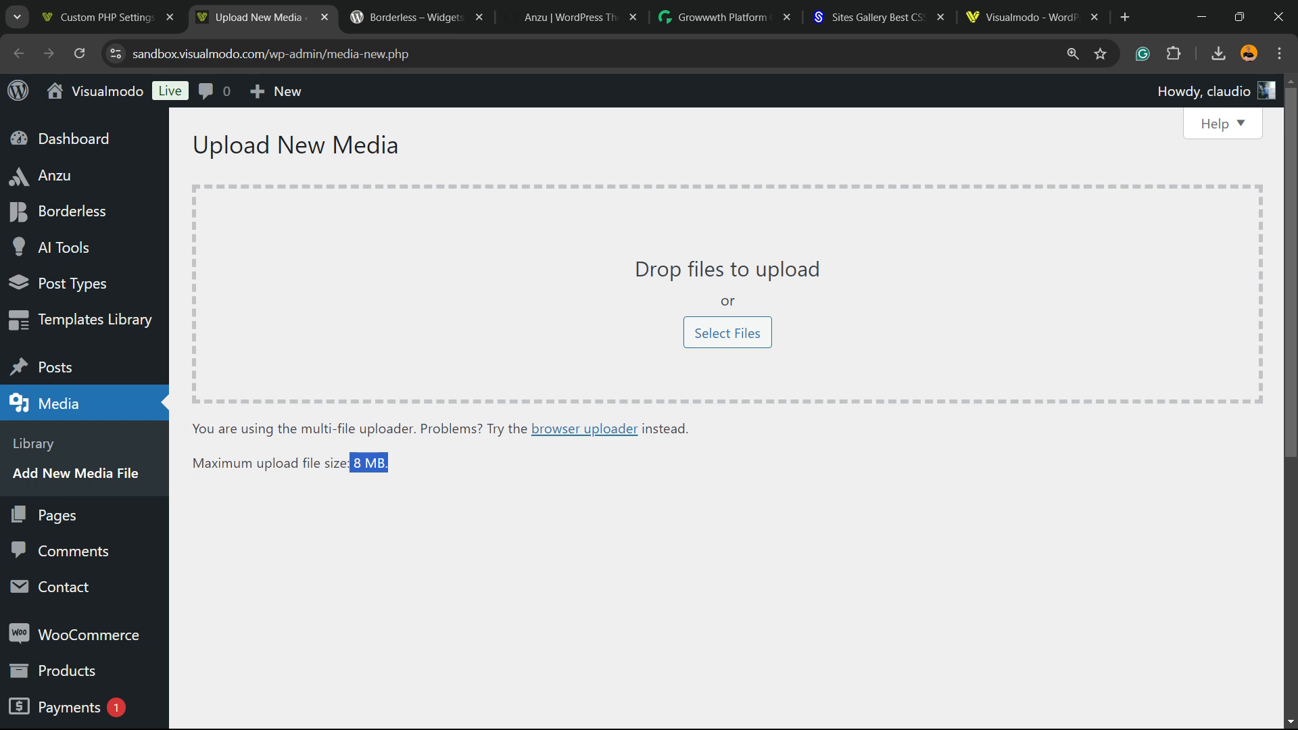
# Step: Return to Custom PHP Settings, scroll the page, and recheck the media upload limit
pyautogui.click(102, 18)
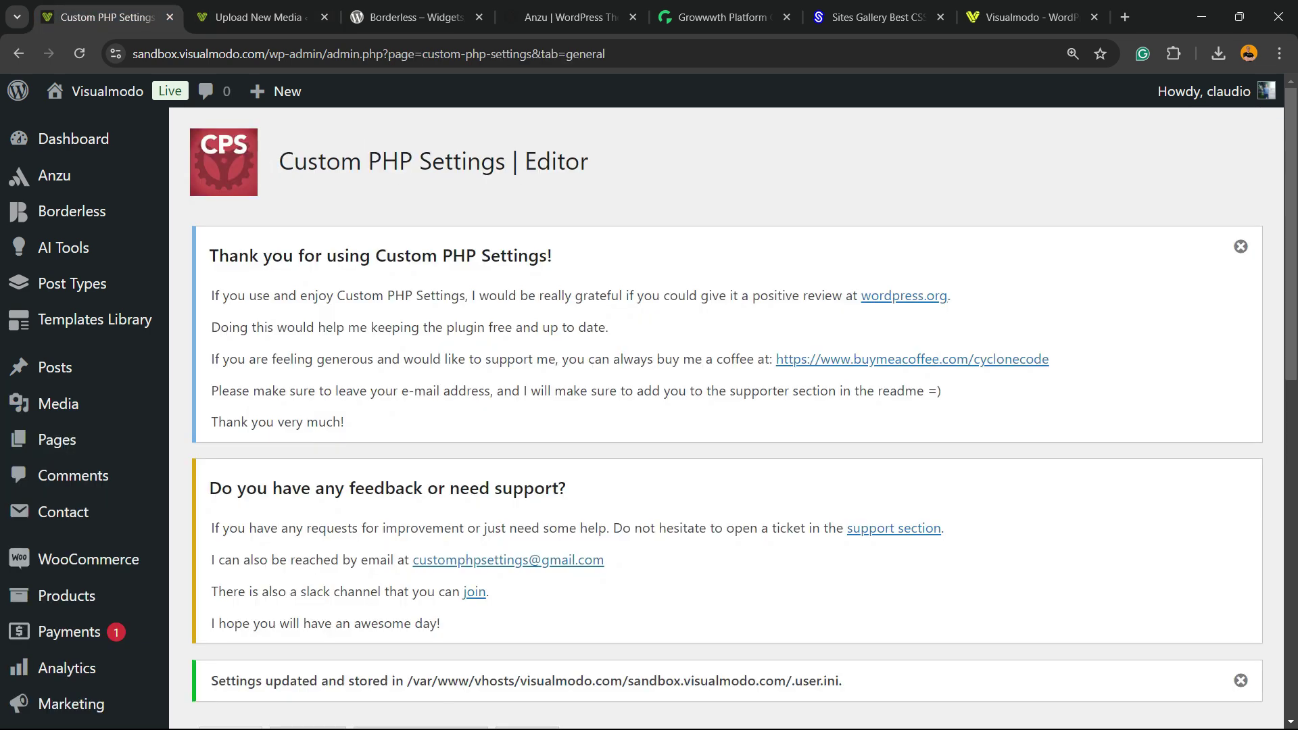
pyautogui.scroll(-3)
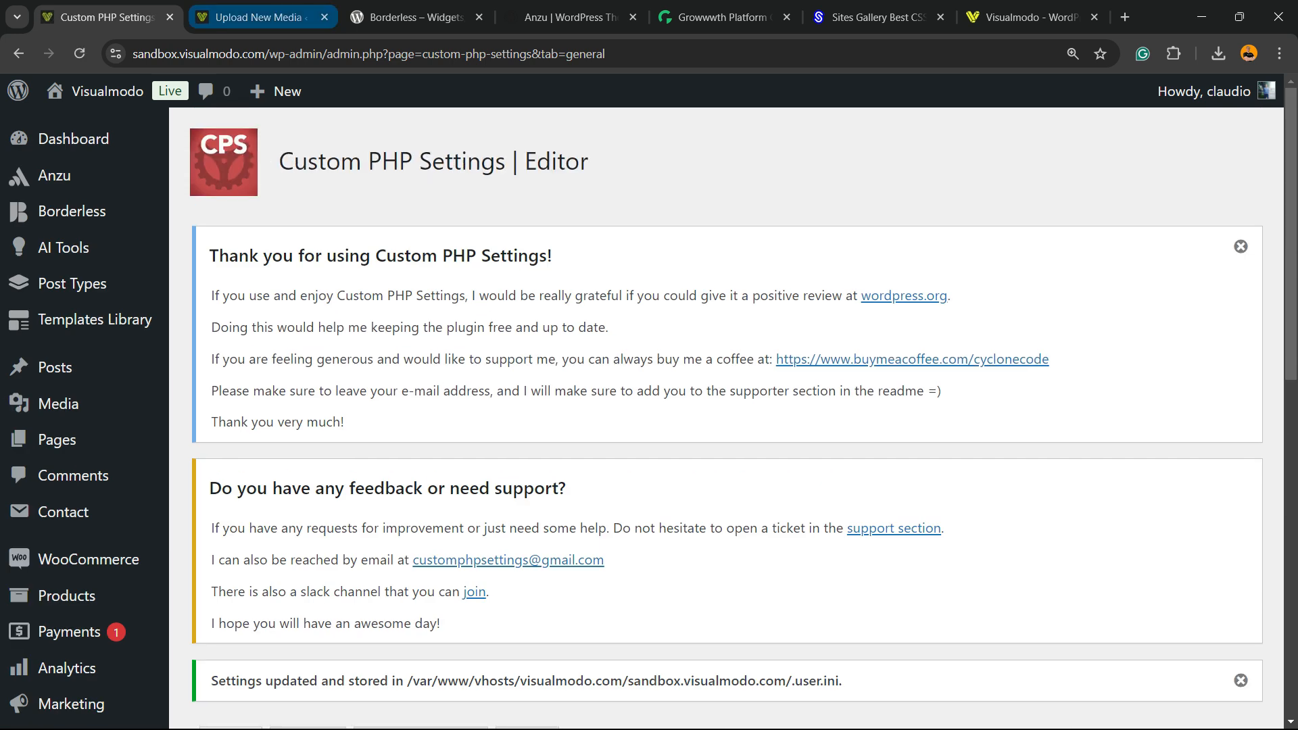
pyautogui.scroll(-3)
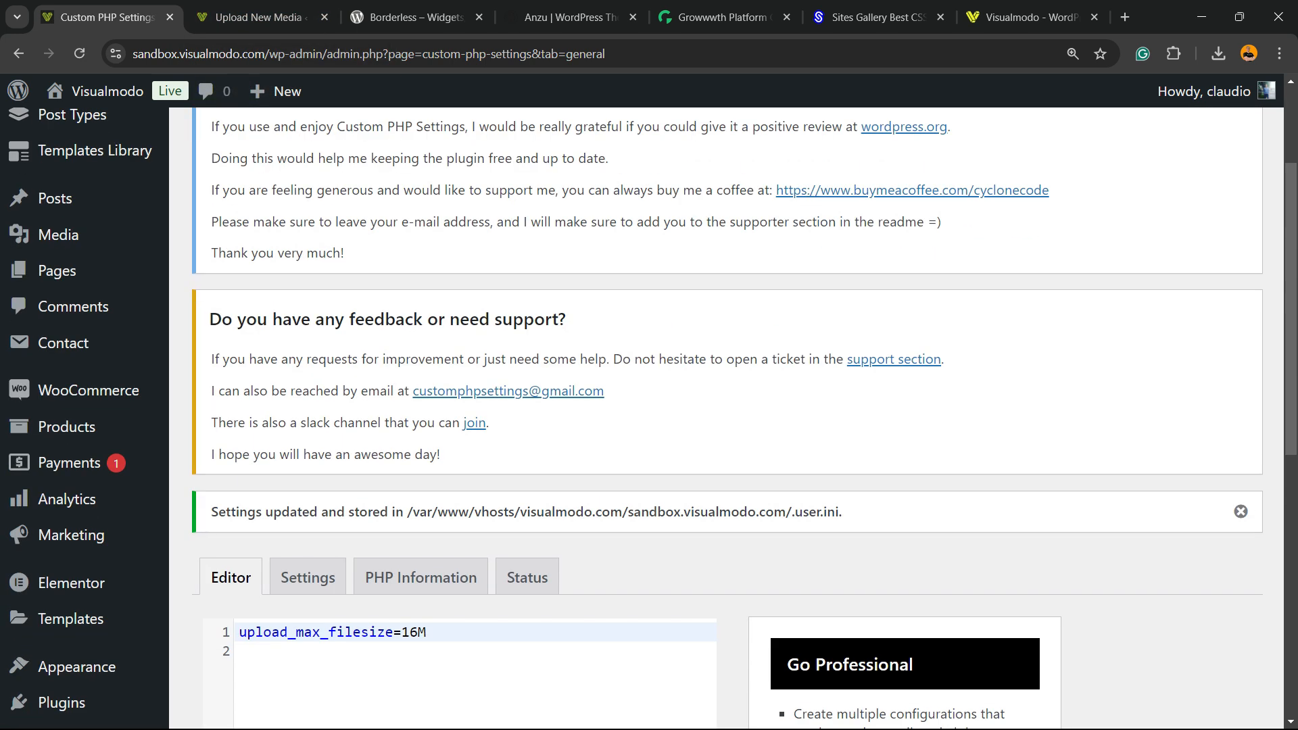
pyautogui.click(258, 18)
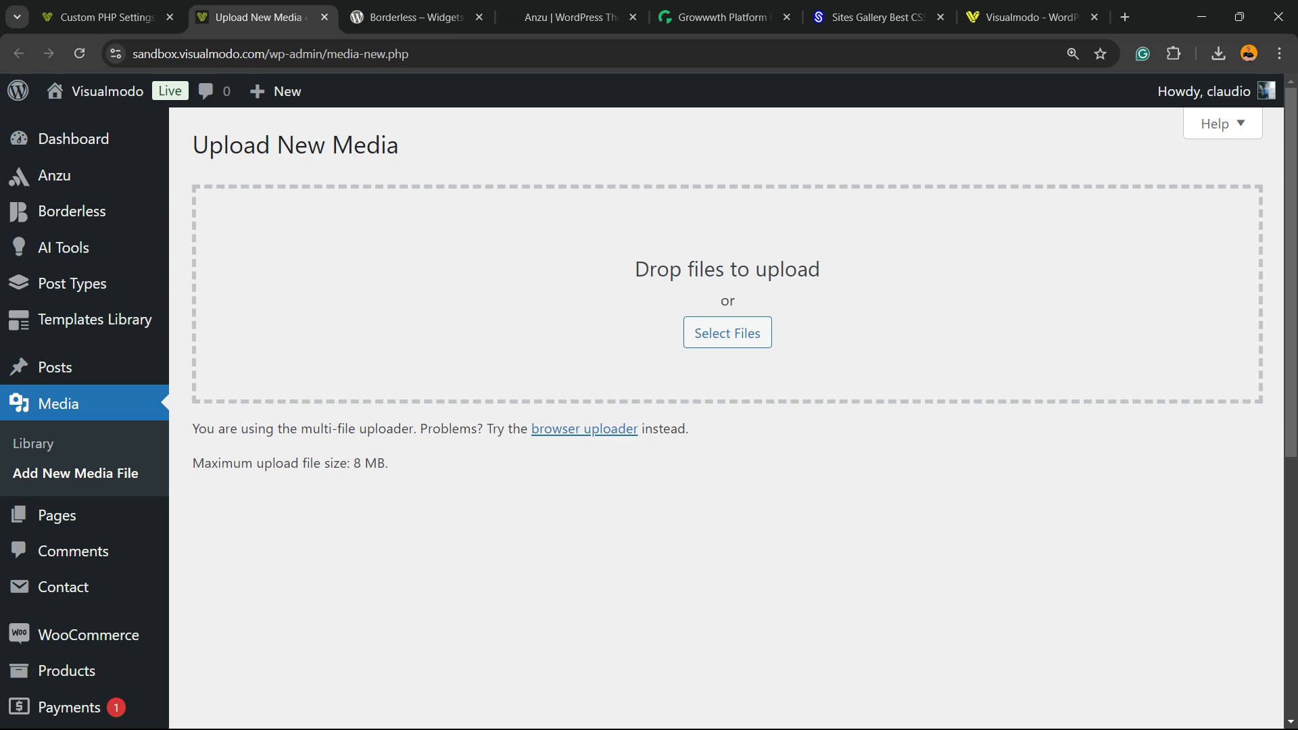
# Step: Return to Custom PHP Settings and open its list of current PHP values
pyautogui.click(101, 18)
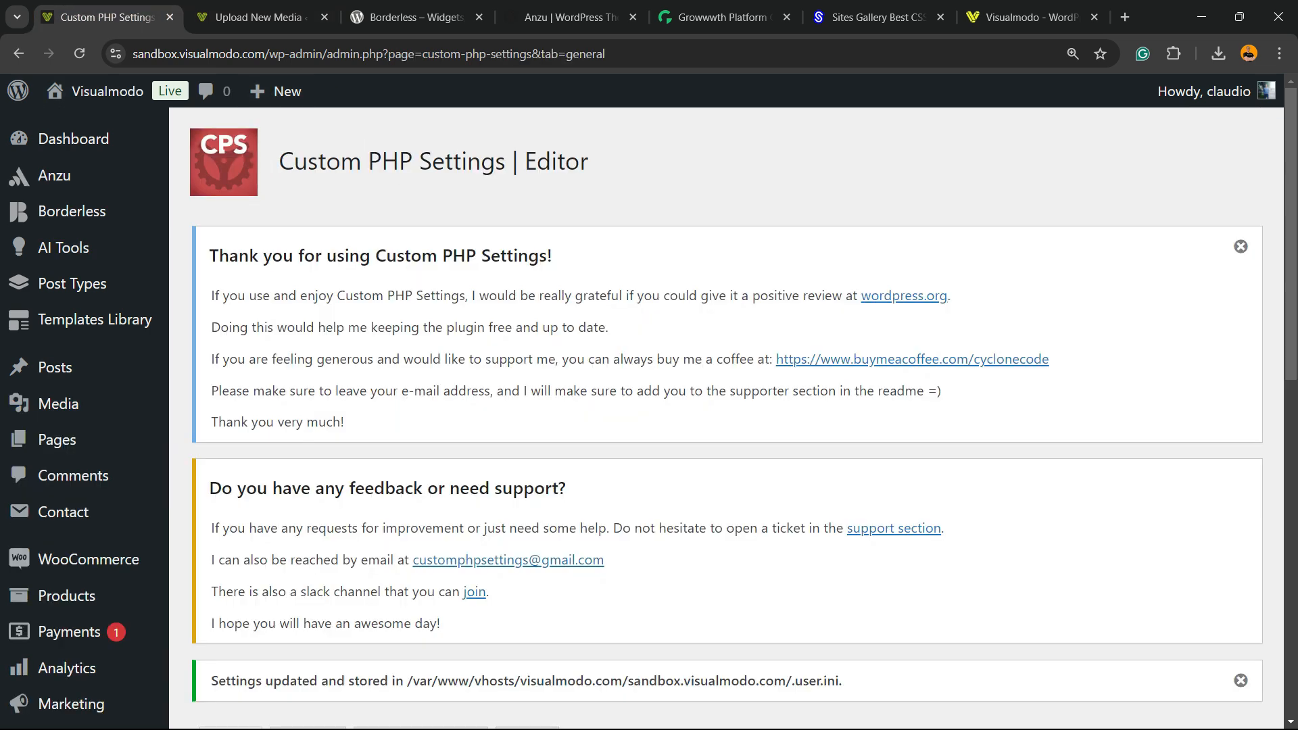
pyautogui.scroll(-3)
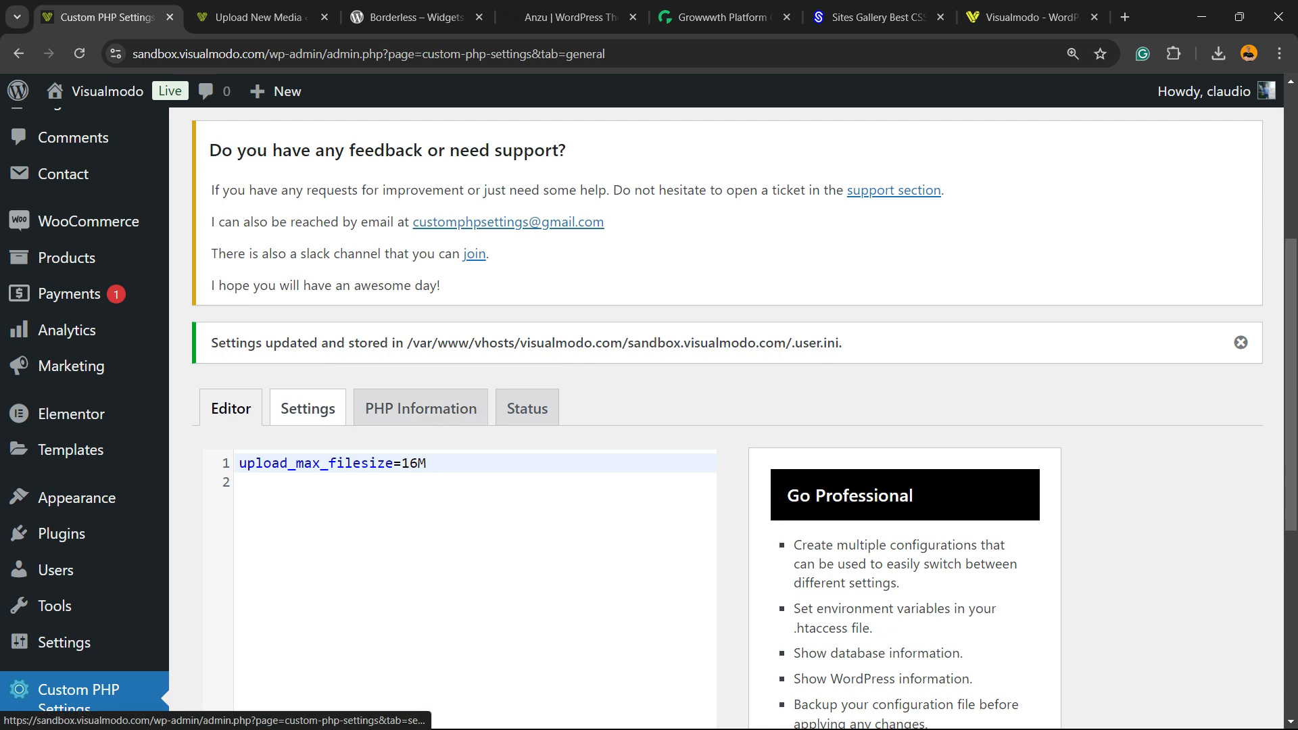
pyautogui.click(307, 408)
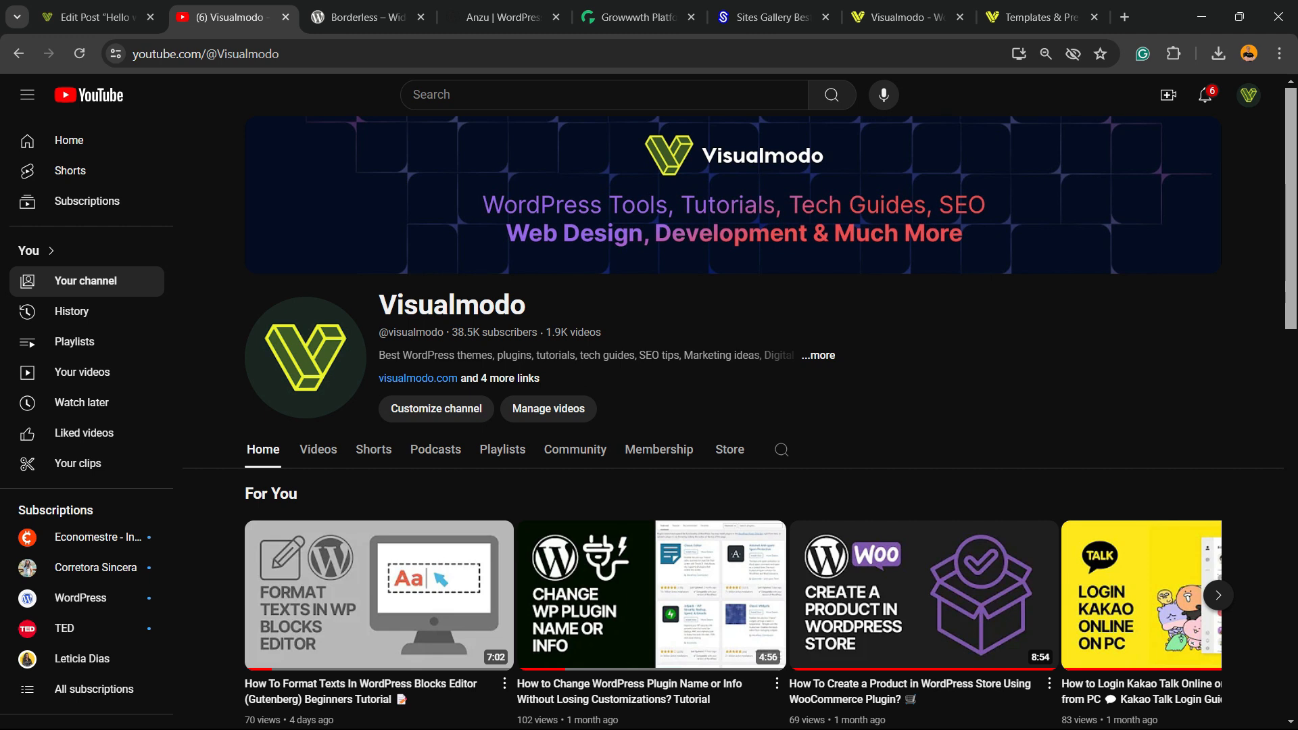
# Step: Scroll through the Borderless plugin page, then switch to the Anzu theme page
pyautogui.click(363, 18)
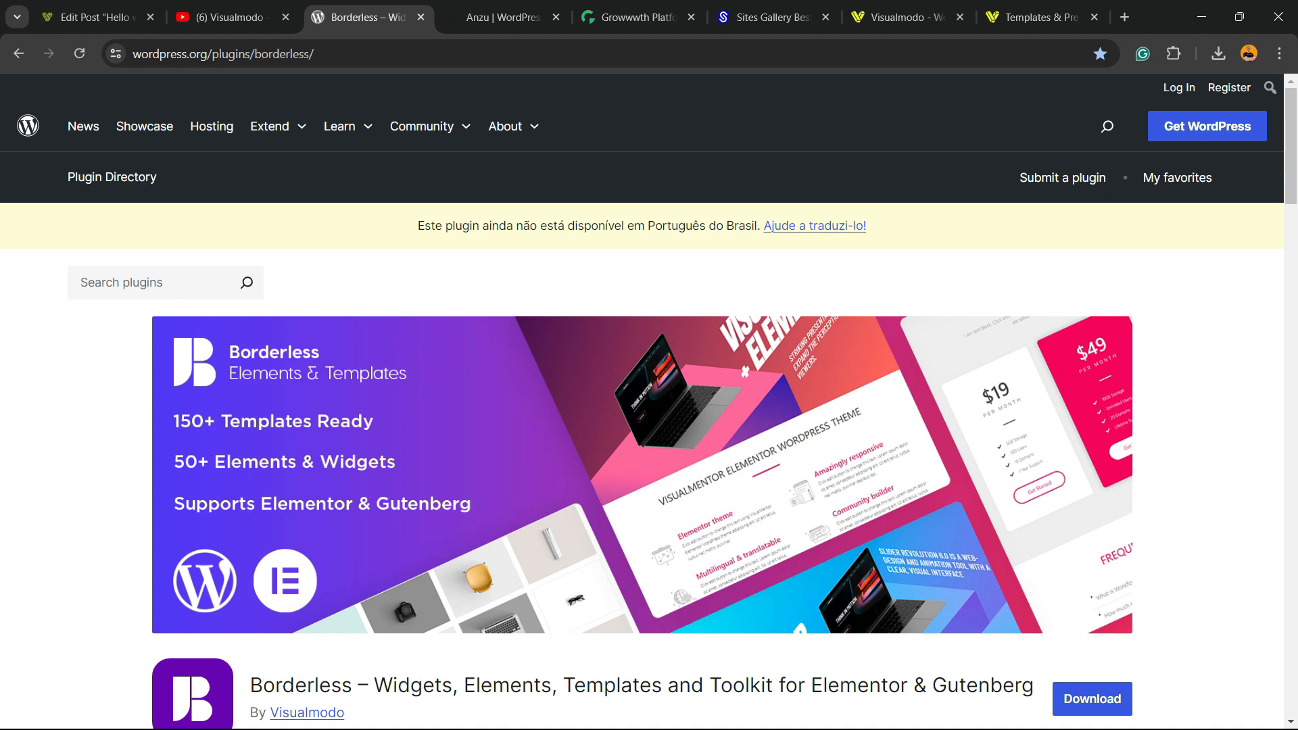
pyautogui.scroll(-3)
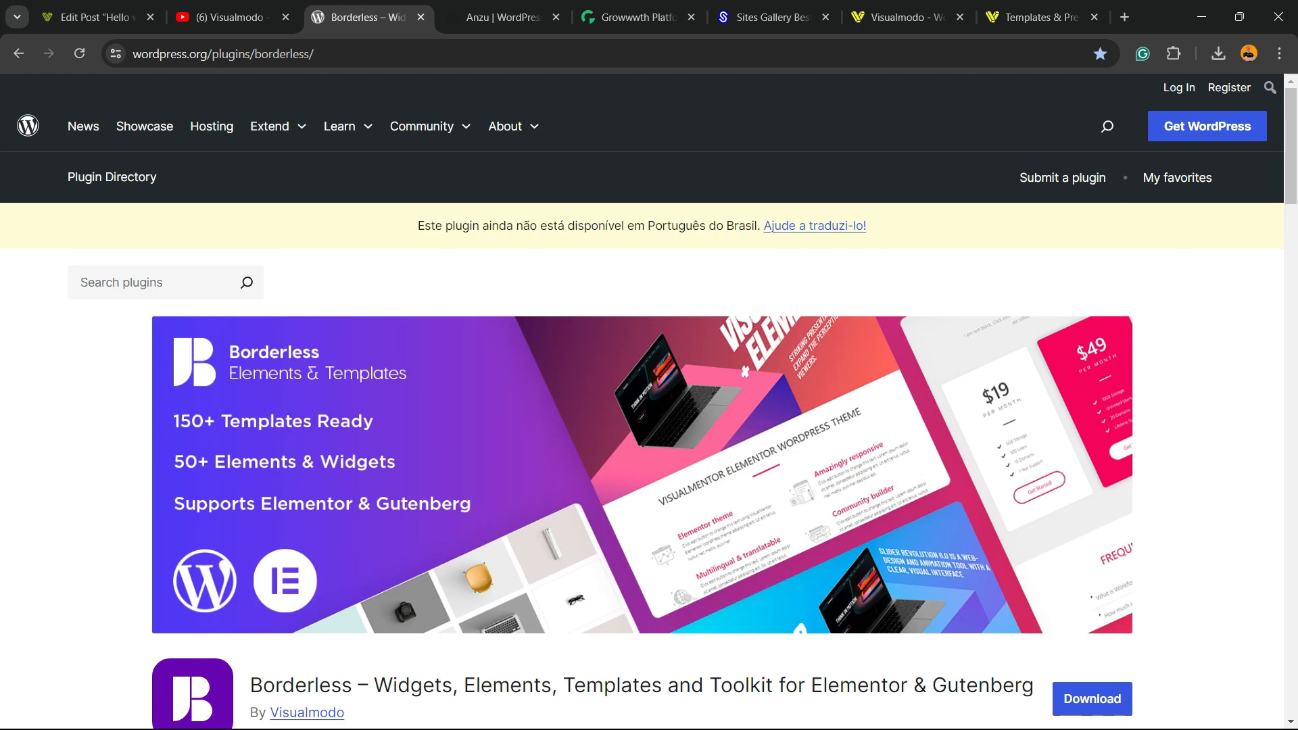
pyautogui.scroll(-3)
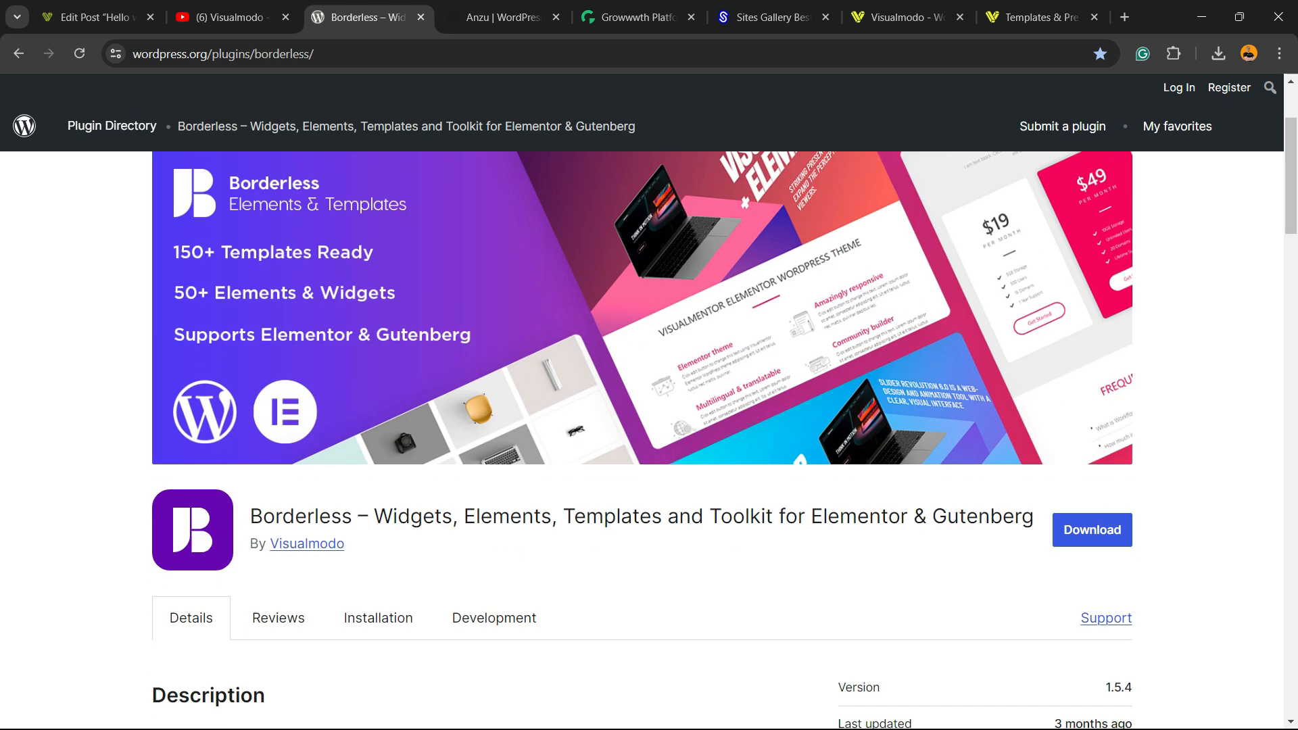
pyautogui.click(503, 17)
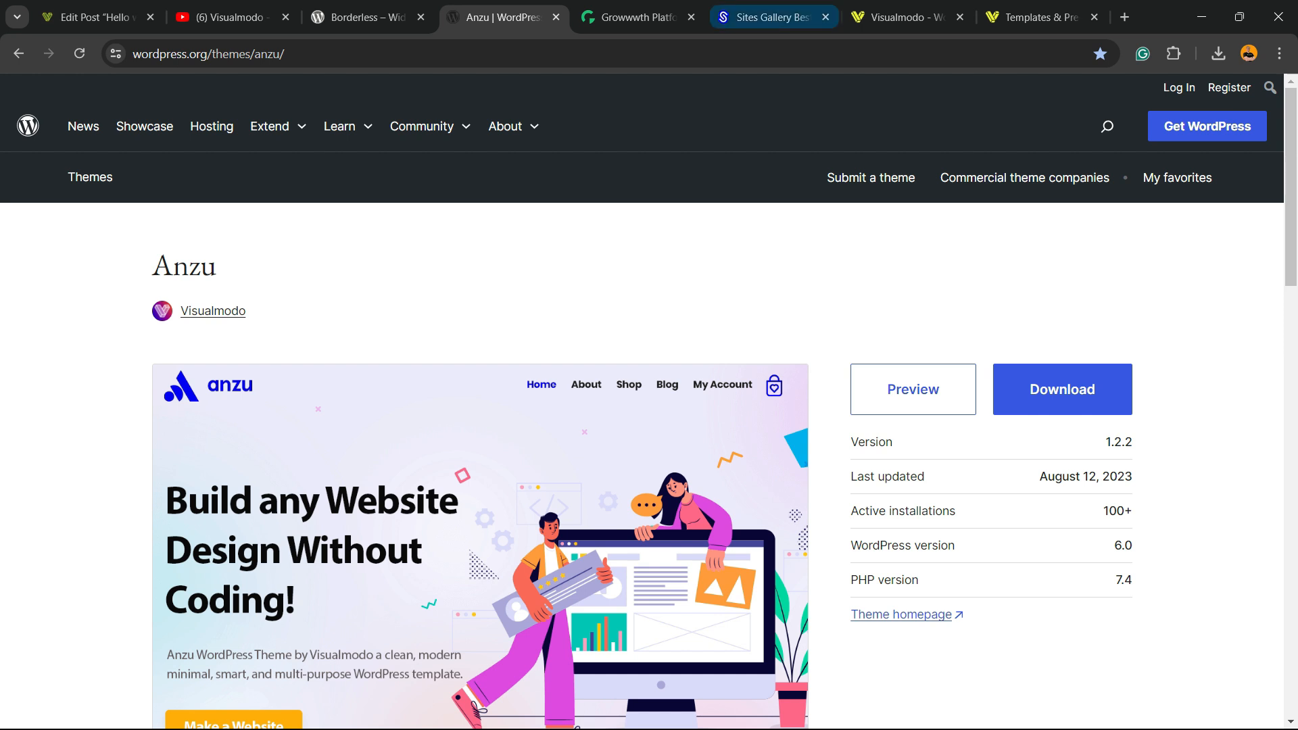
# Step: Scroll Growwwth's homepage through guest-post site listings with publishing and copywriting prices
pyautogui.click(632, 18)
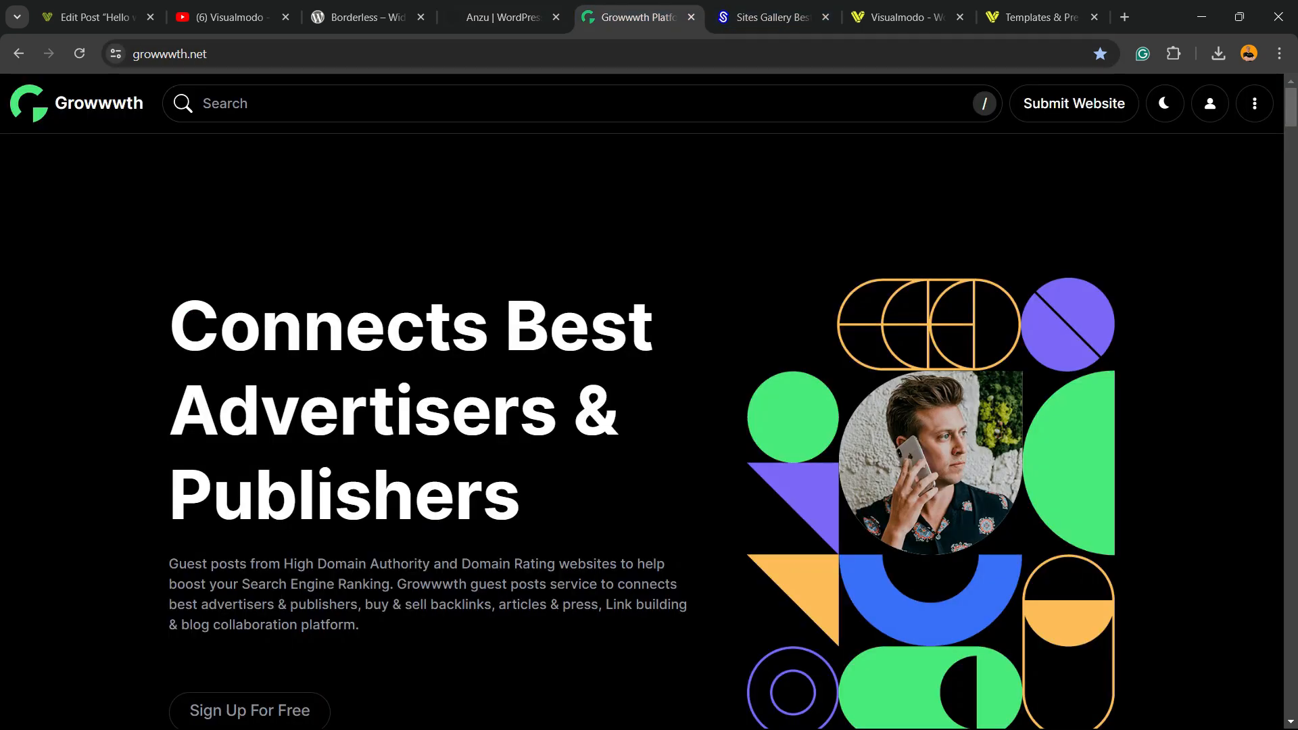
pyautogui.scroll(-3)
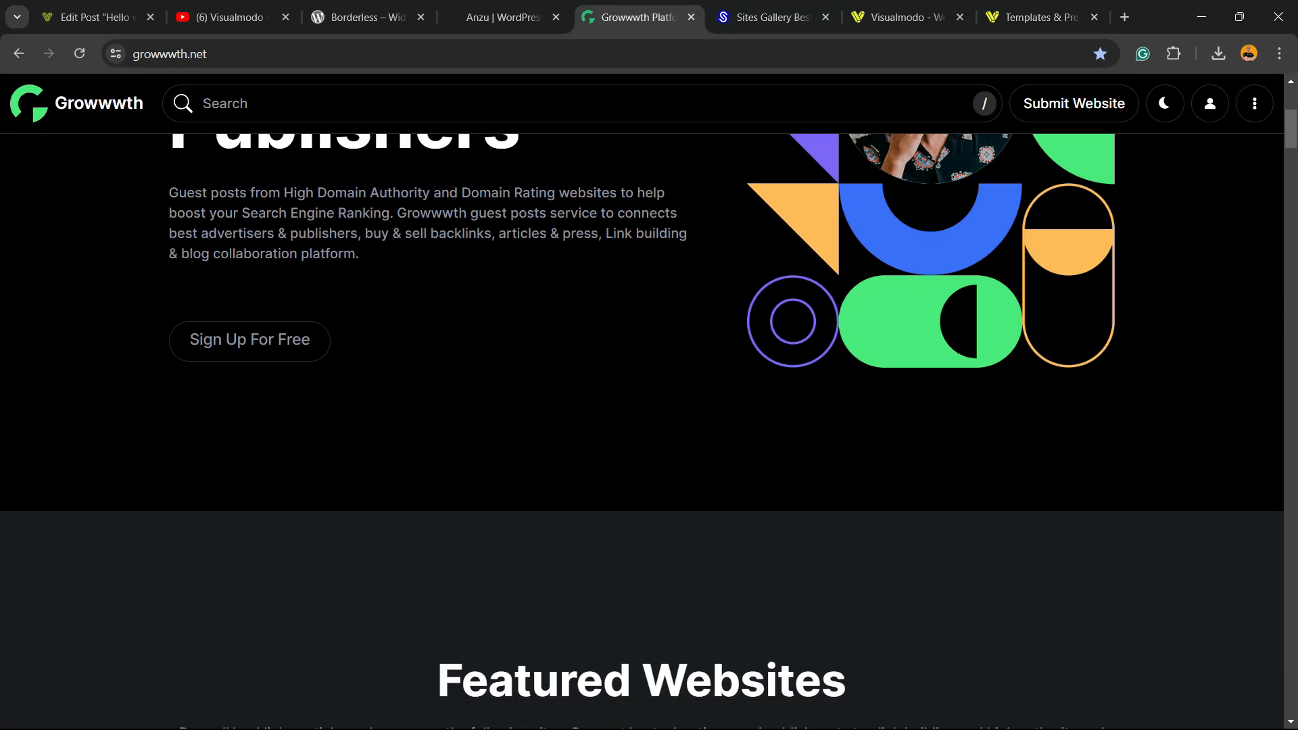
pyautogui.scroll(-3)
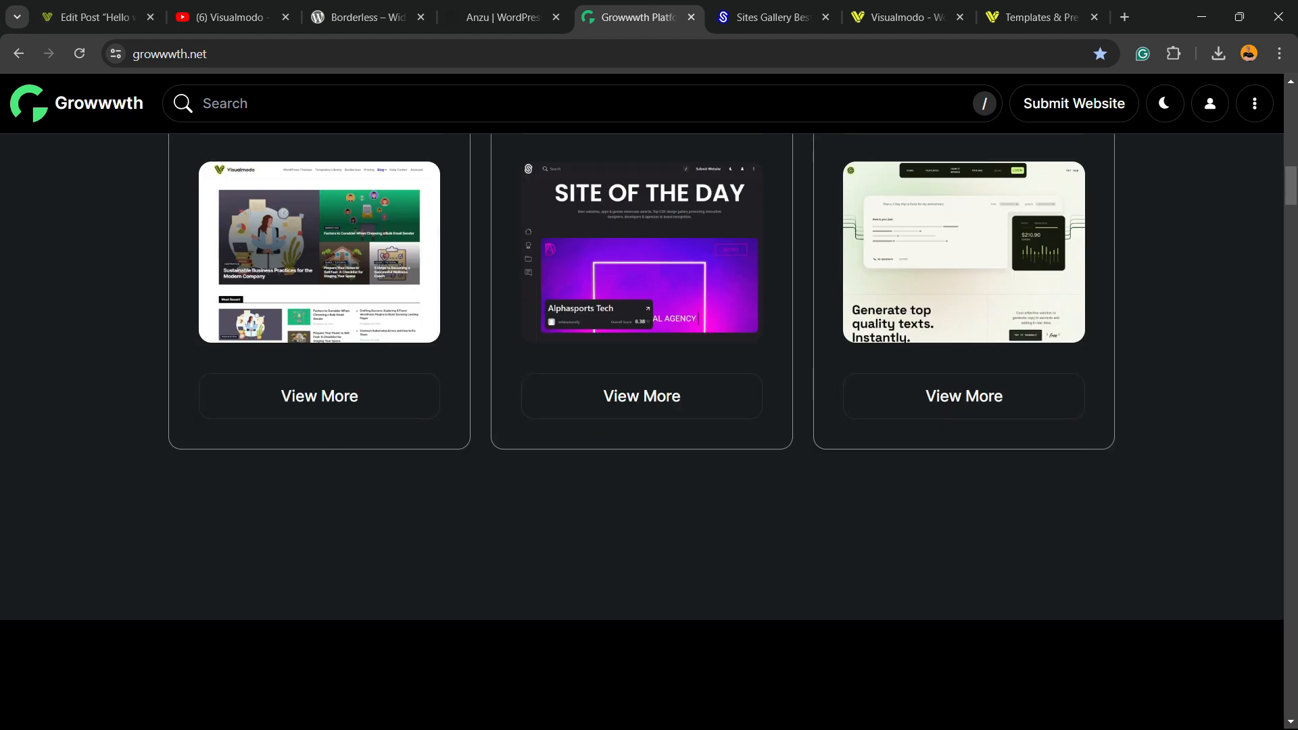
pyautogui.scroll(-3)
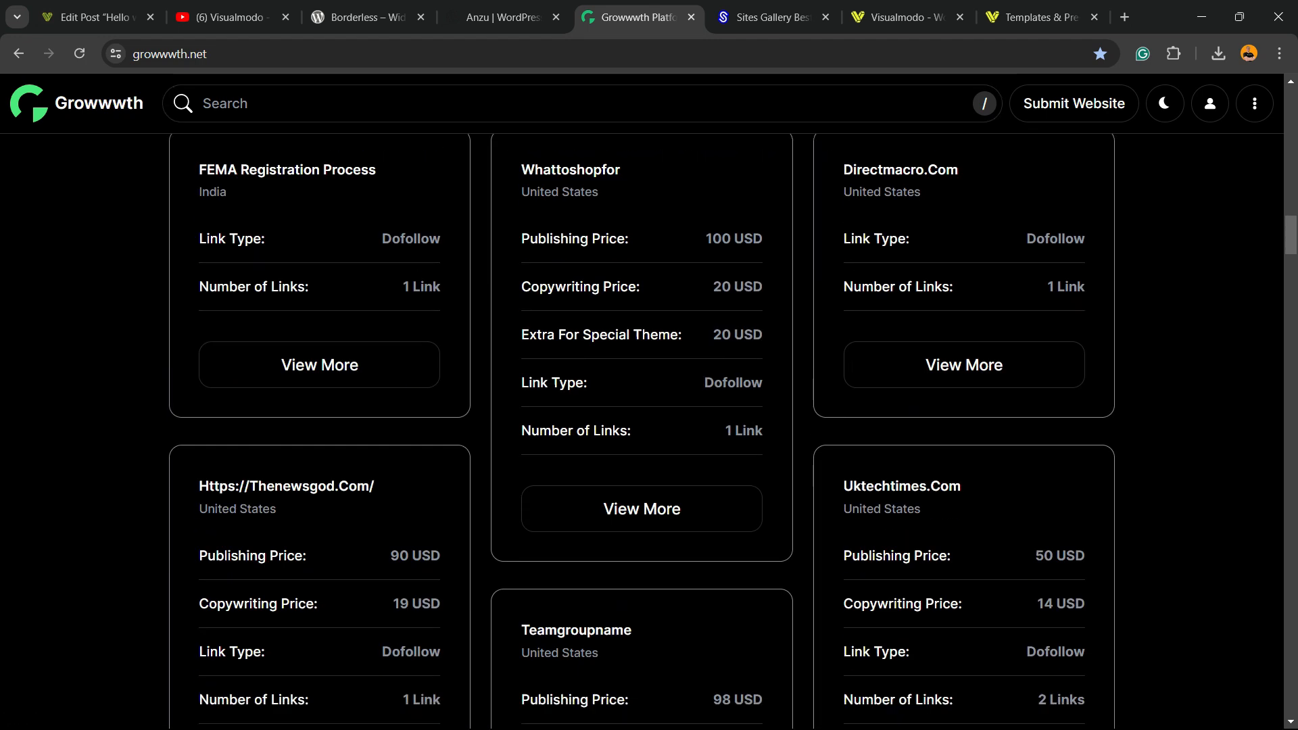
pyautogui.click(173, 54)
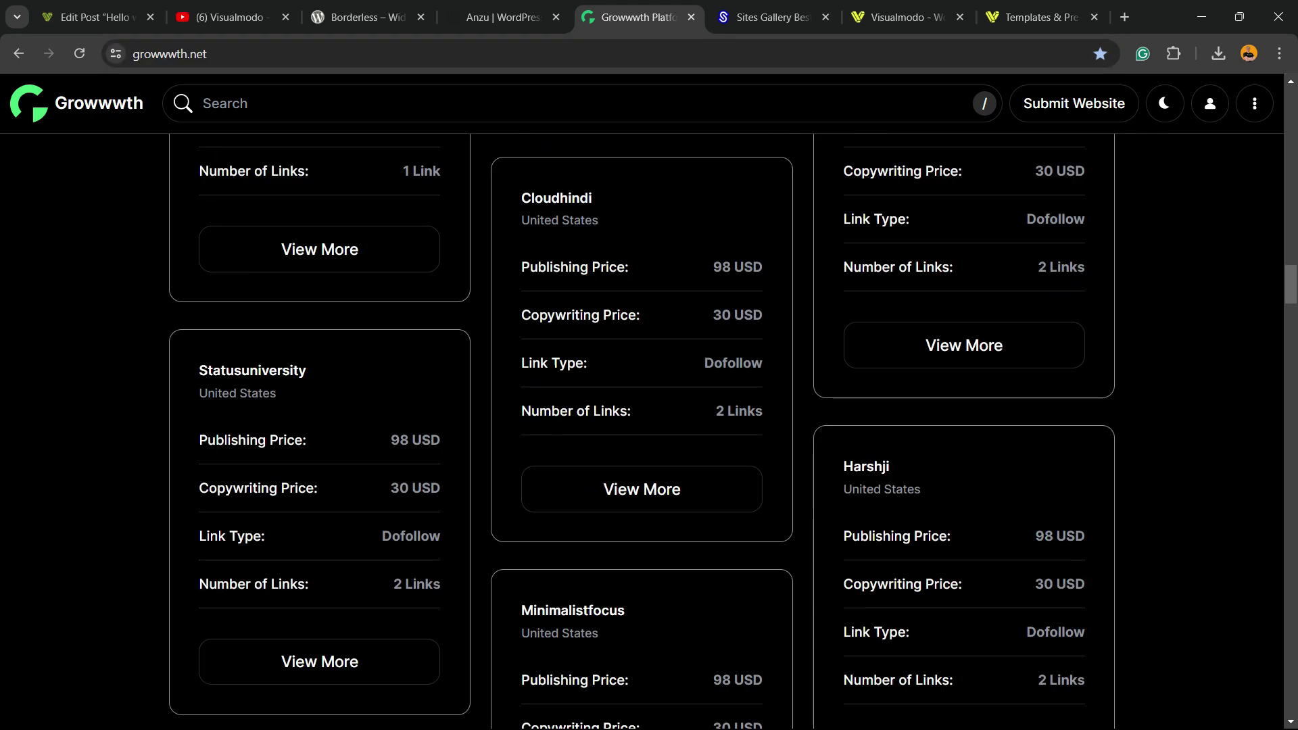
pyautogui.scroll(-3)
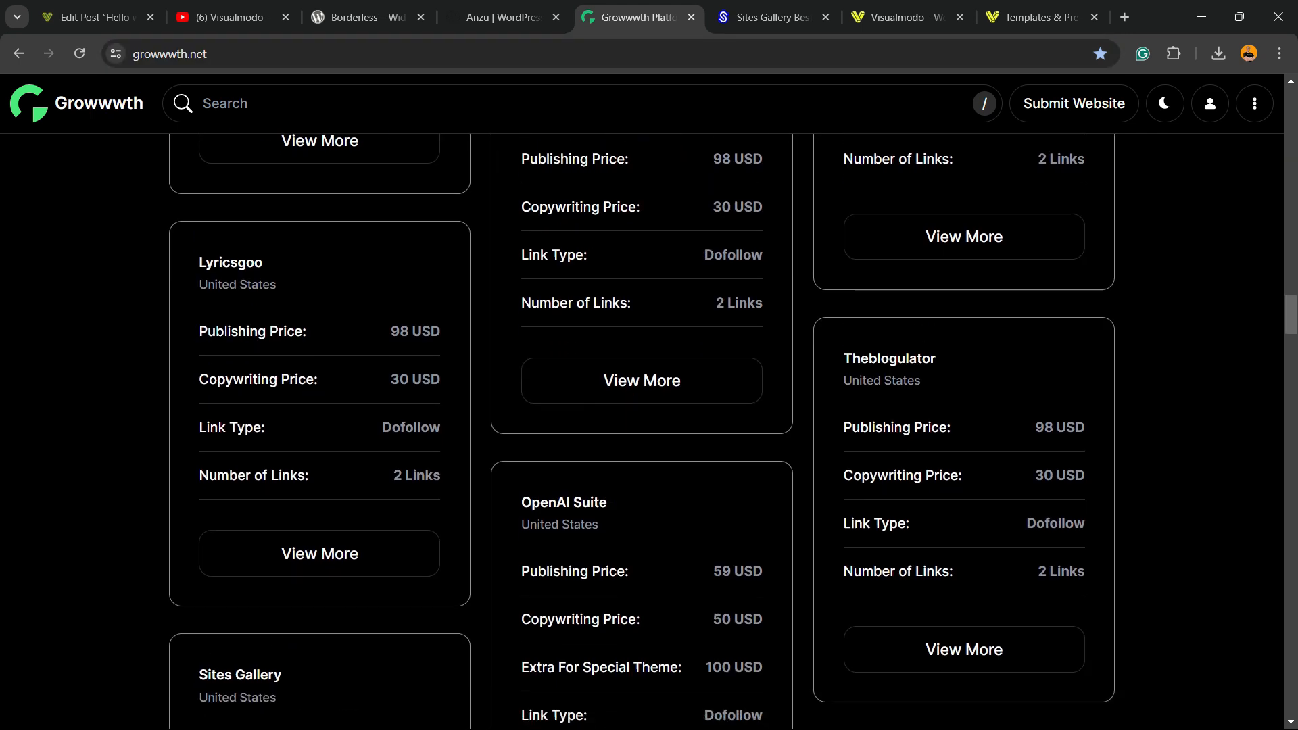
# Step: Scroll Sites Gallery past Site of the Day FutureGenApps through the showcased website grid
pyautogui.click(768, 17)
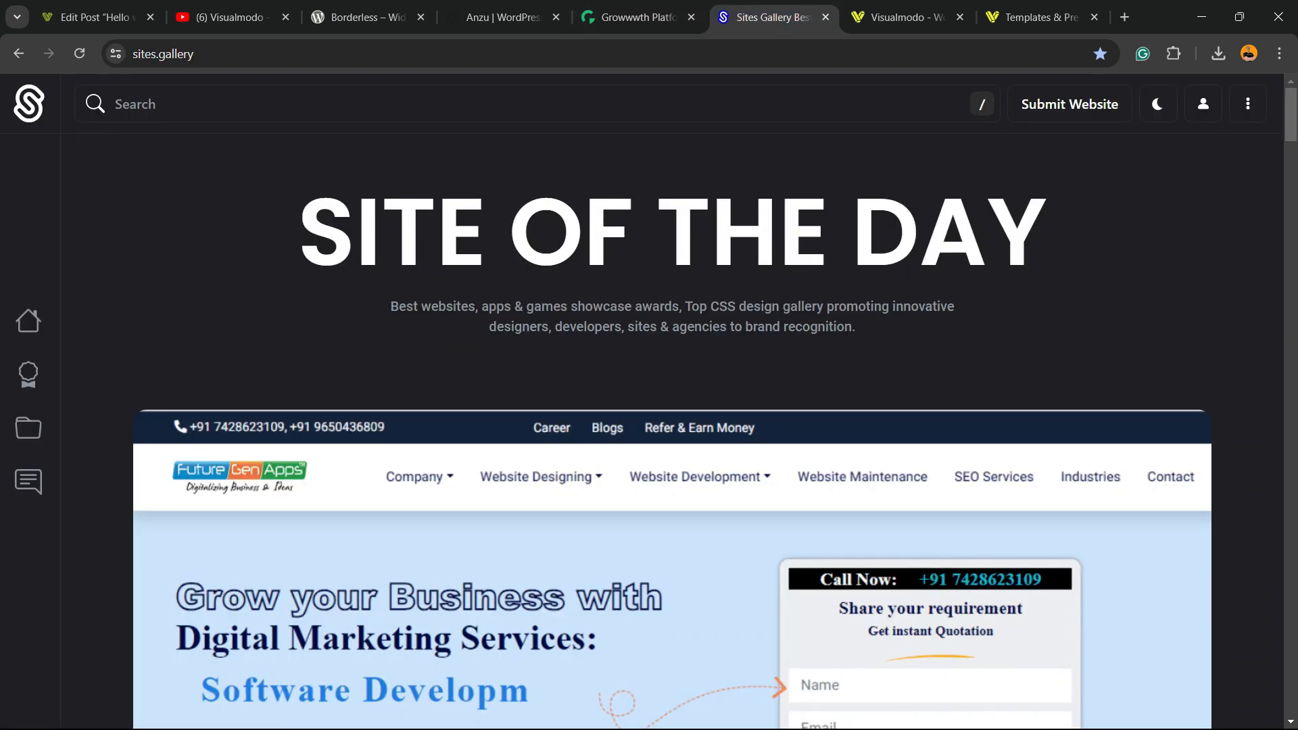
pyautogui.scroll(-3)
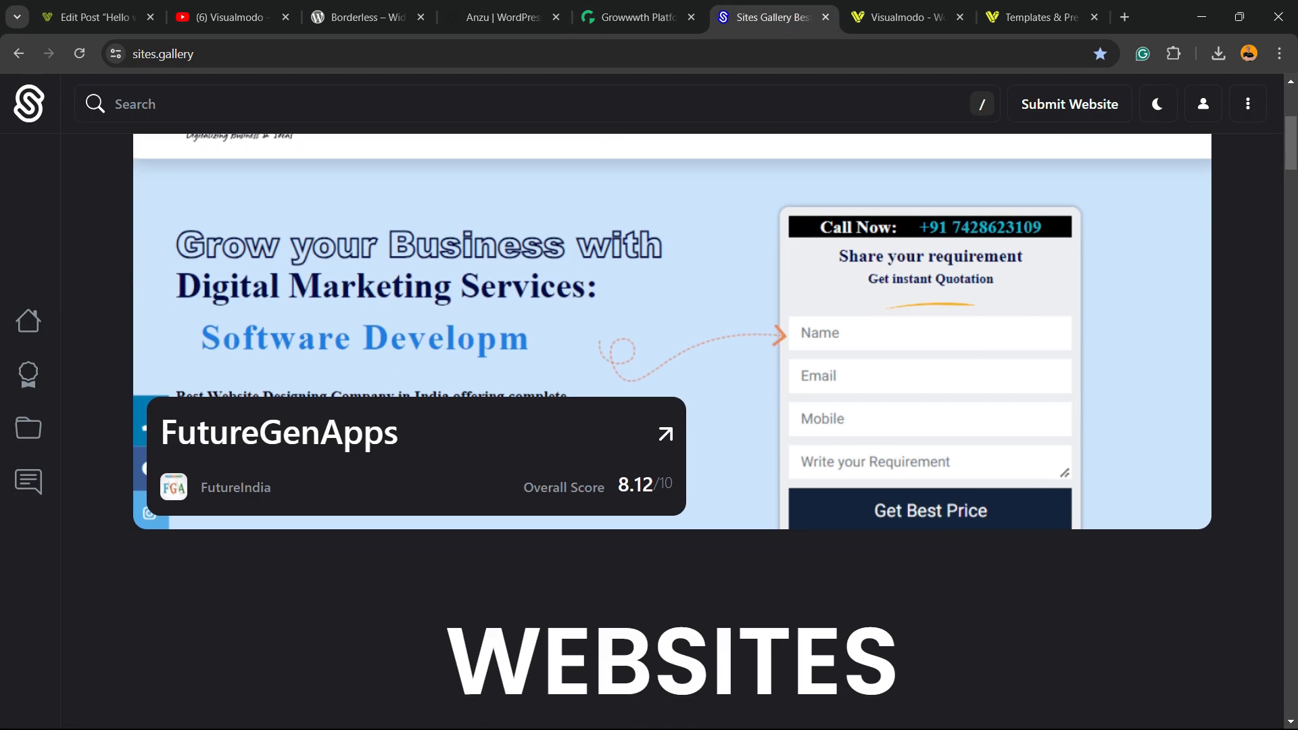
pyautogui.scroll(-3)
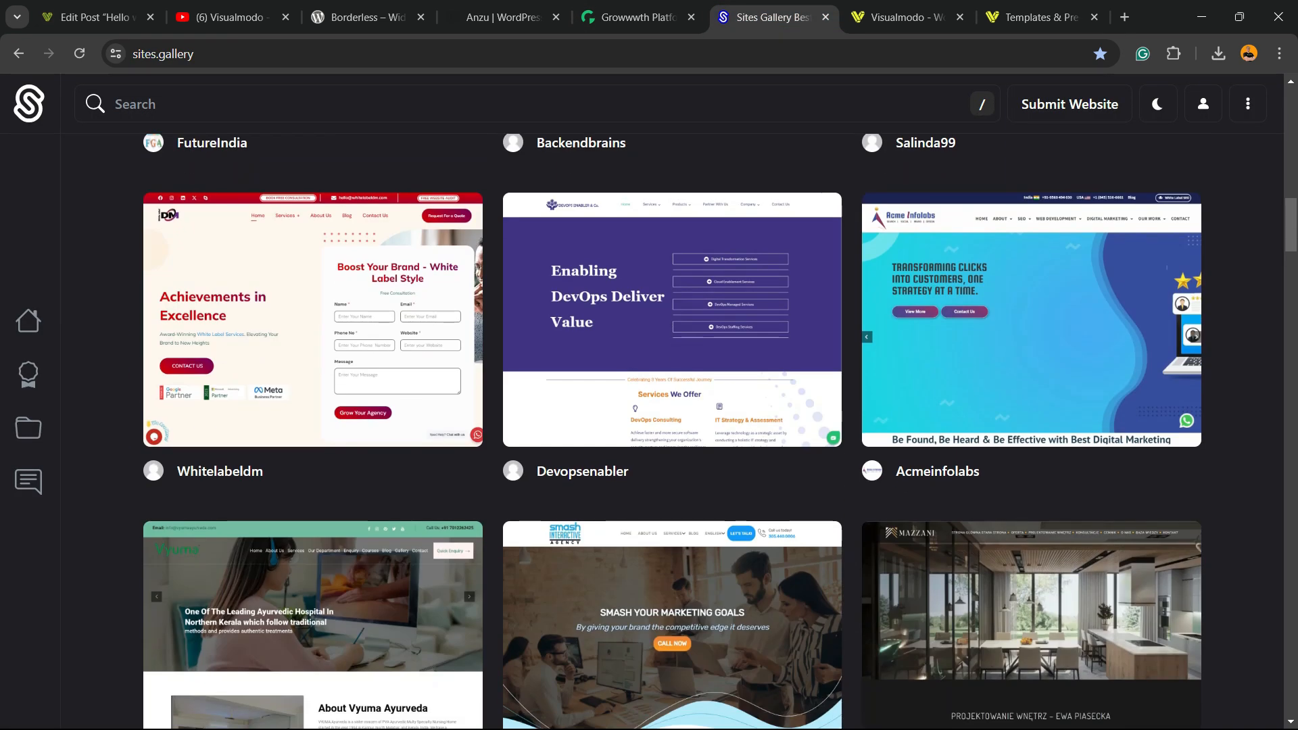
pyautogui.scroll(-3)
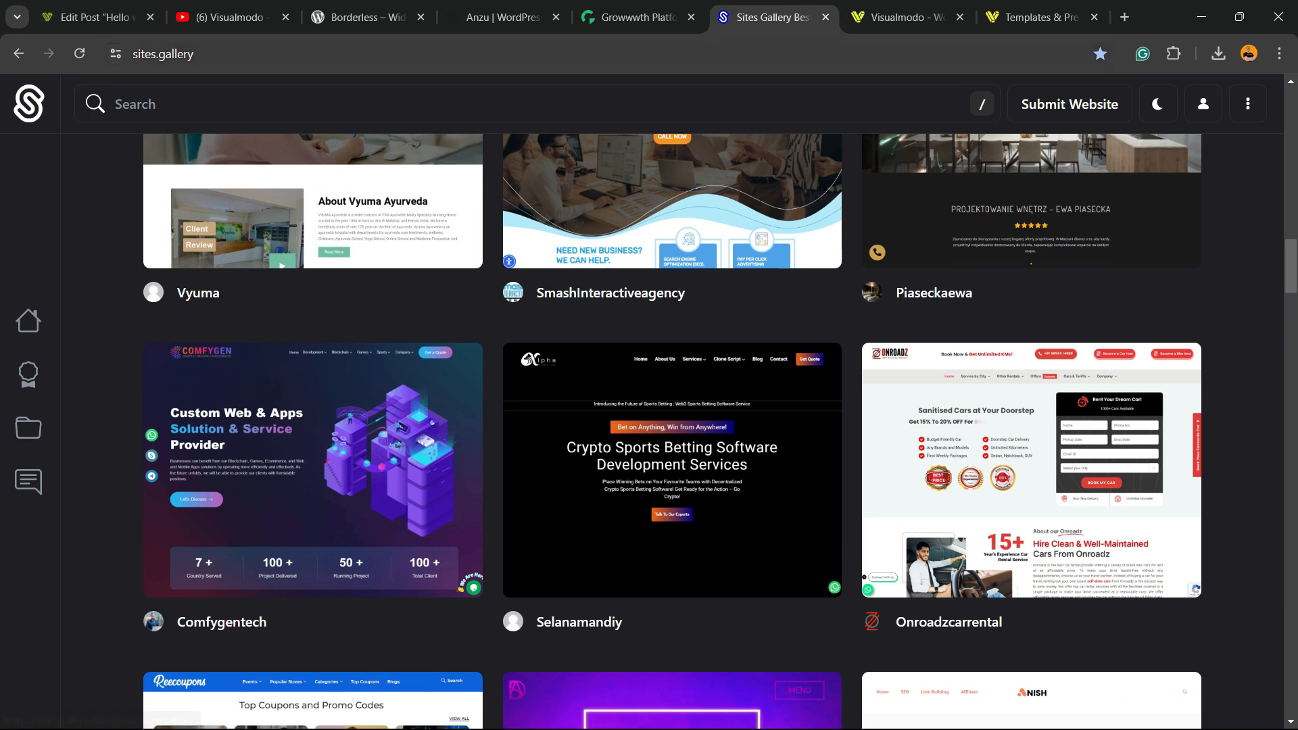
pyautogui.scroll(-3)
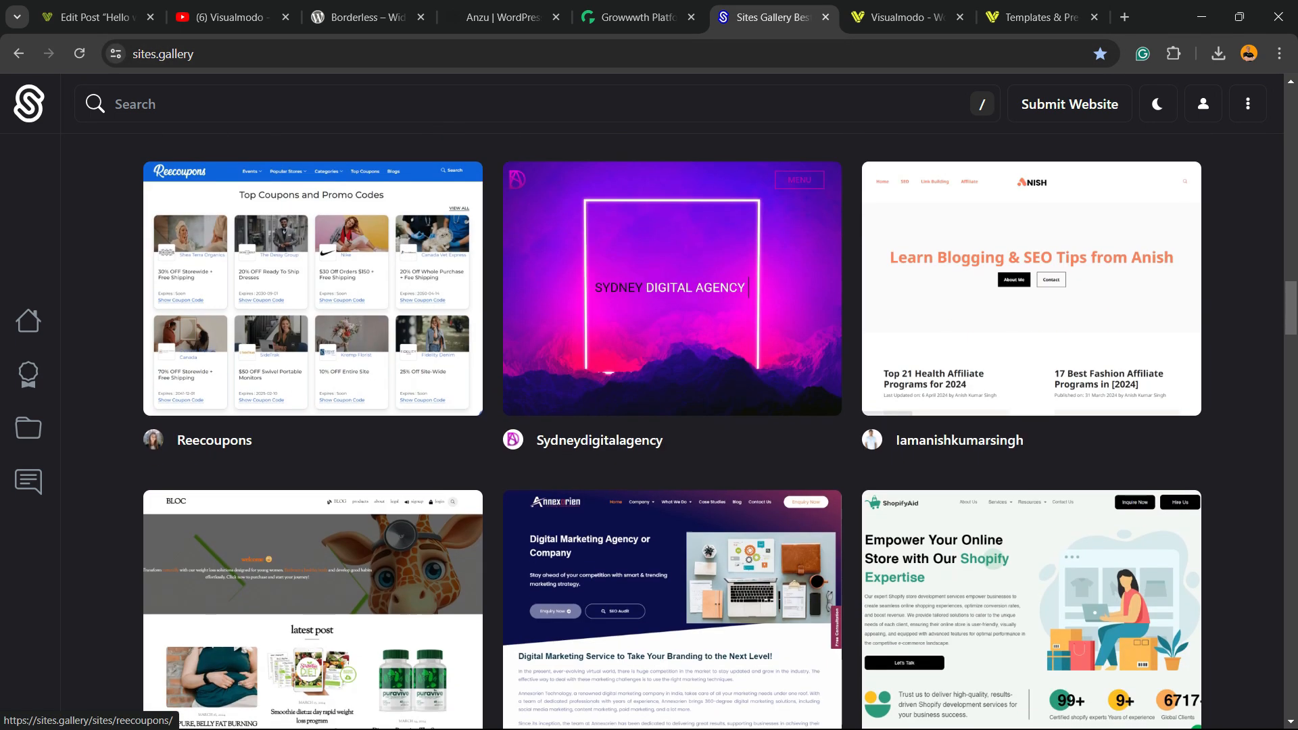
pyautogui.scroll(-3)
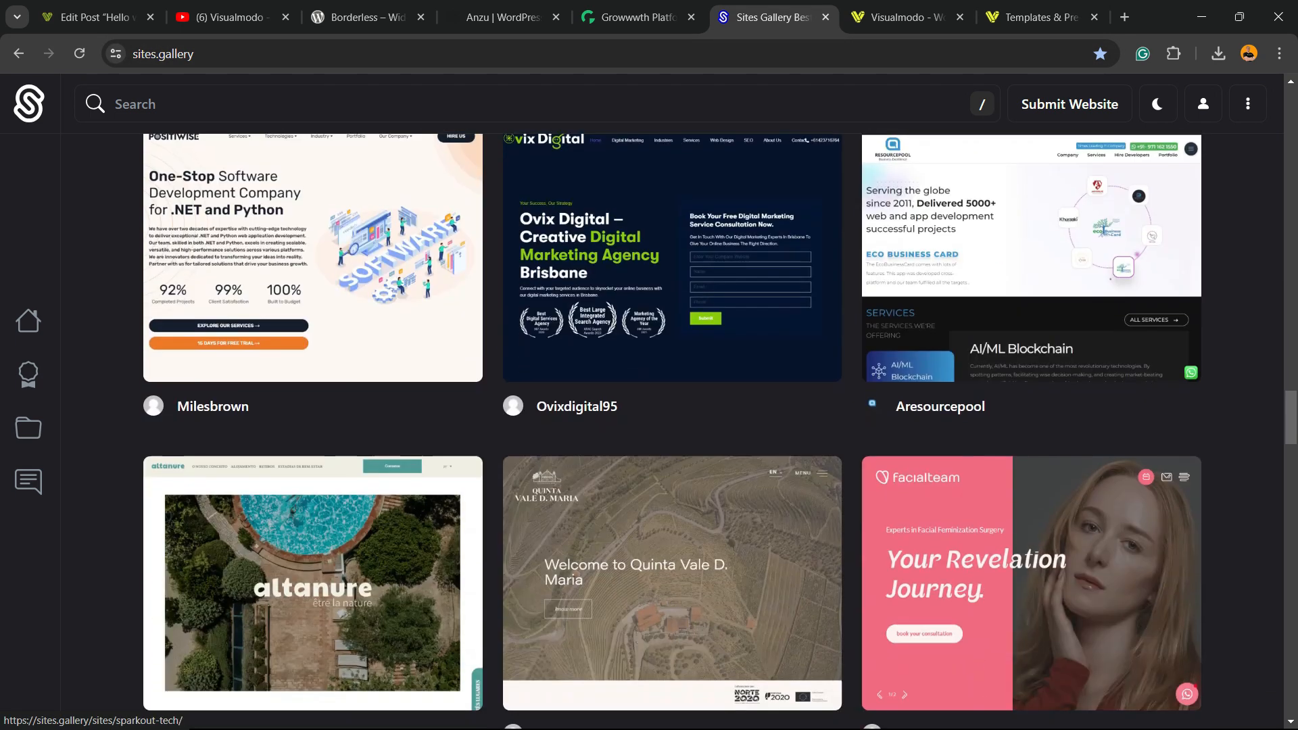
pyautogui.scroll(-3)
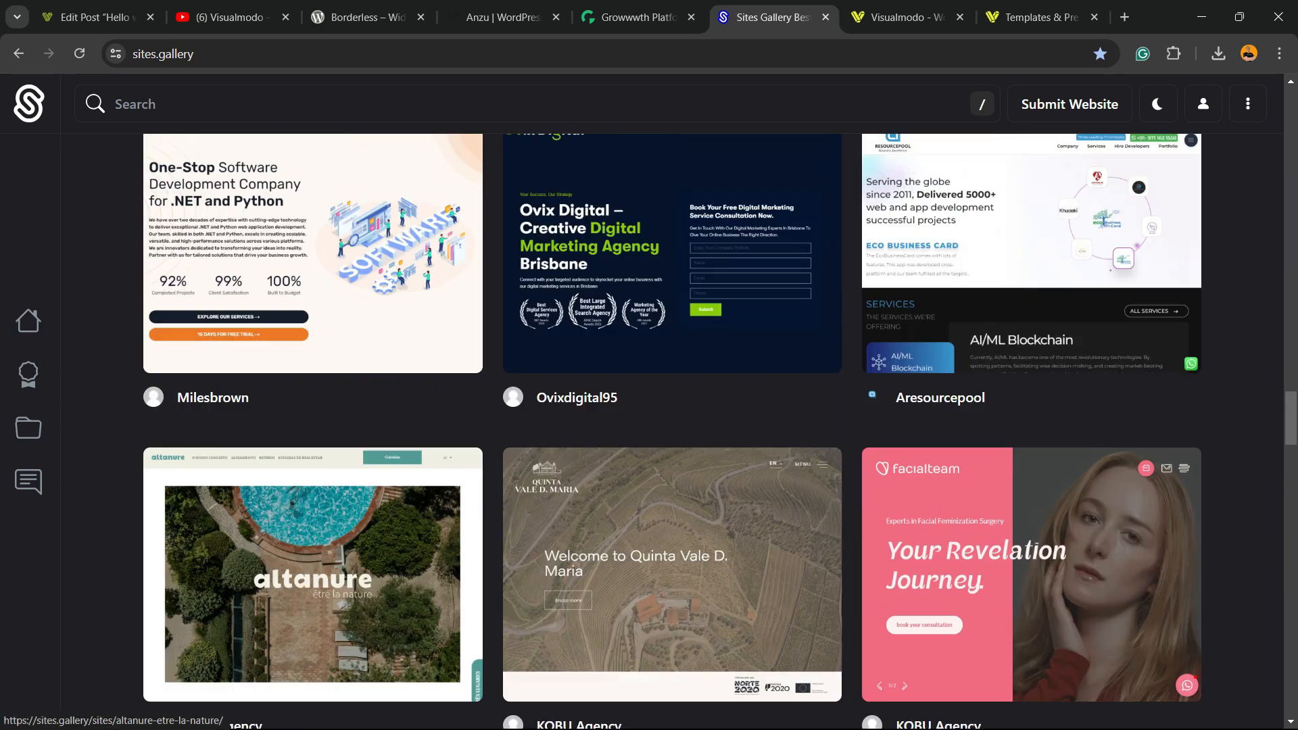
pyautogui.scroll(-3)
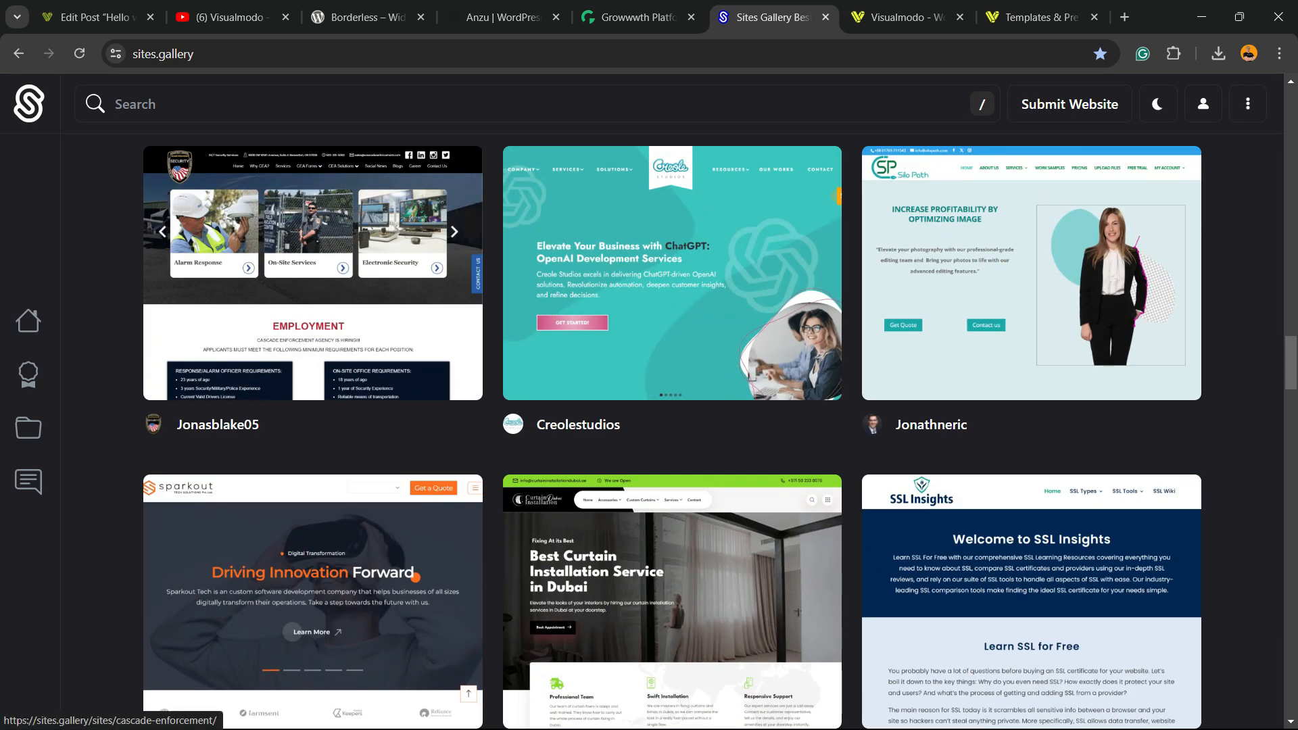
# Step: Scroll through the Visualmodo WordPress themes homepage
pyautogui.click(904, 17)
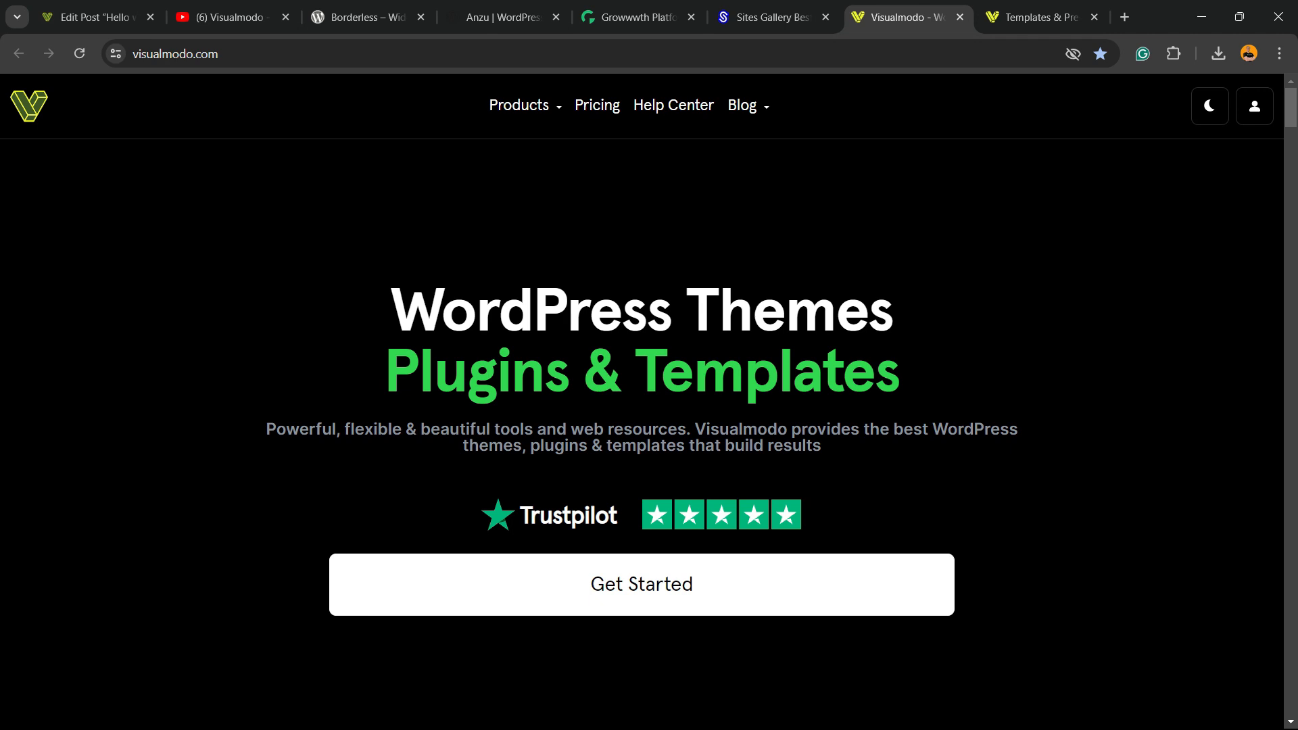
pyautogui.scroll(-3)
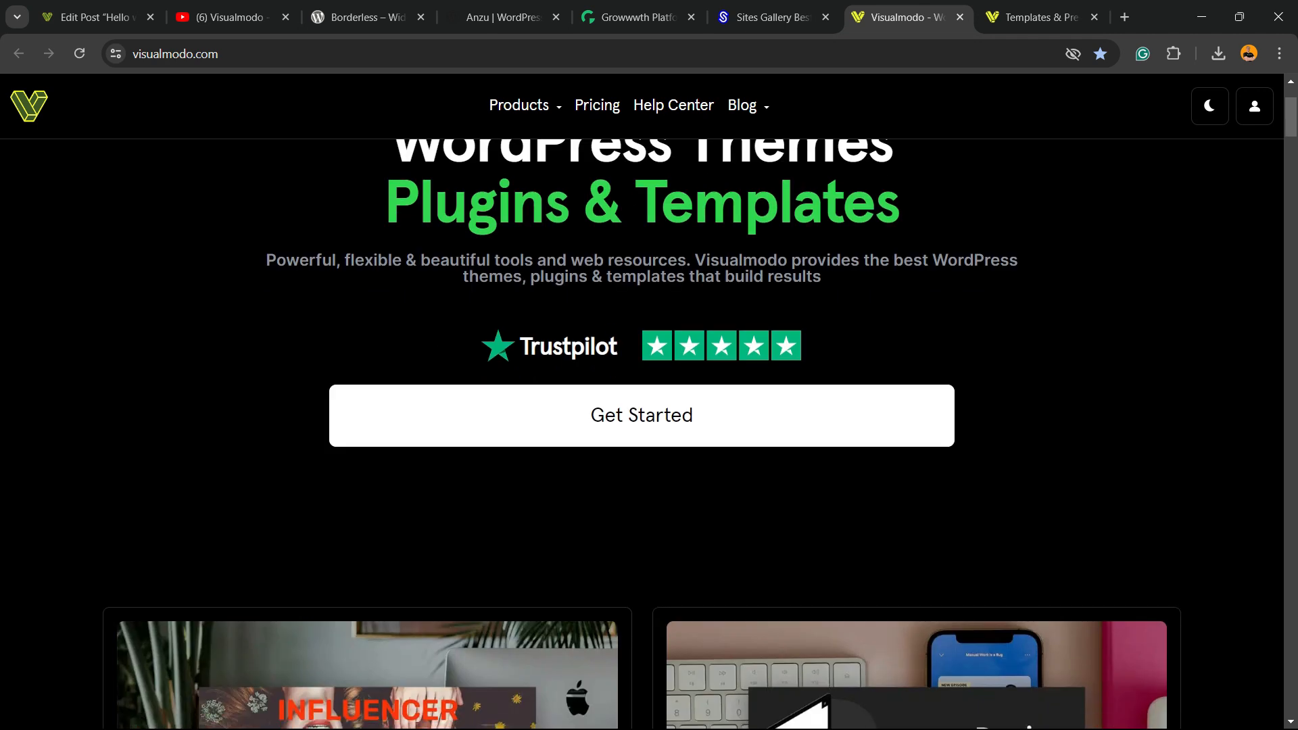
pyautogui.scroll(-3)
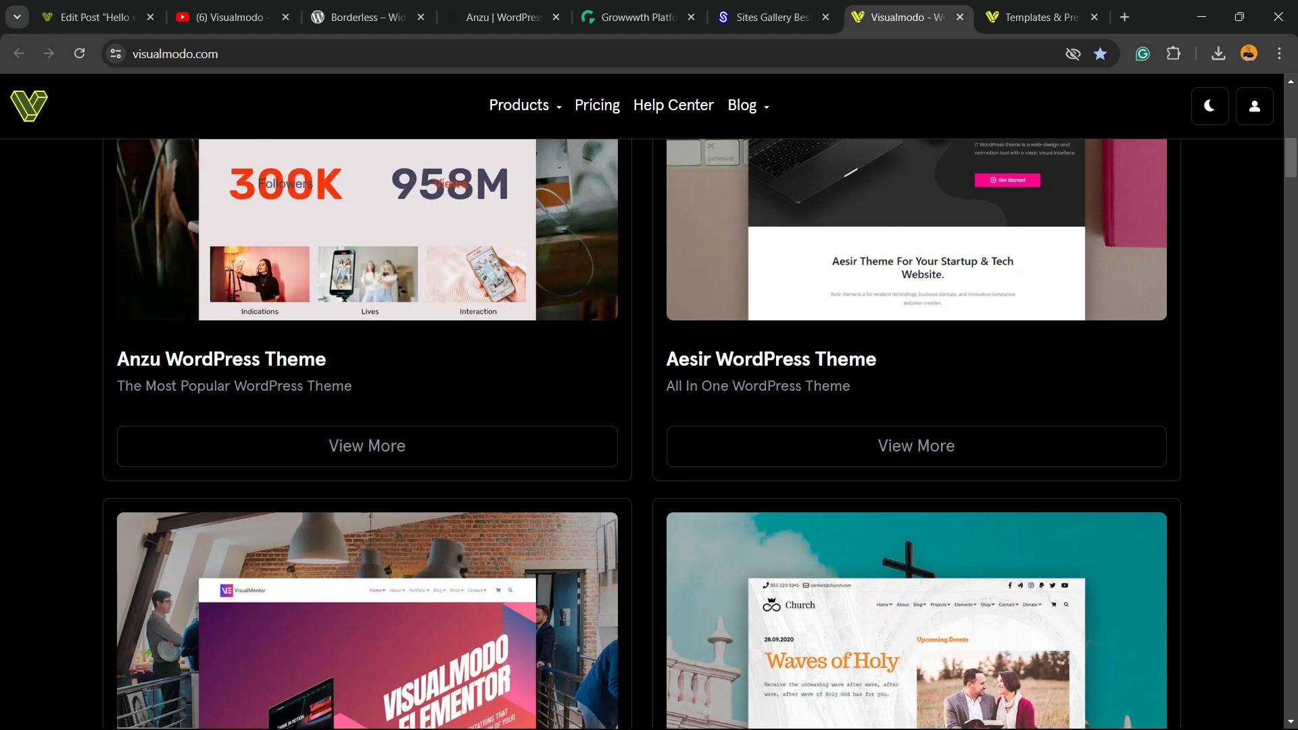
pyautogui.scroll(-3)
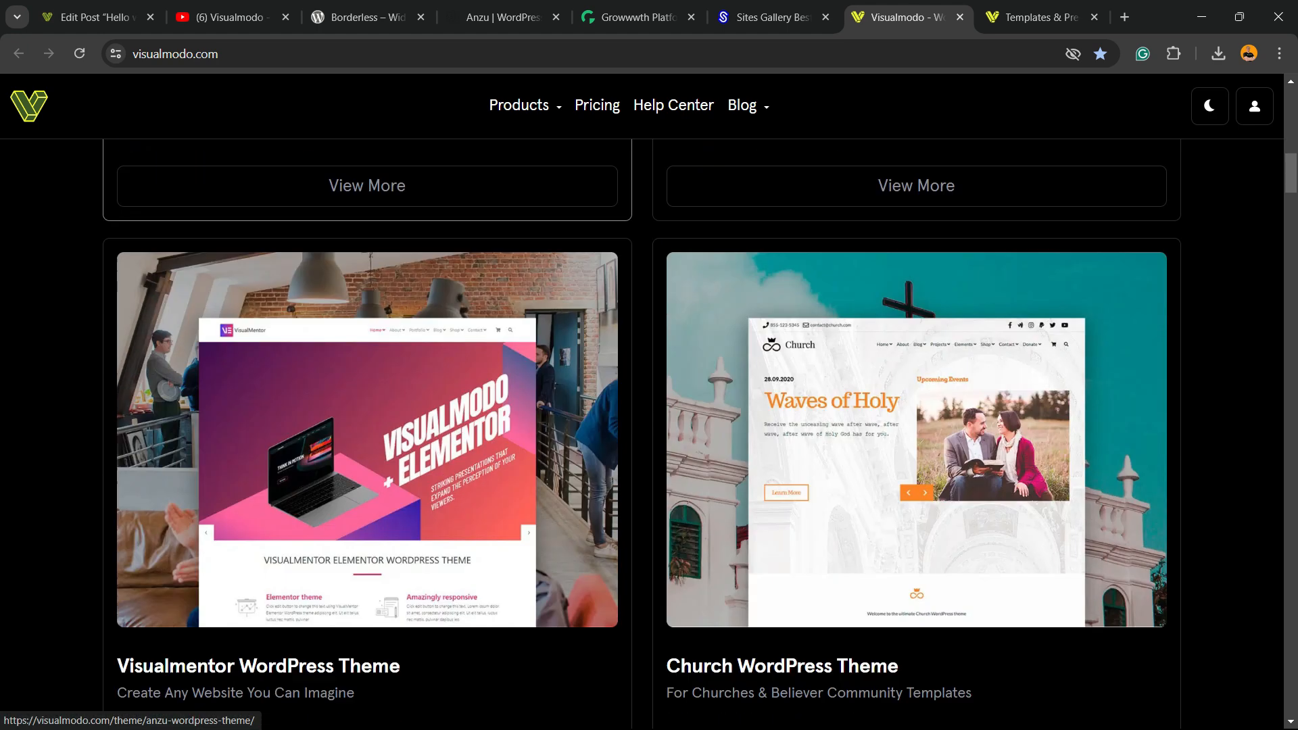
pyautogui.scroll(-3)
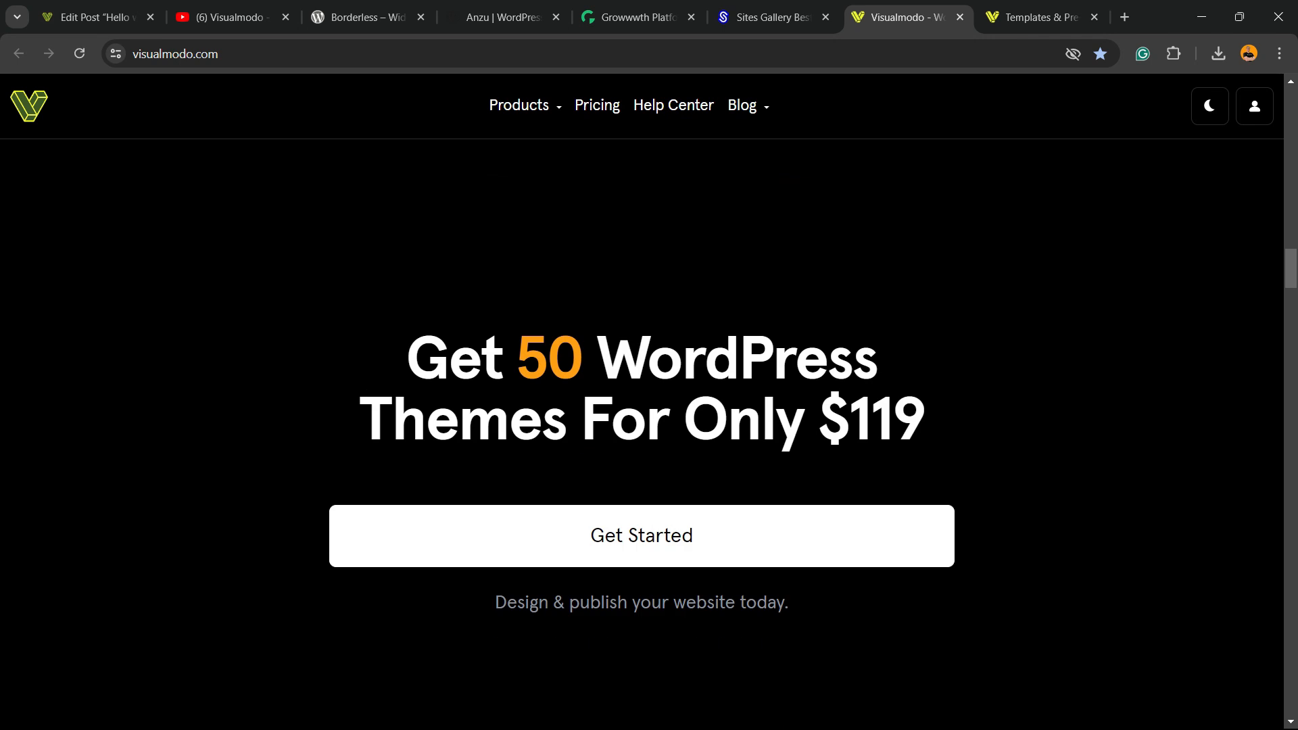
# Step: Browse the WordPress Templates Library cards such as Juice Shop, Pottery Studio and Copywriter
pyautogui.click(1037, 17)
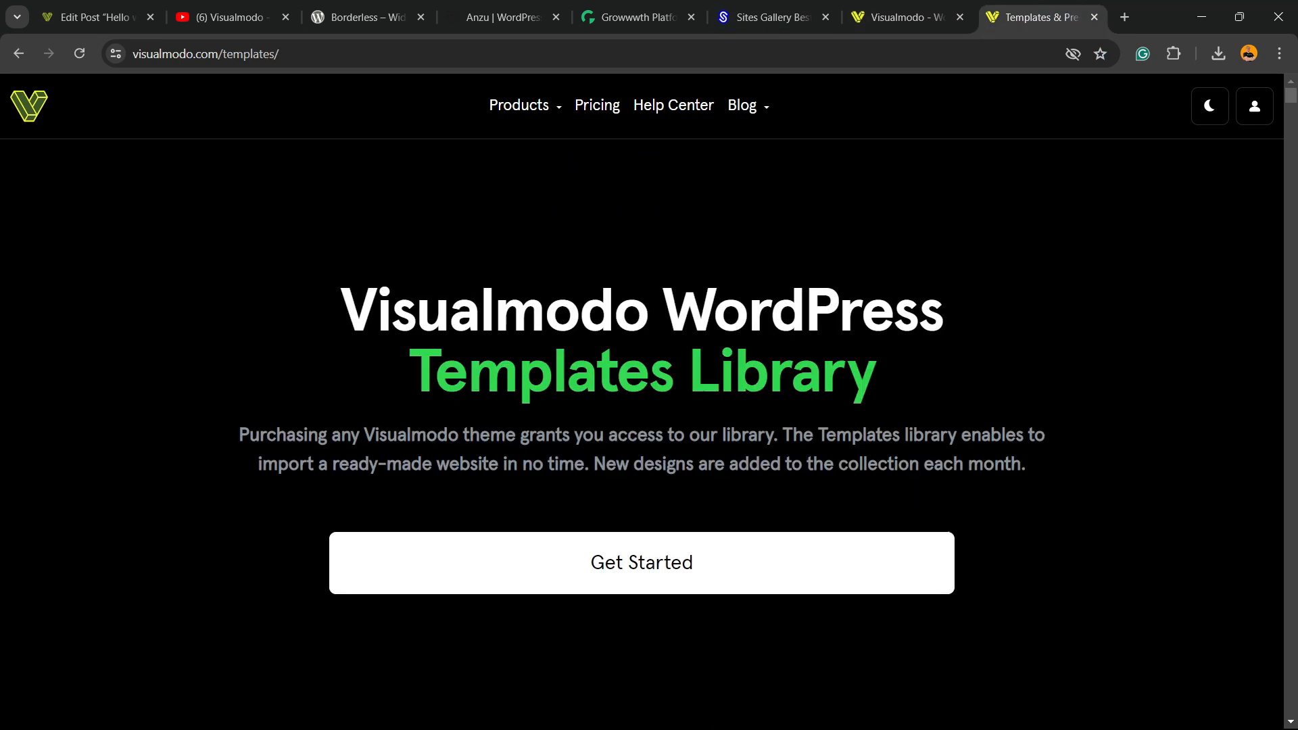
pyautogui.scroll(-3)
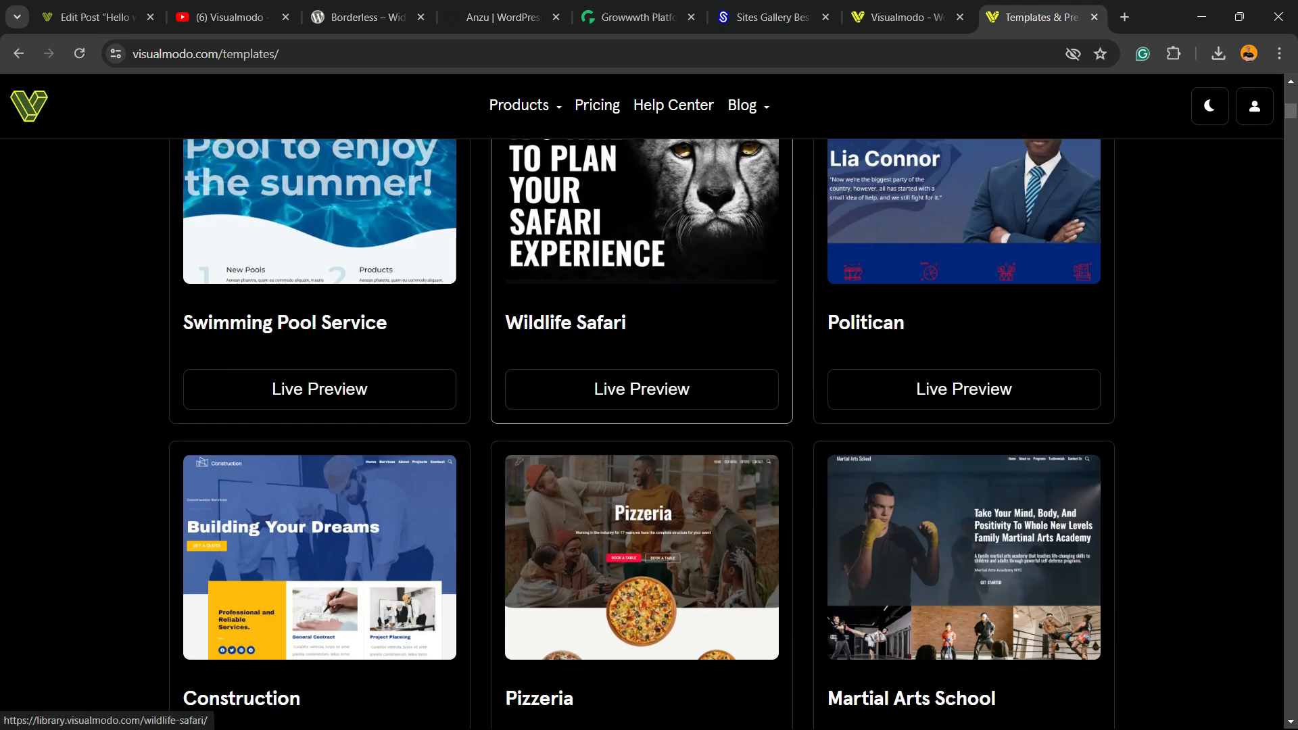
pyautogui.scroll(-3)
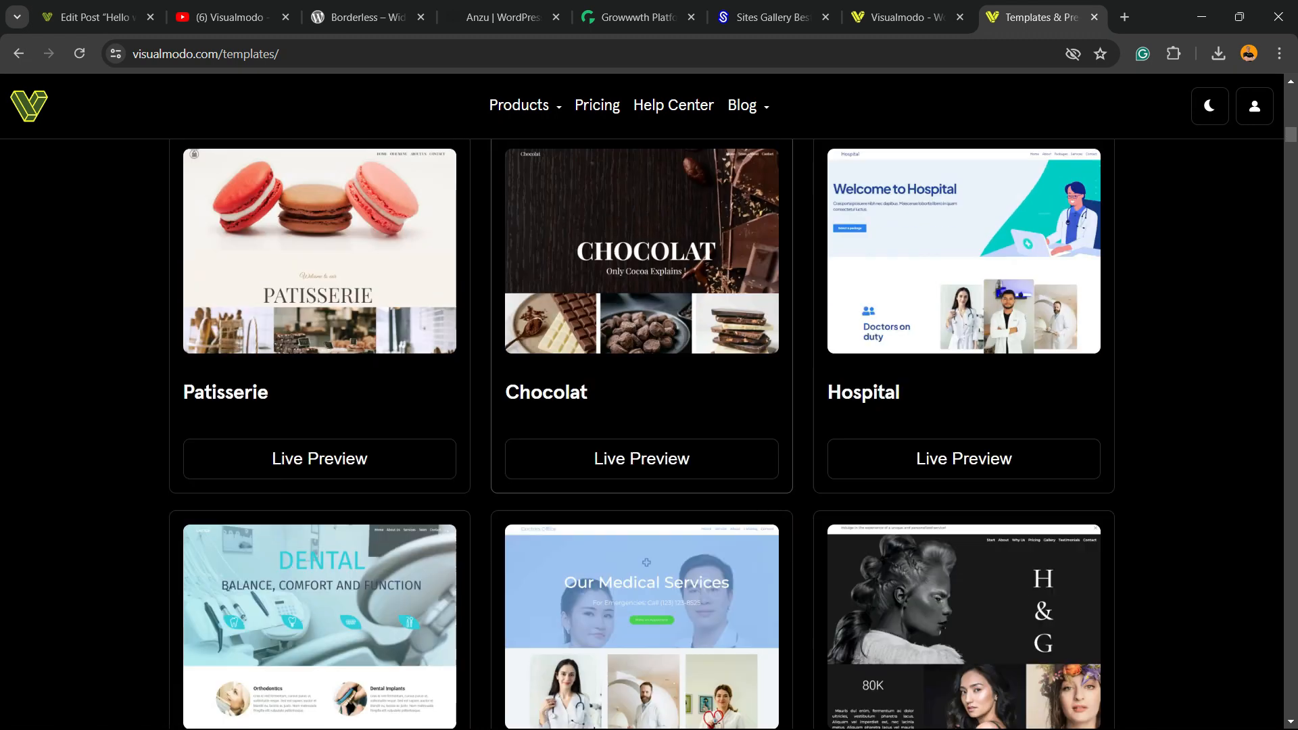
pyautogui.scroll(-3)
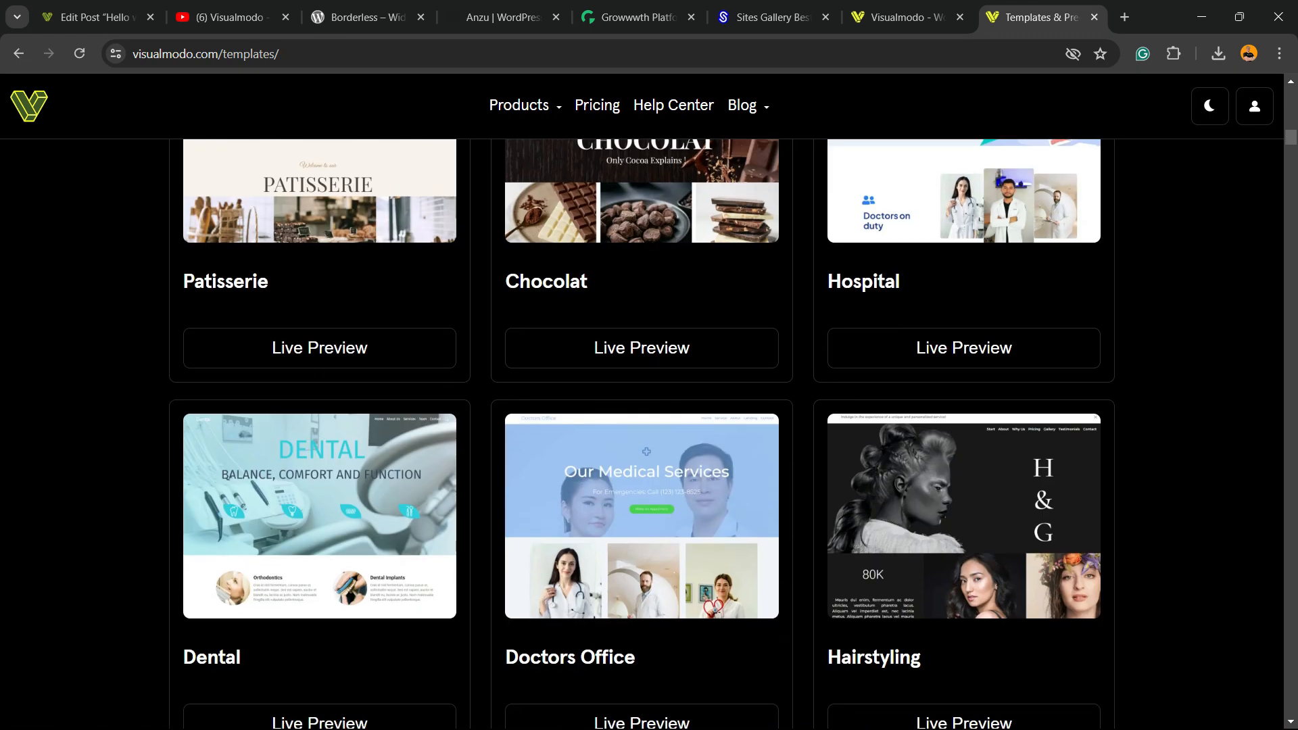
pyautogui.scroll(-3)
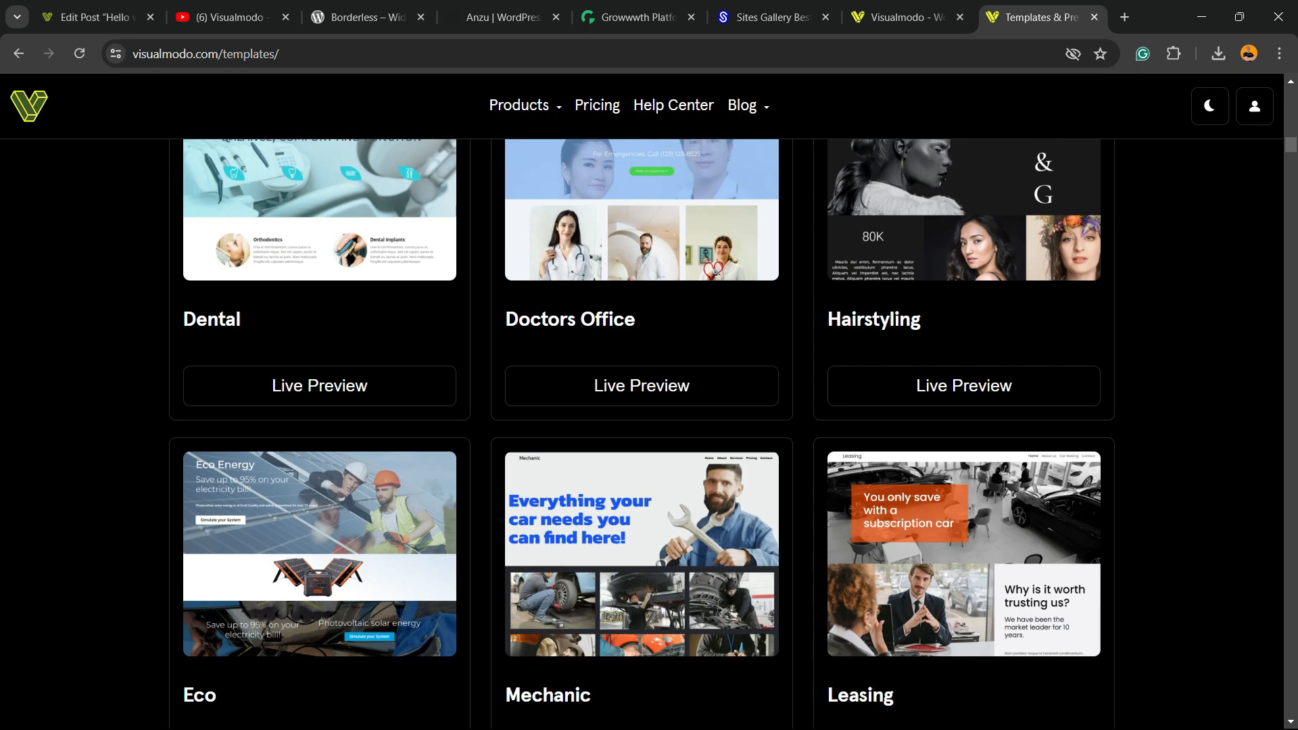
pyautogui.scroll(-3)
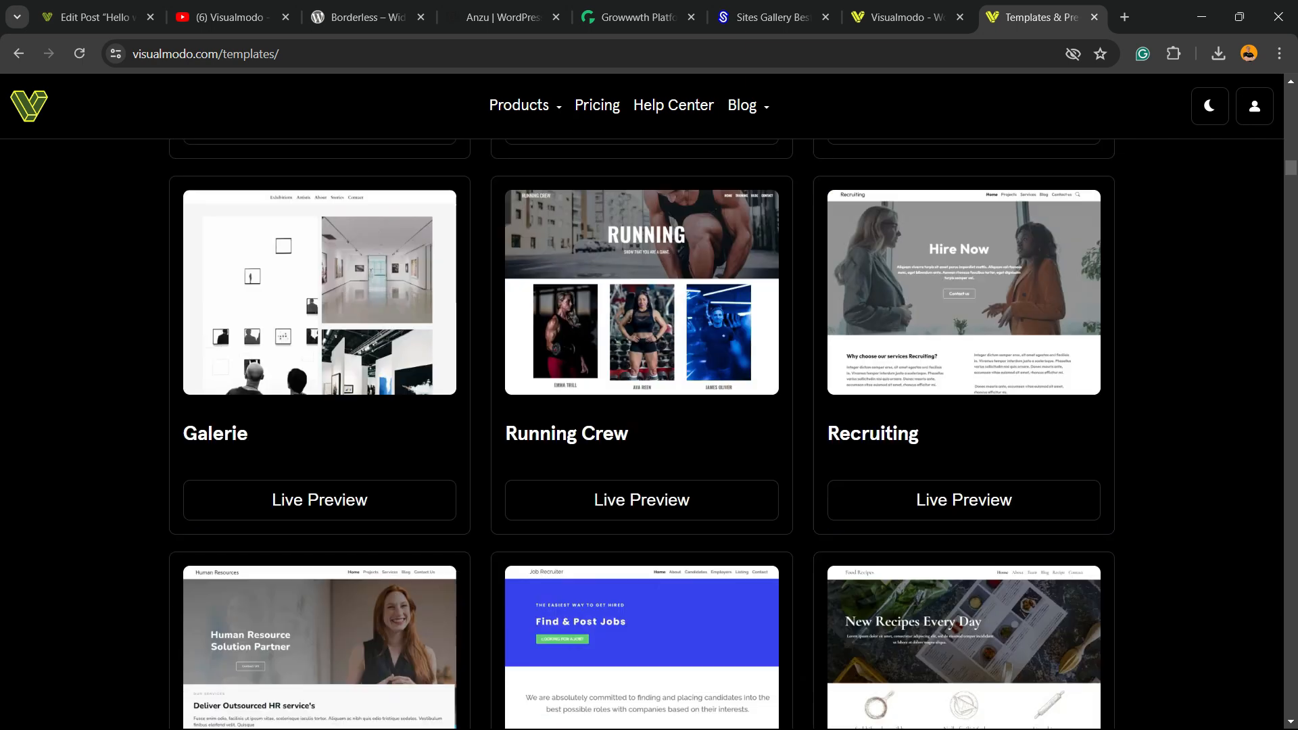
pyautogui.scroll(-3)
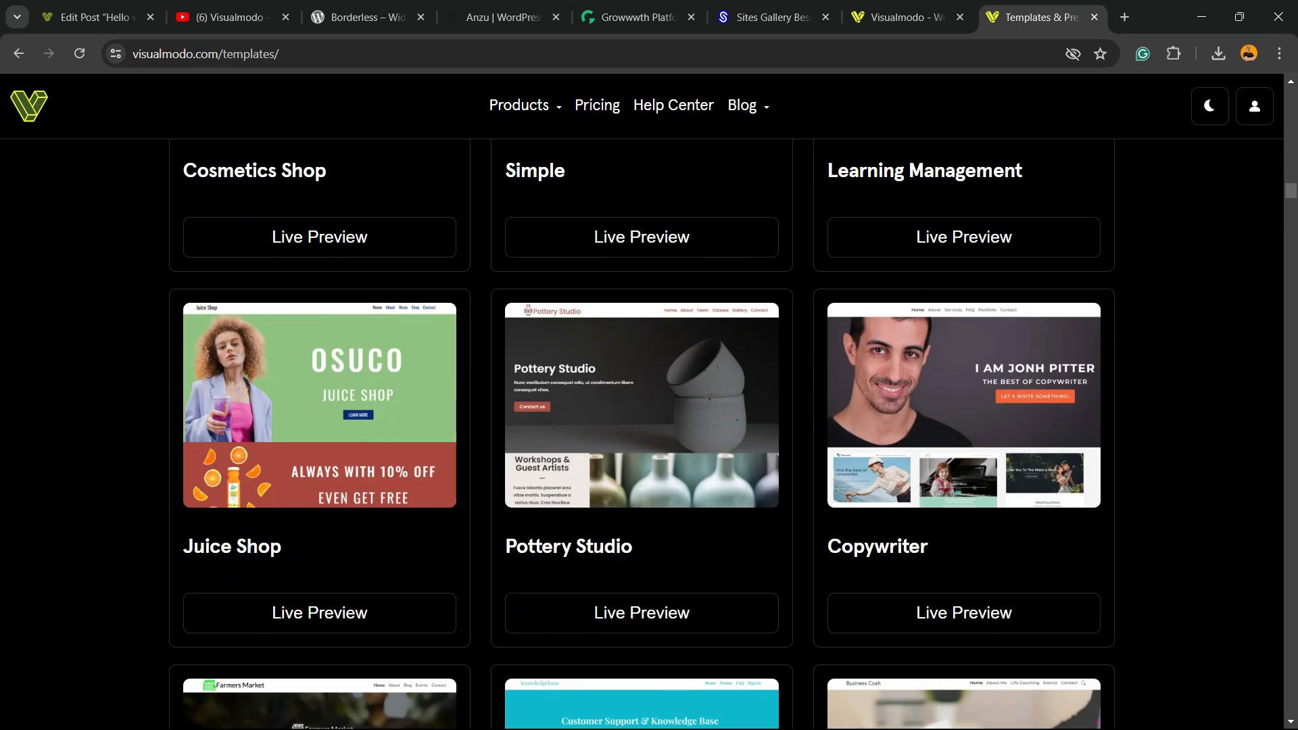
pyautogui.scroll(-3)
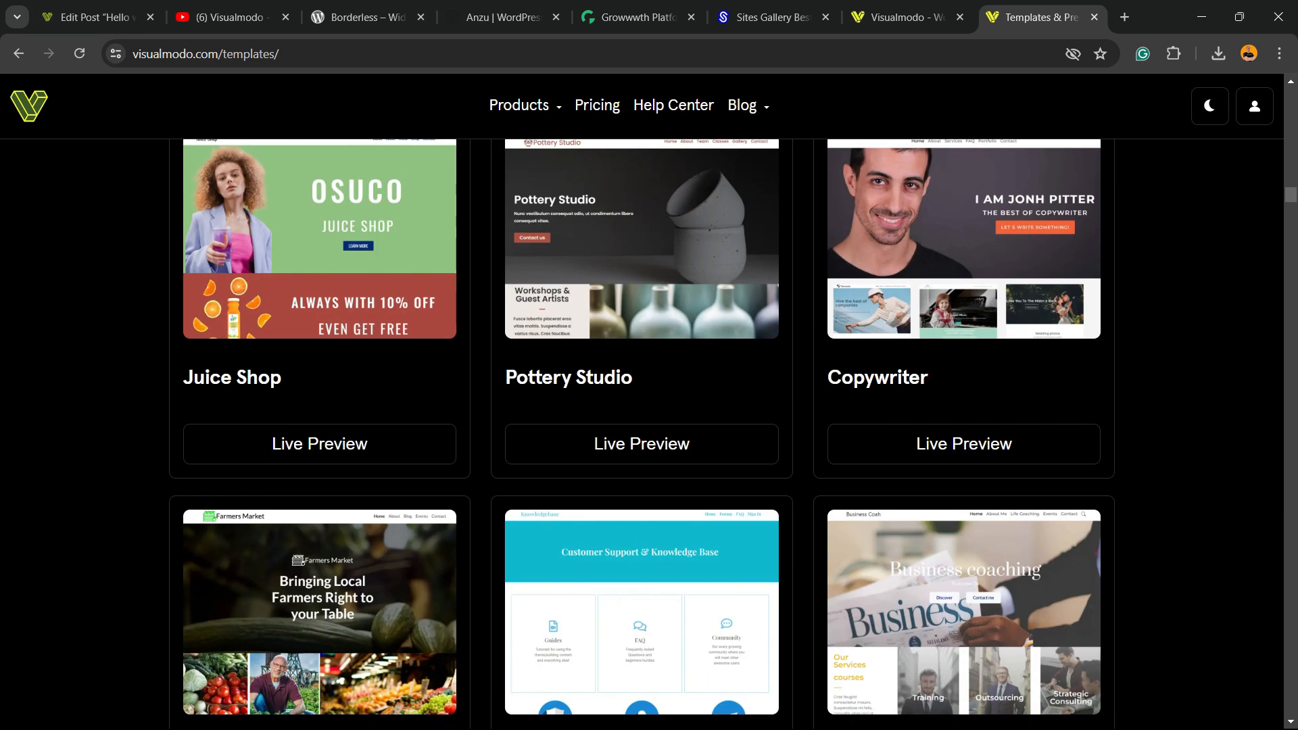